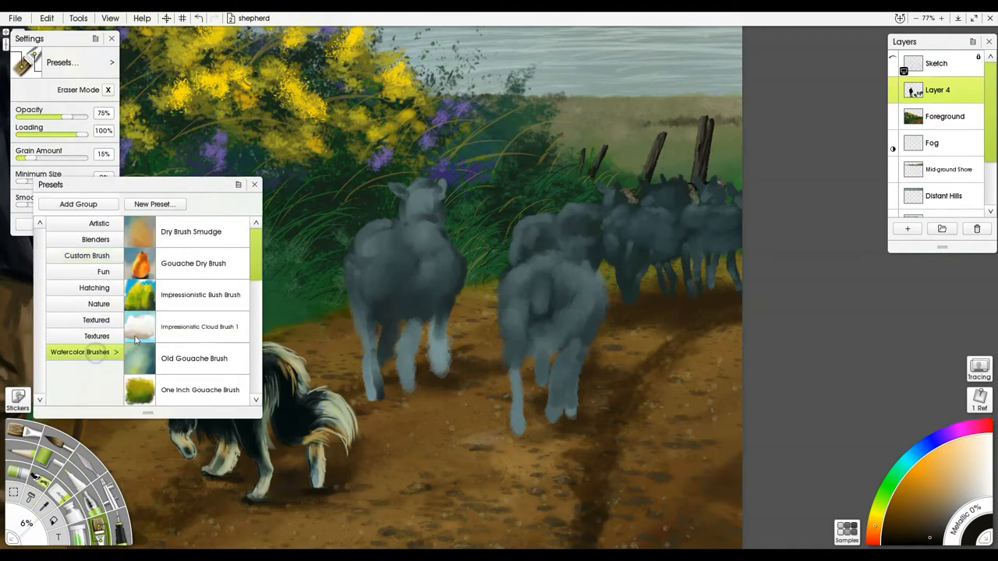
Load the Impressionistic Cloud Brush 1 watercolour preset and dismiss the Presets panel.
click(200, 326)
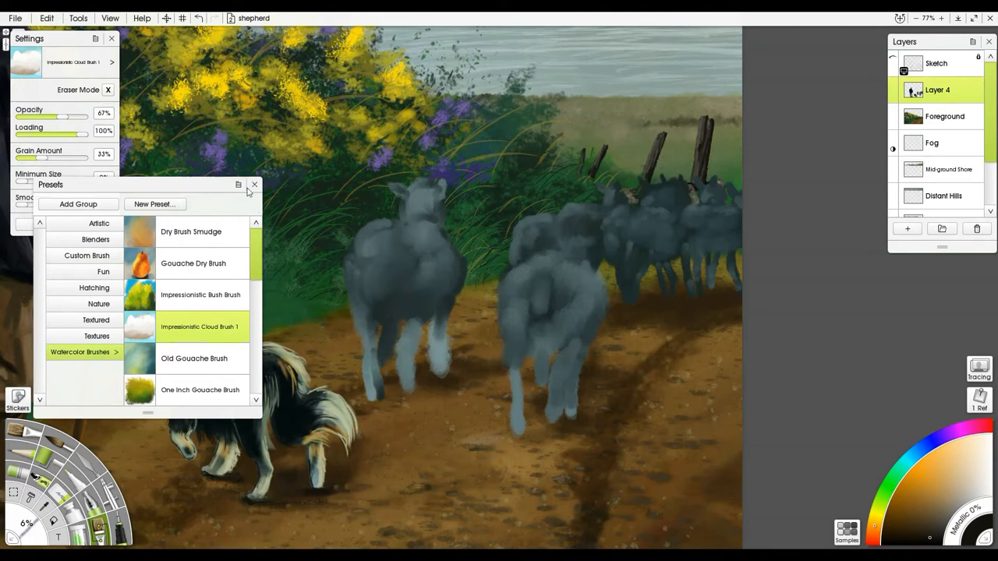
click(252, 185)
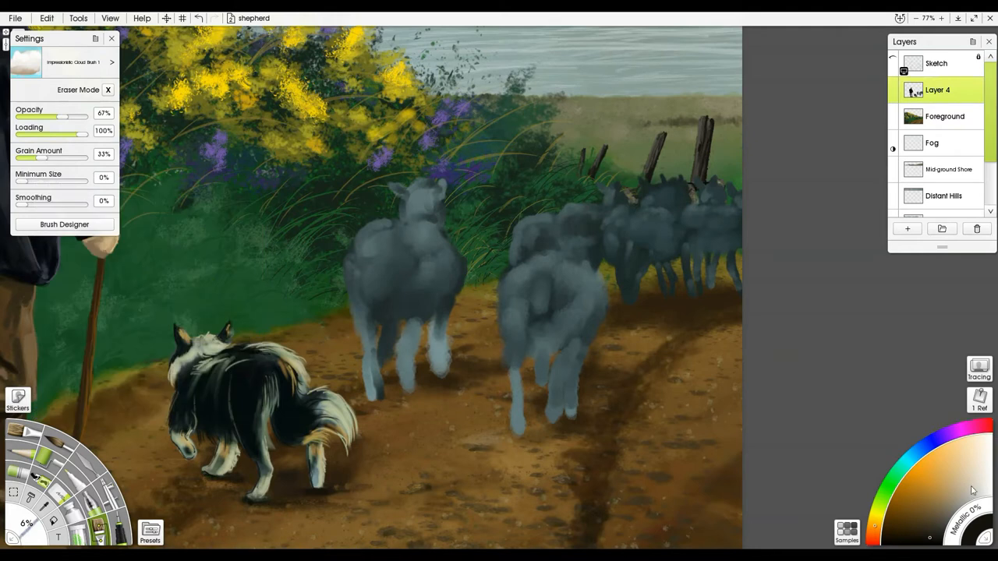
mouse_move(956, 486)
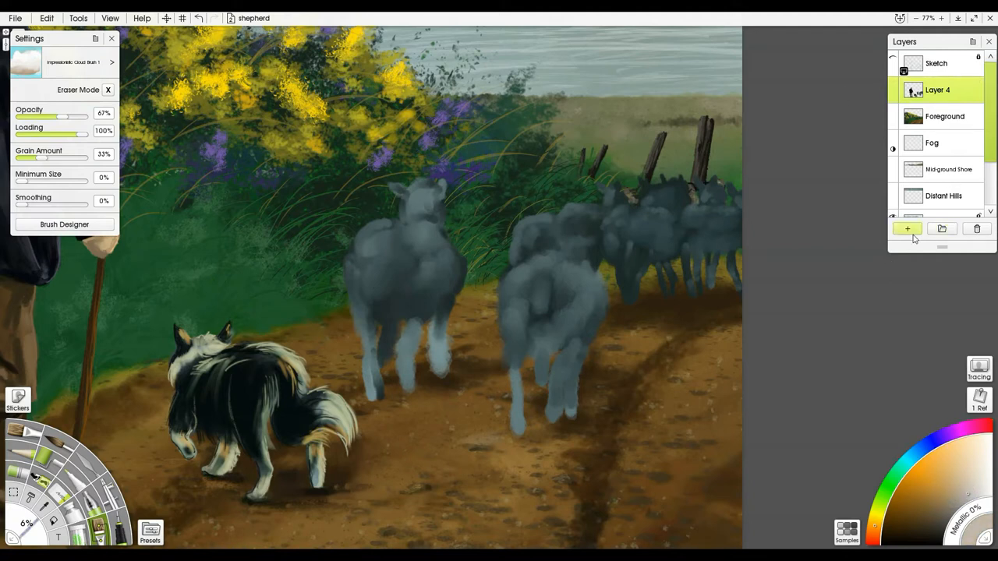
Add a new layer and lay a first pale wool stroke on the right sheep's back.
click(907, 228)
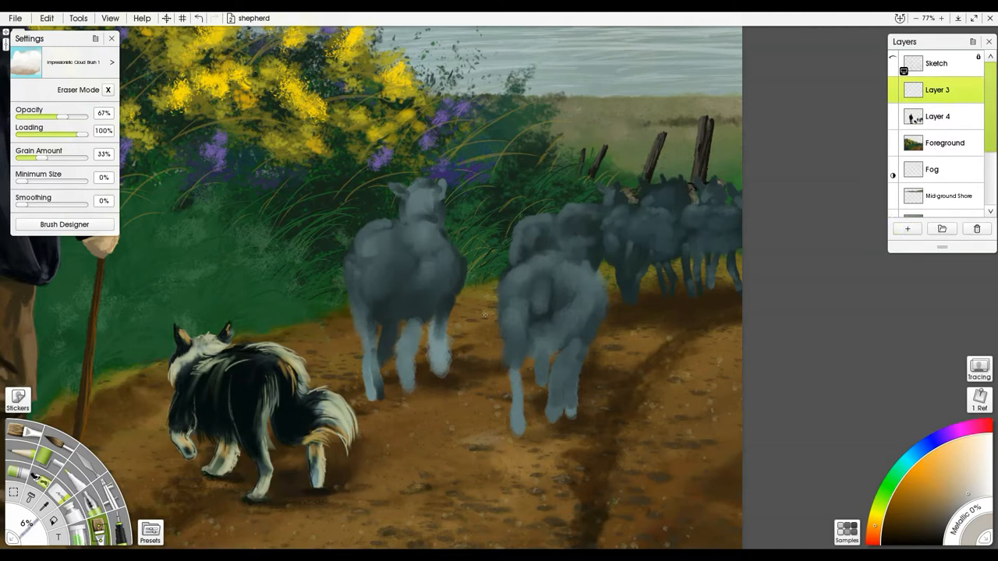
mouse_move(524, 268)
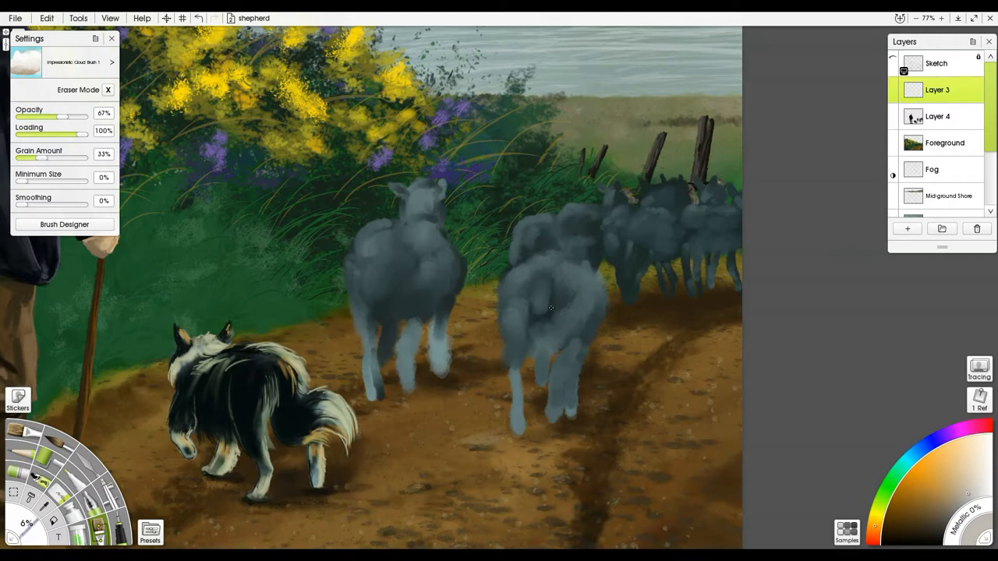
mouse_move(754, 322)
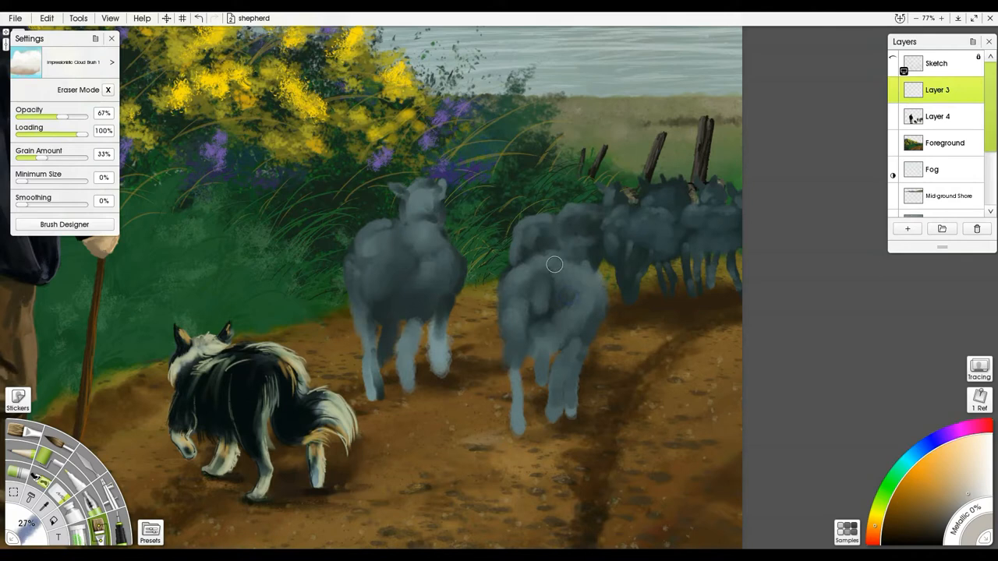
drag(554, 264, 514, 278)
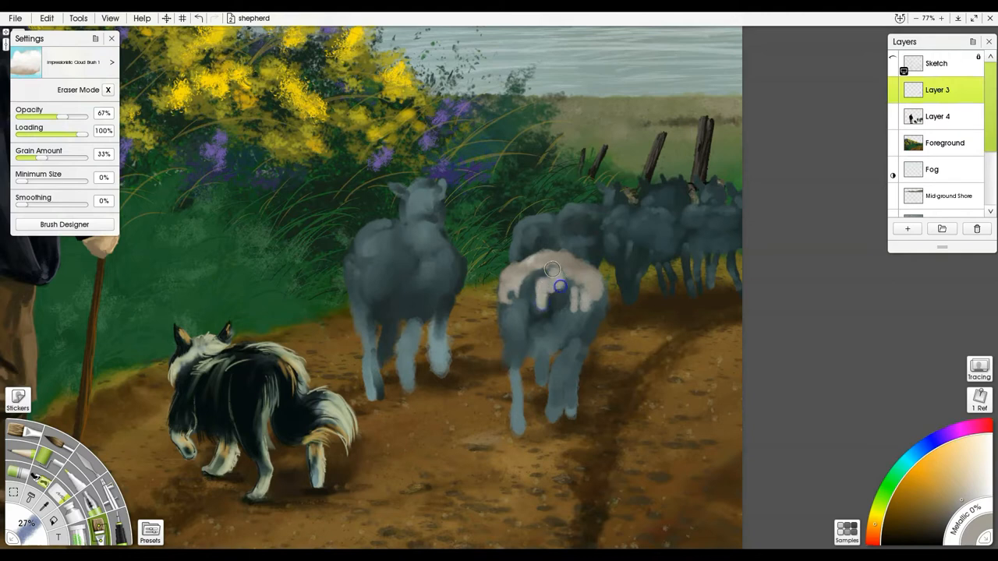
Brush pale cream wool over the right sheep's back and side and across the left sheep's back, rump and shoulders.
drag(554, 273, 583, 318)
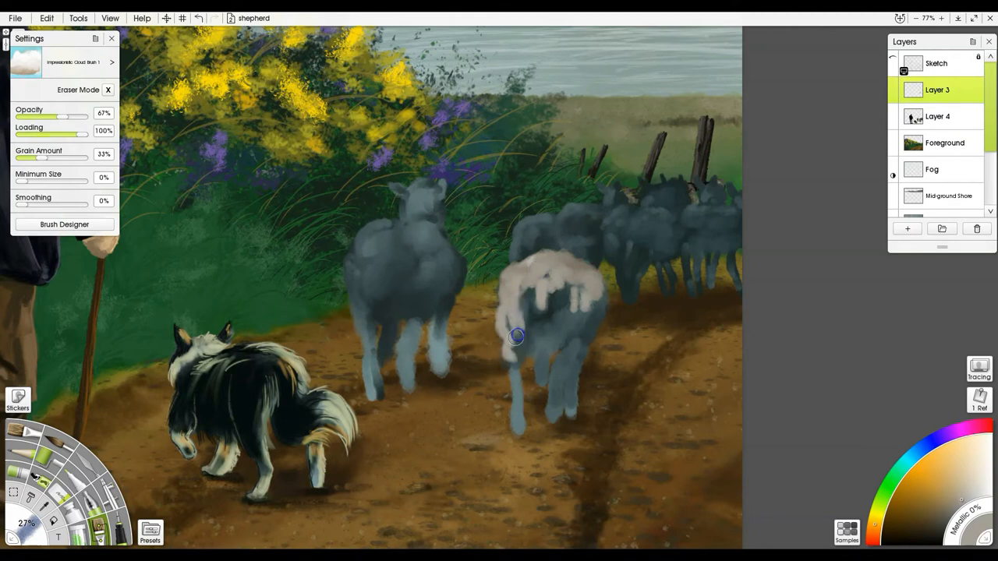
drag(515, 337, 593, 315)
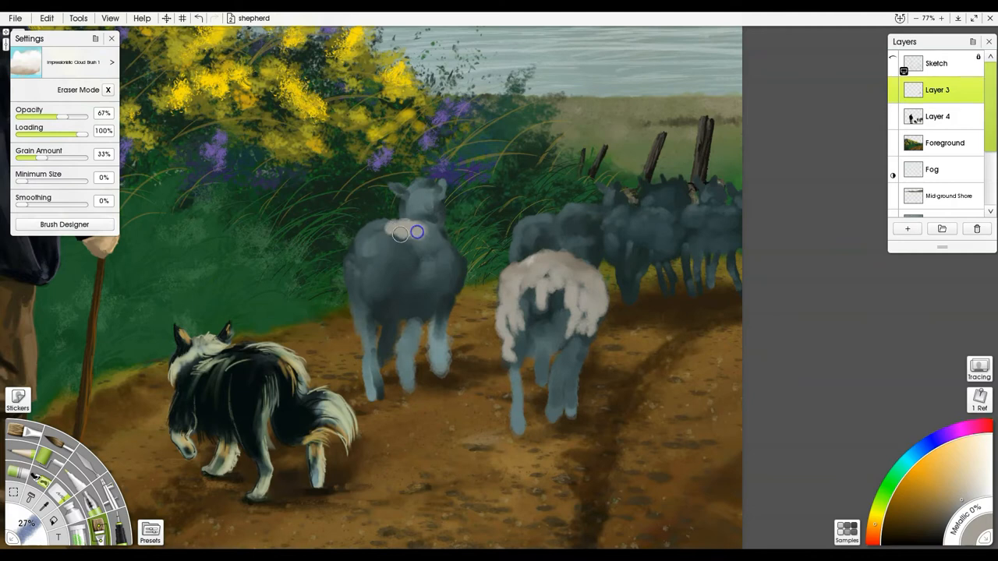
drag(418, 231, 357, 284)
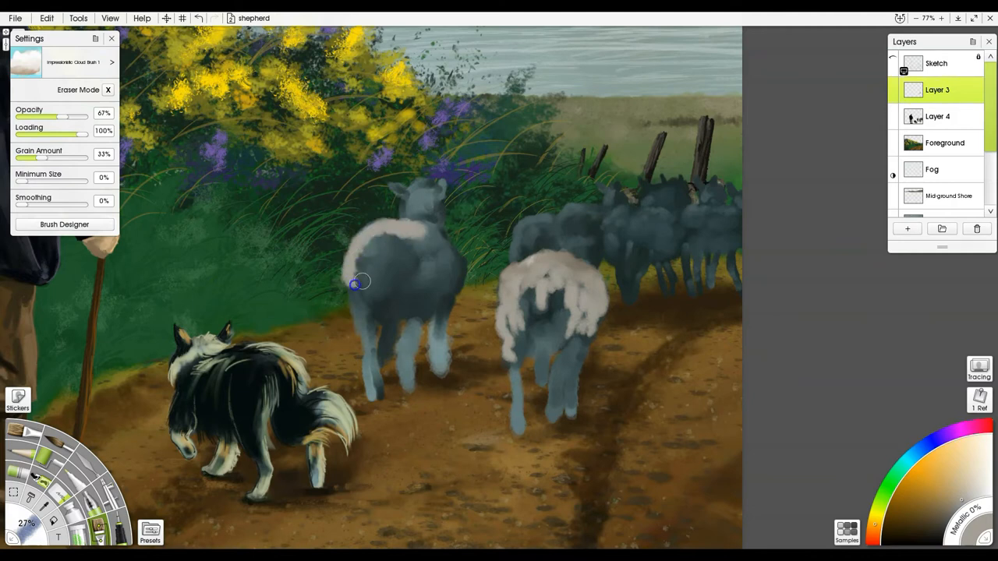
drag(358, 283, 387, 243)
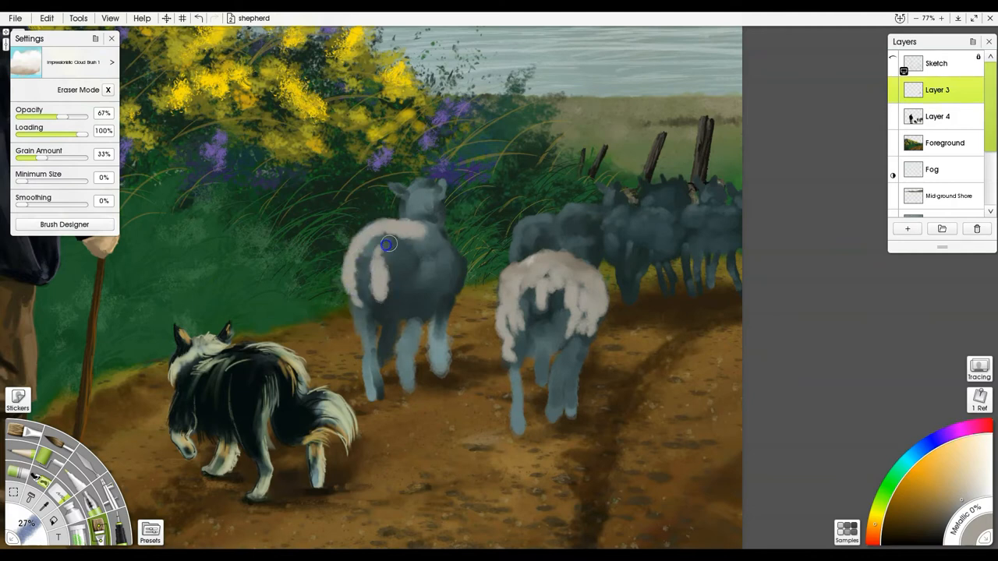
drag(388, 243, 427, 231)
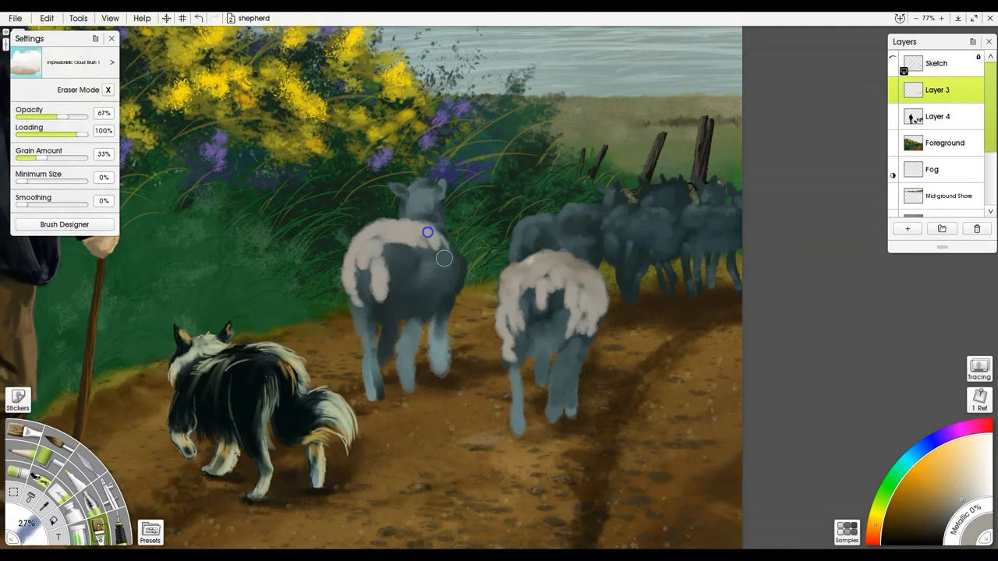
drag(427, 231, 422, 284)
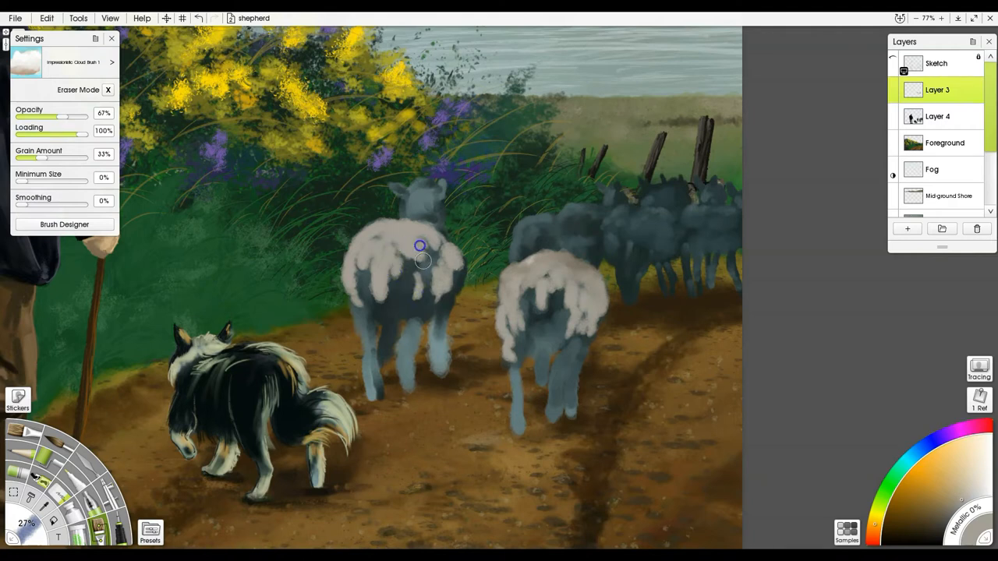
drag(421, 246, 366, 340)
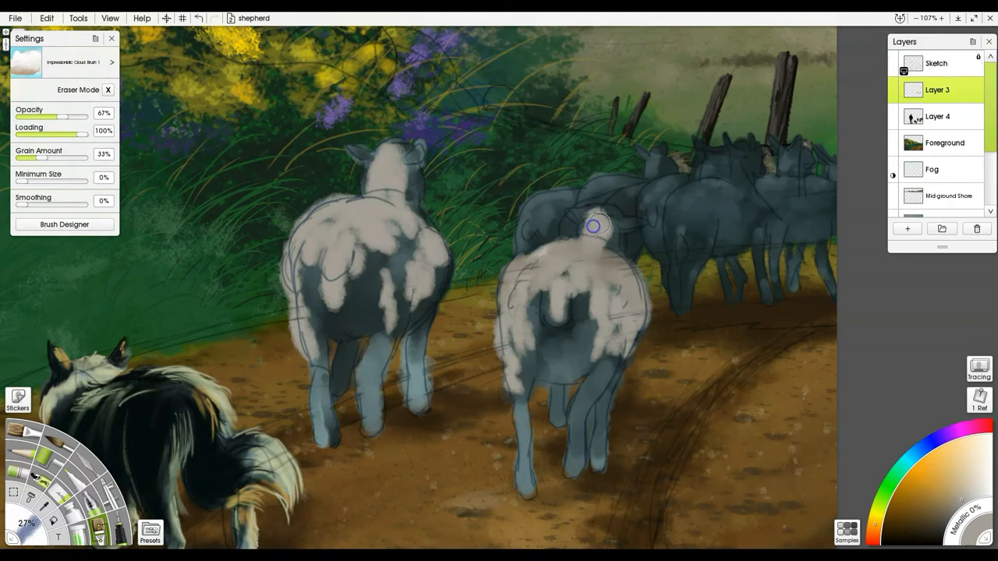
Fill cream wool over both front sheep's bodies, hindquarters and legs, softening dark patches on the right sheep's rump.
drag(596, 226, 580, 367)
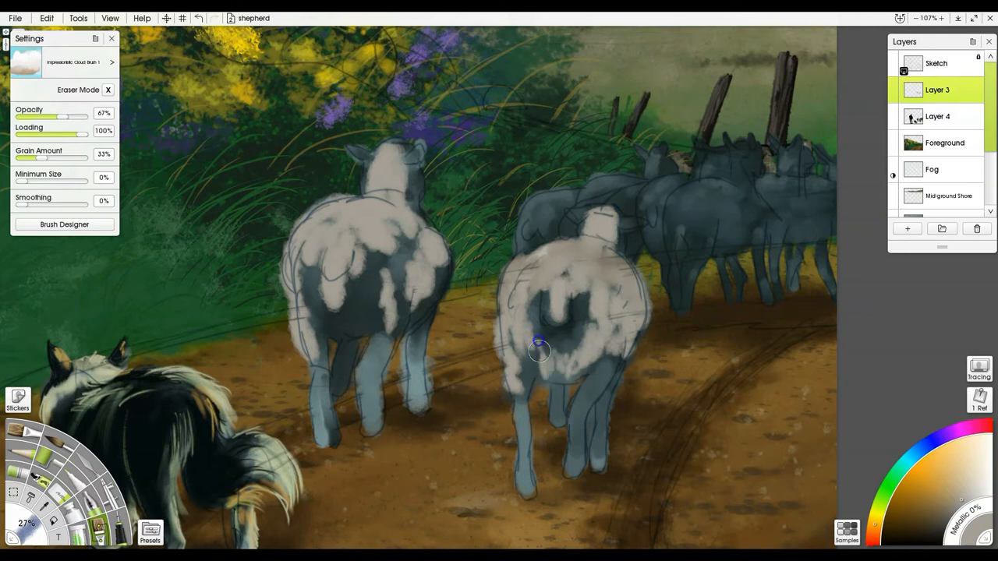
drag(539, 351, 600, 323)
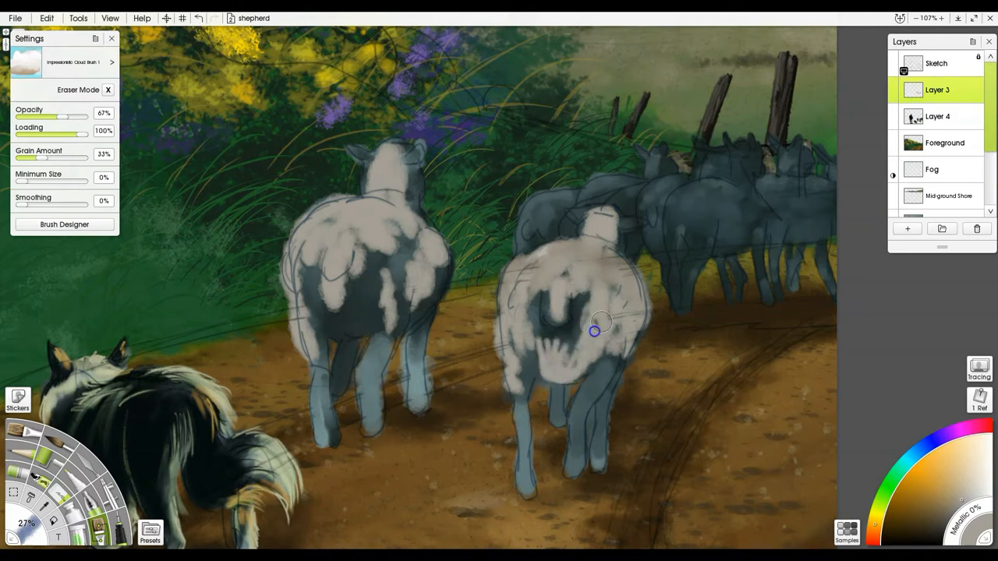
drag(595, 331, 605, 389)
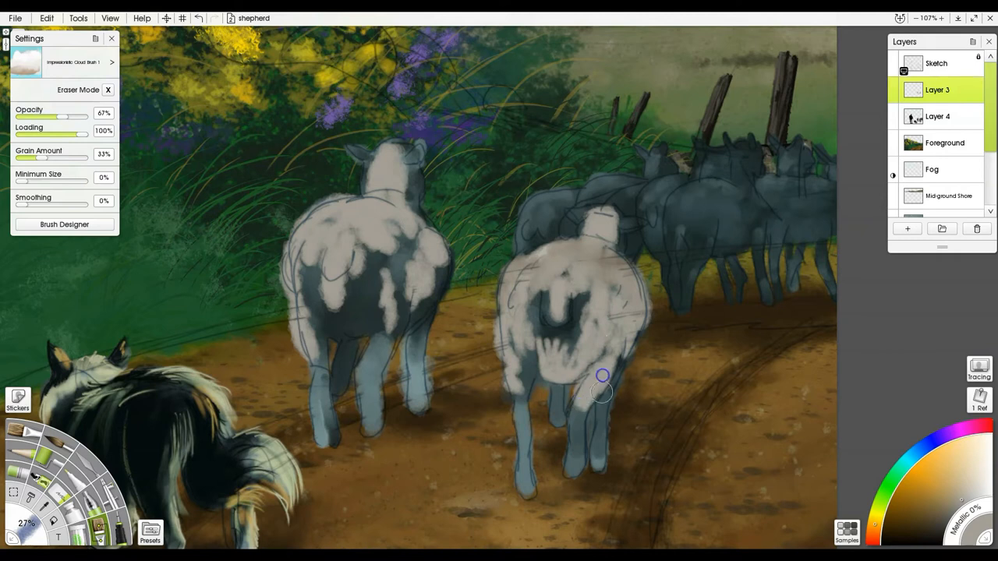
drag(605, 382, 398, 304)
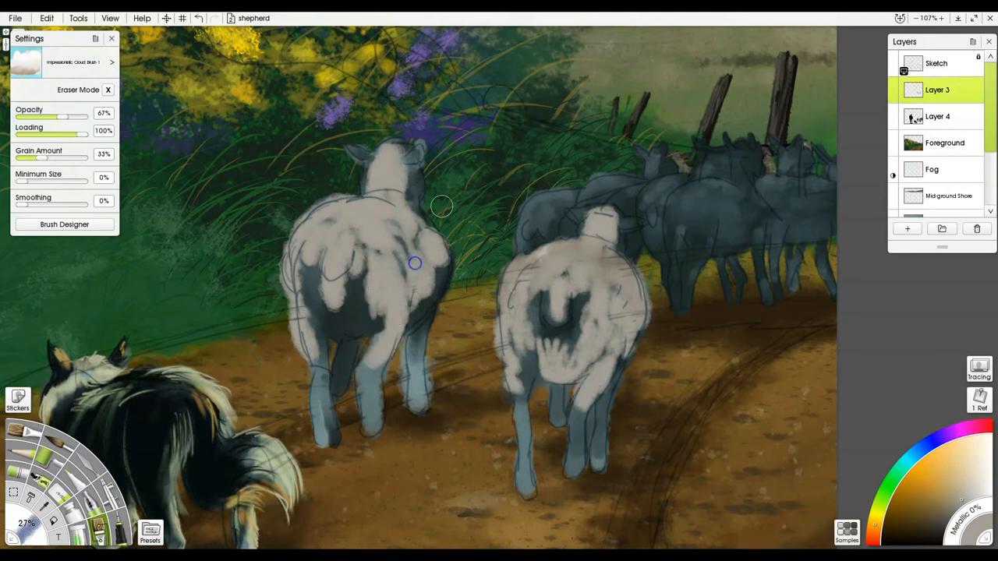
drag(442, 202, 424, 297)
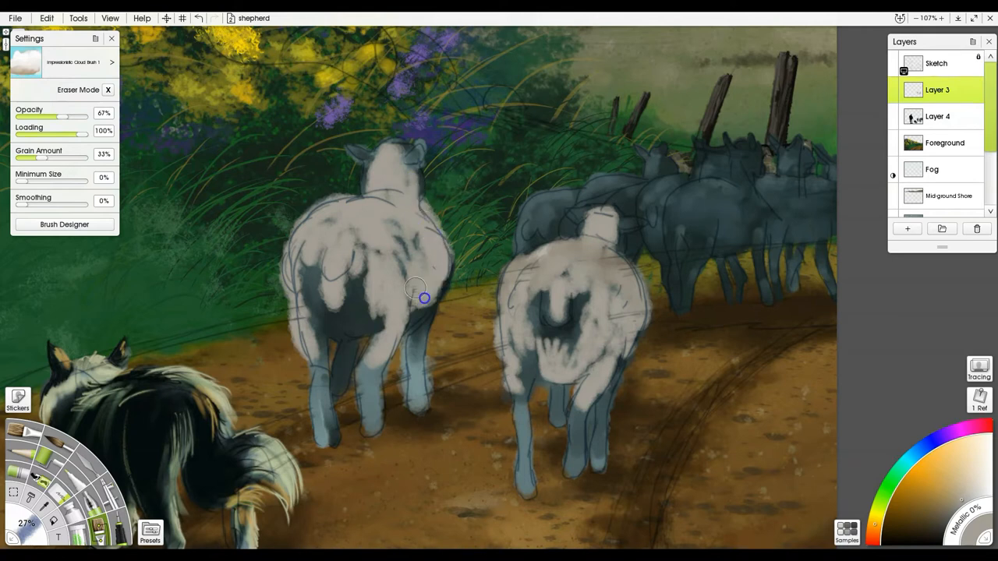
drag(424, 298, 371, 184)
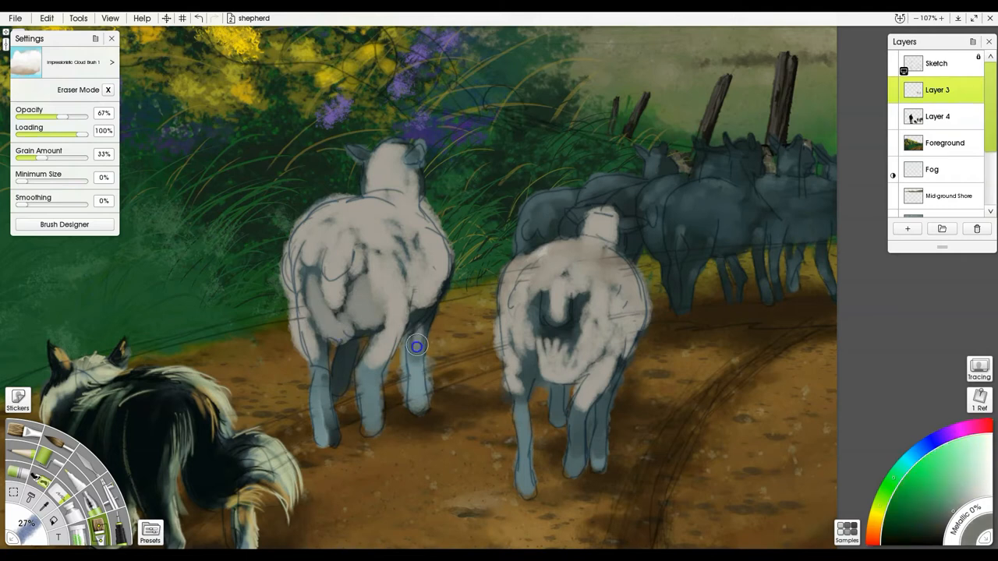
drag(418, 346, 411, 250)
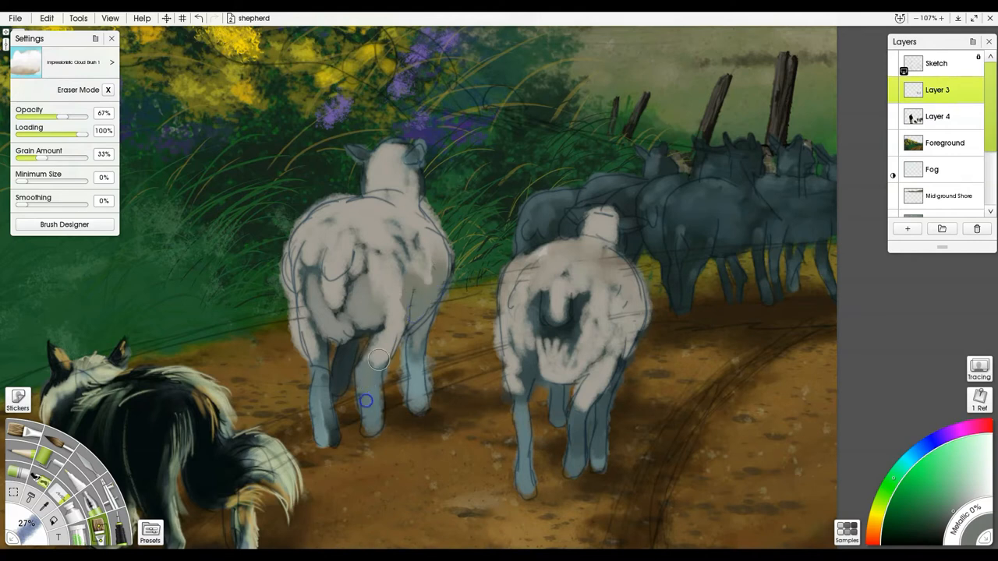
drag(365, 399, 352, 301)
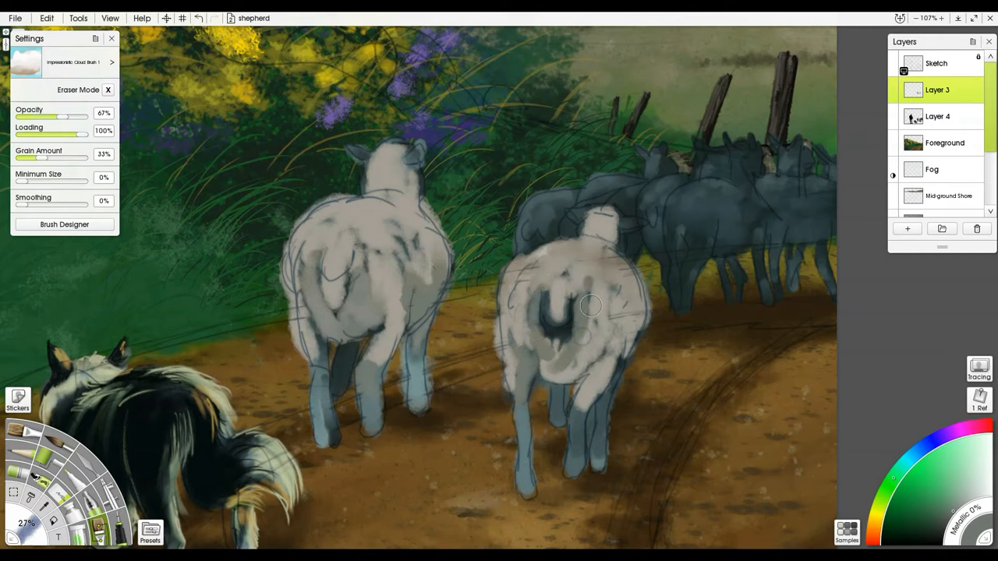
drag(590, 304, 611, 364)
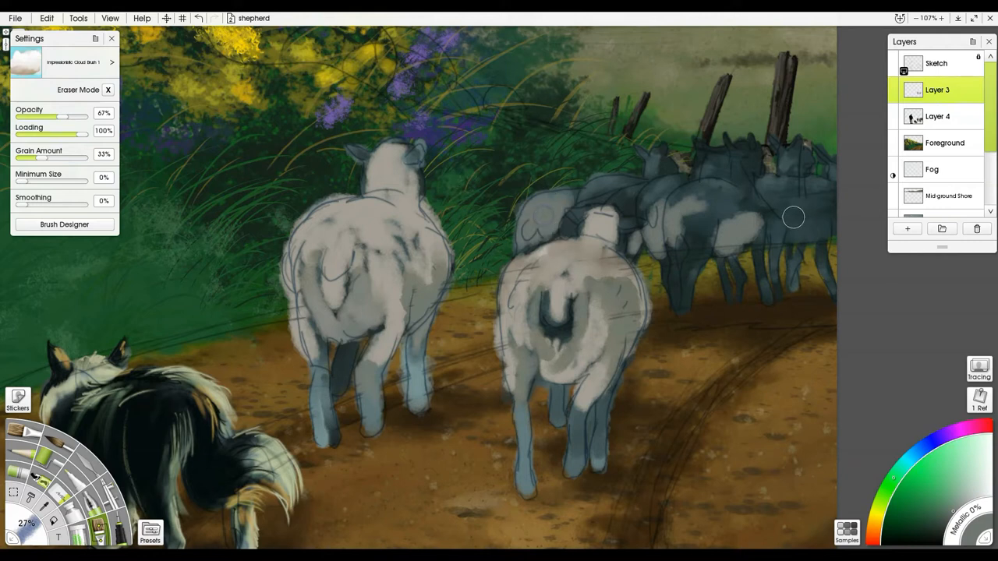
Lighten the distant flock with a pale wool stroke on Layer 5.
drag(793, 217, 741, 165)
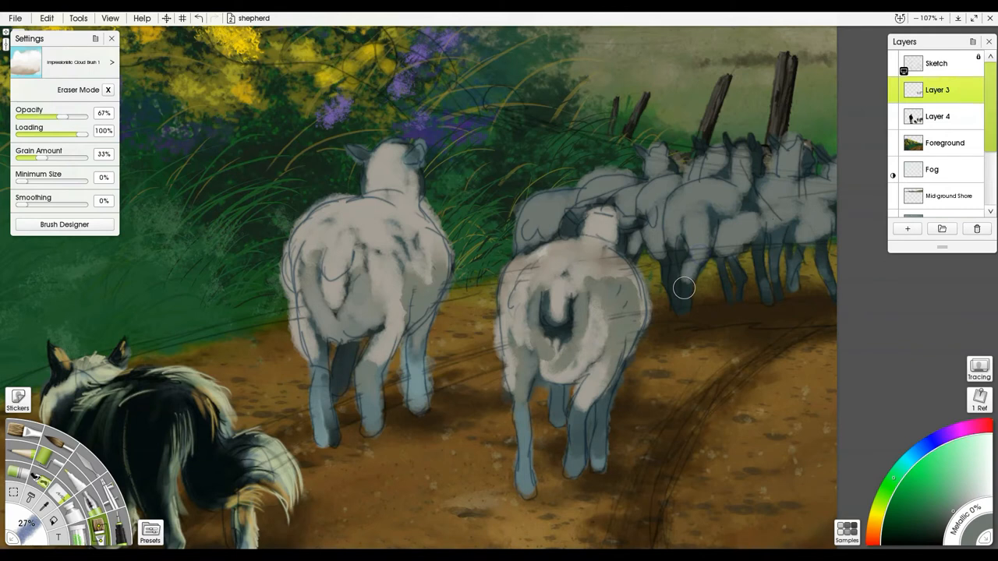
mouse_move(687, 299)
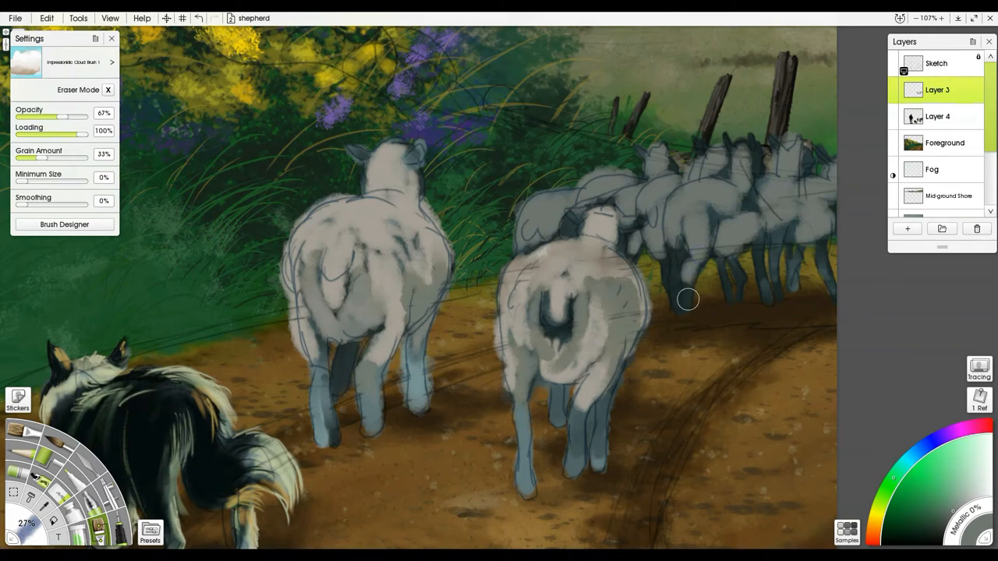
mouse_move(688, 287)
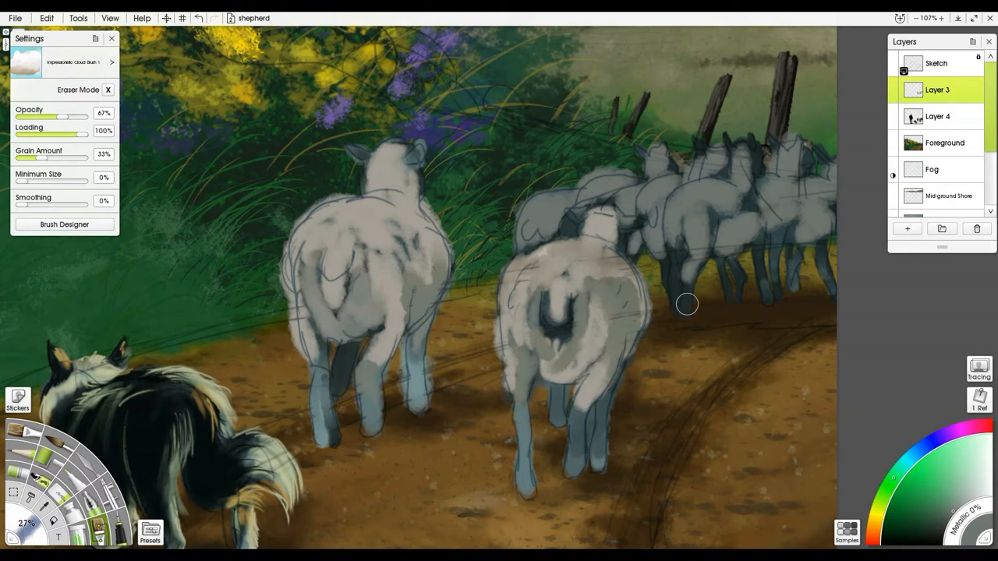
mouse_move(688, 311)
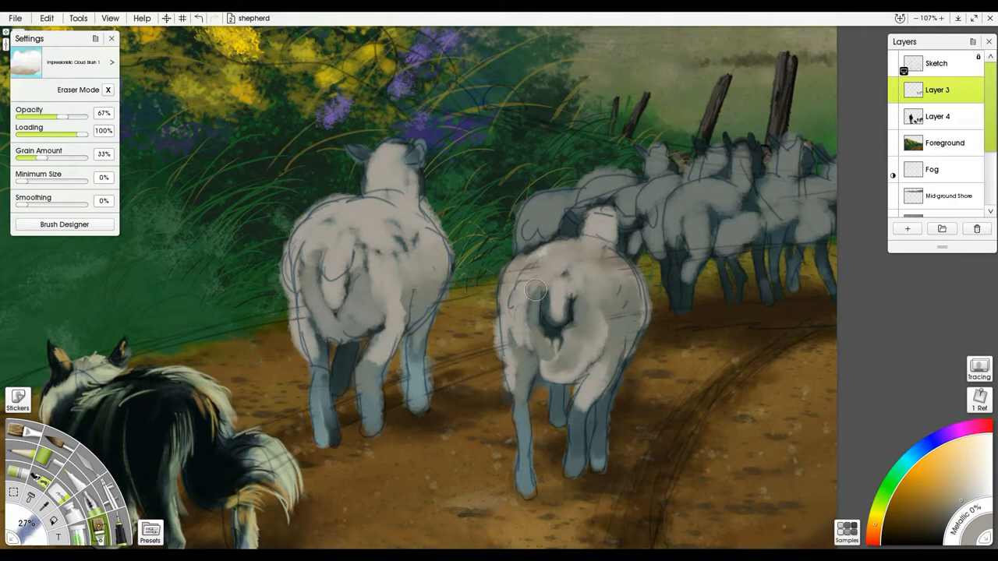
key(alt)
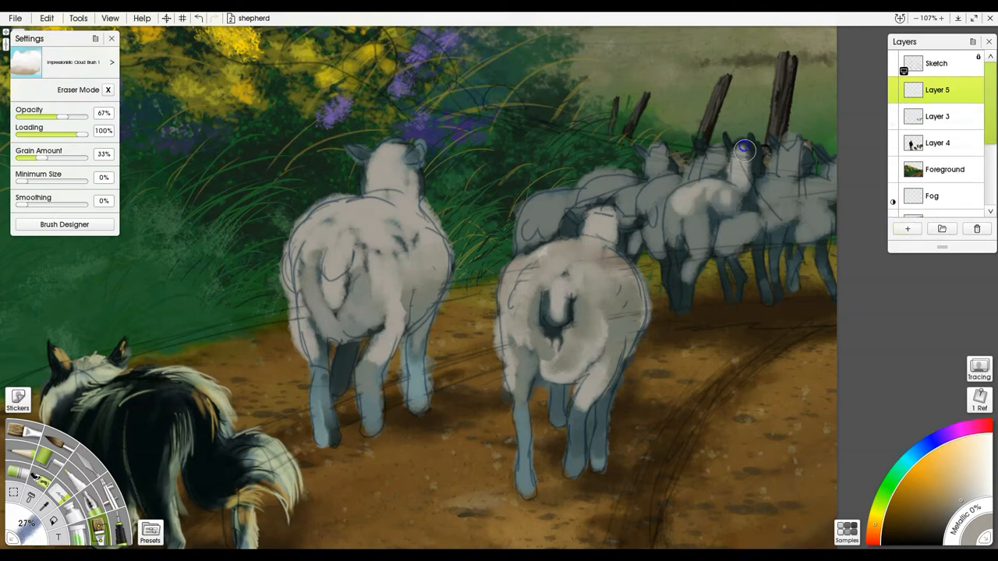
Stroke soft pale wool across the distant flock on the merged Layer 3.
drag(746, 150, 658, 212)
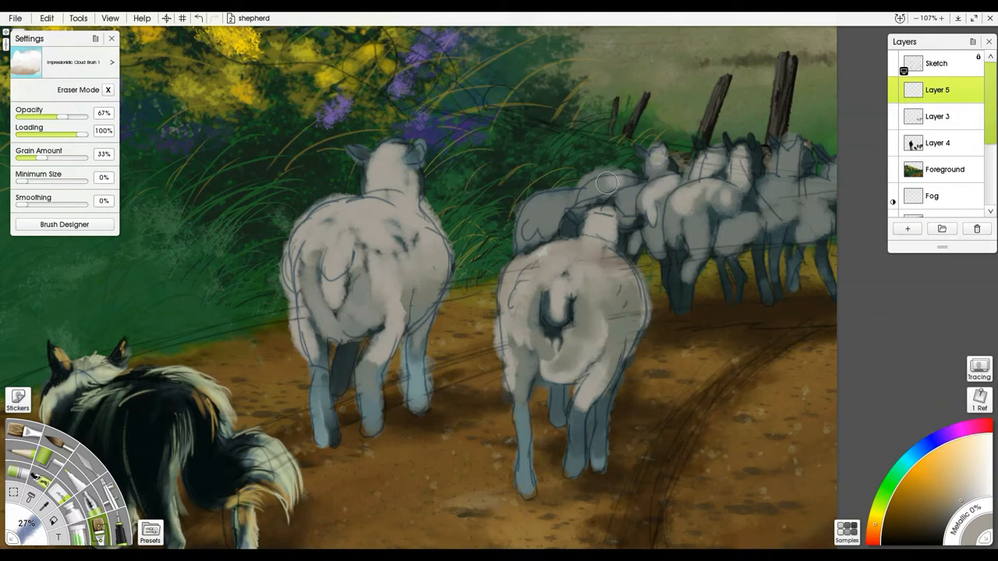
mouse_move(567, 204)
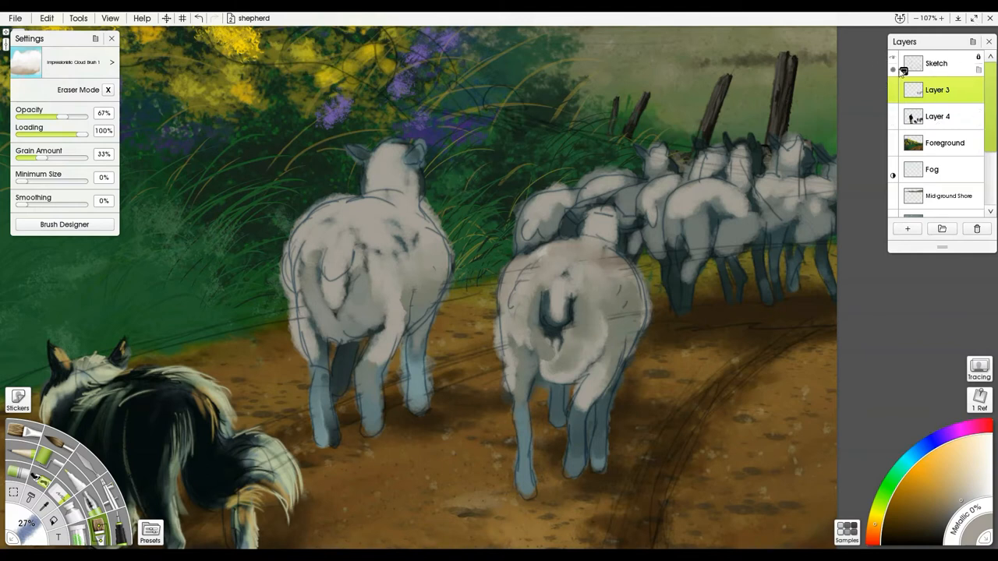
Switch to the Wax Crayon and darken the right sheep's legs.
click(892, 70)
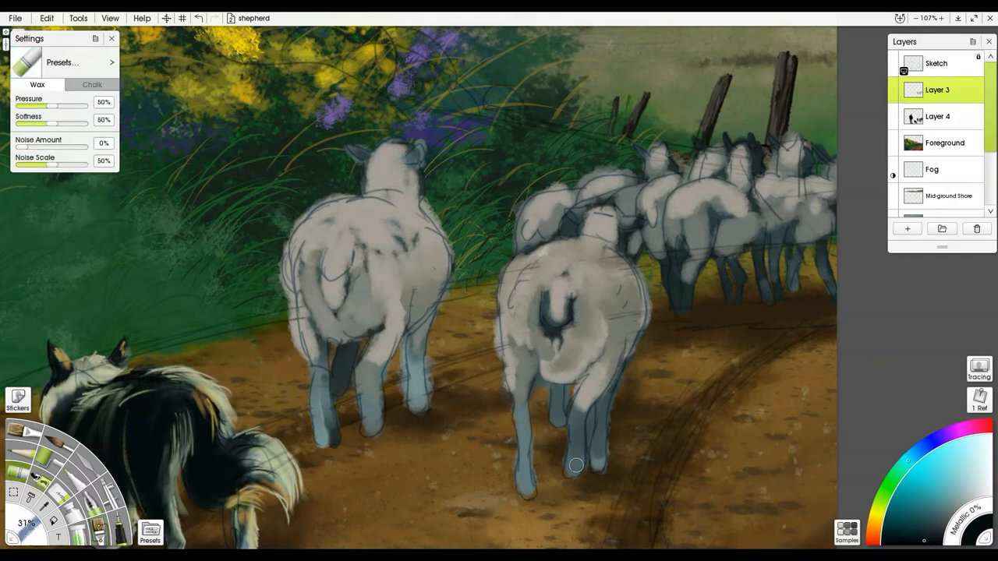
drag(576, 465, 594, 446)
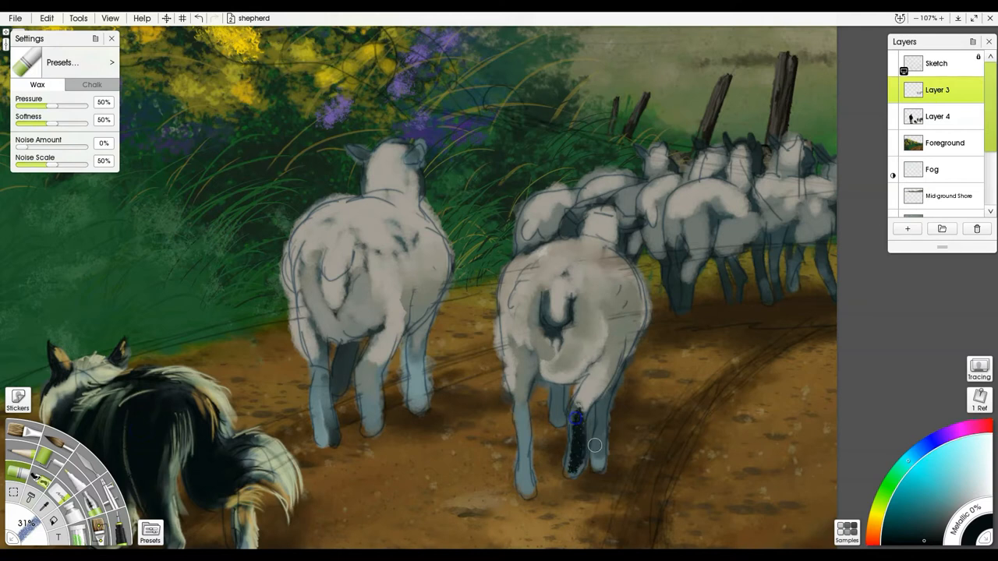
drag(595, 446, 605, 398)
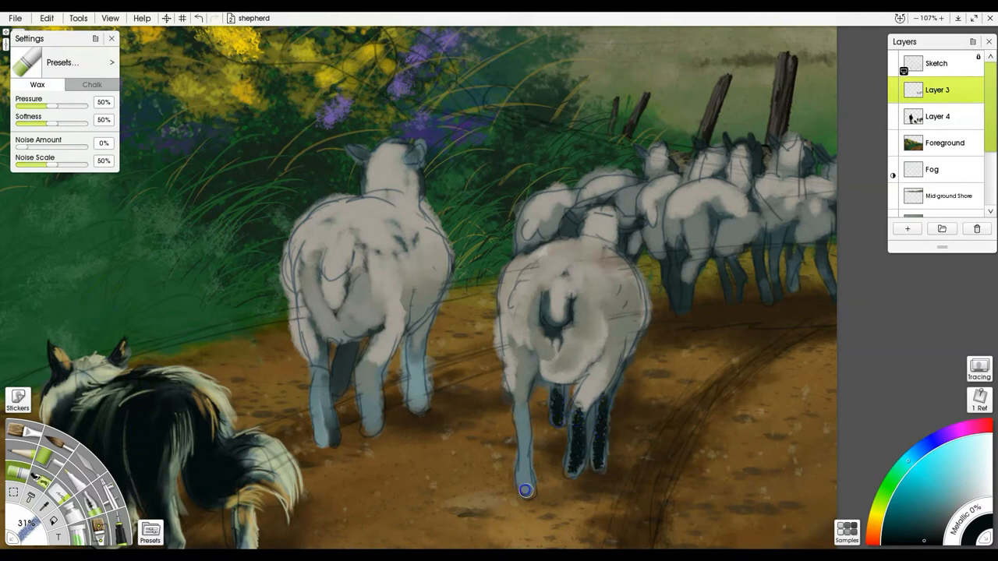
drag(524, 491, 515, 382)
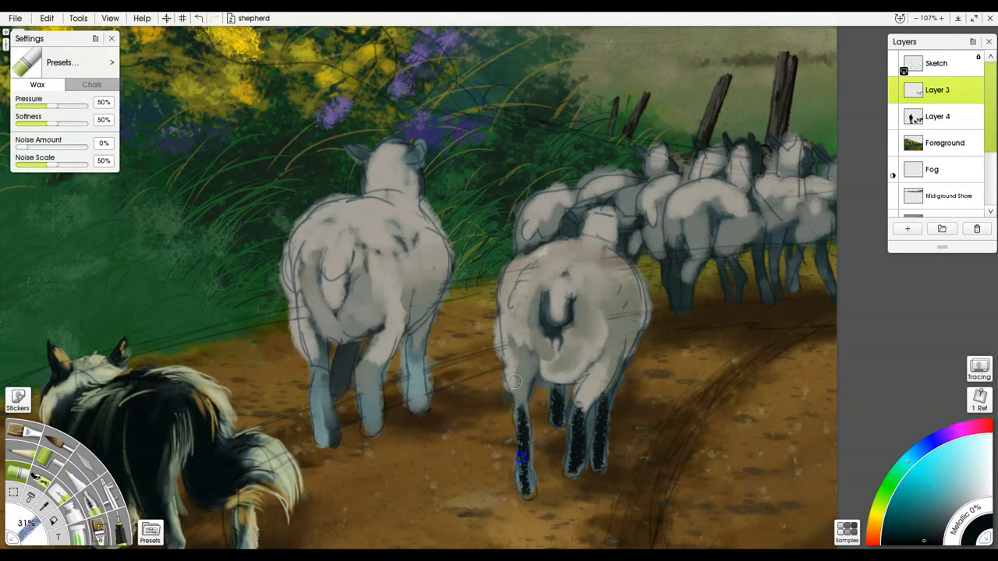
drag(515, 397, 372, 398)
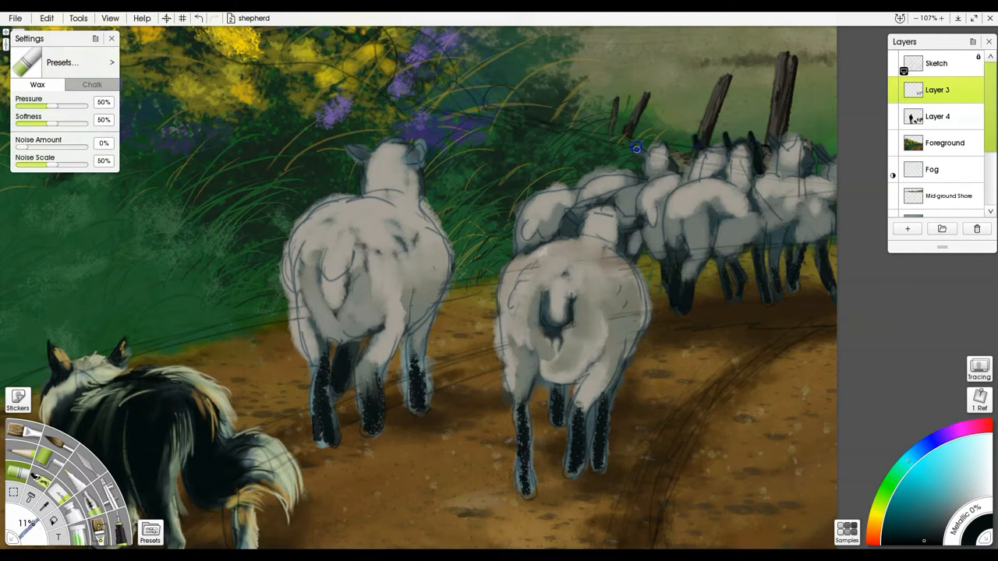
mouse_move(669, 165)
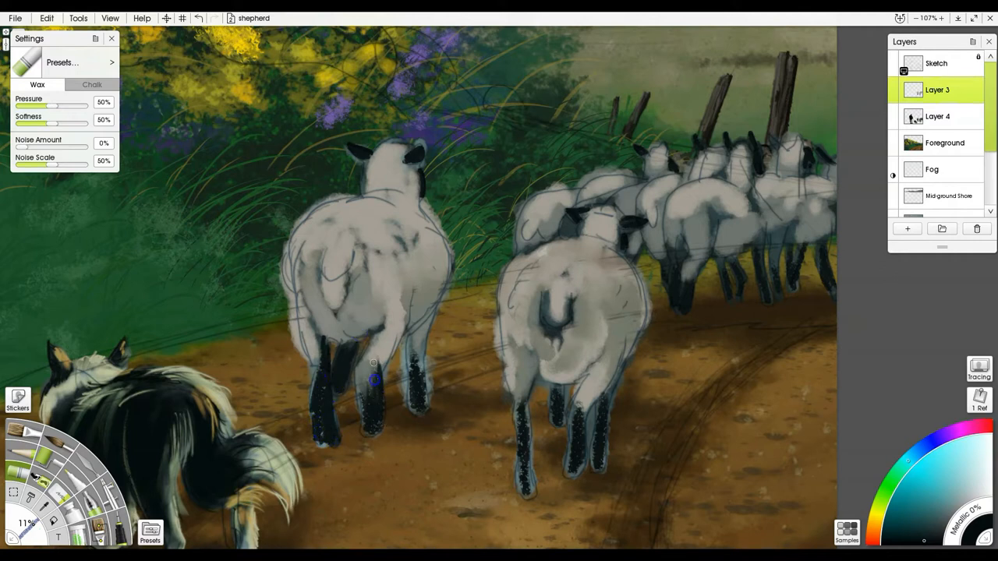
Darken the left sheep's leg and refine the right sheep's dark legs.
drag(374, 379, 421, 393)
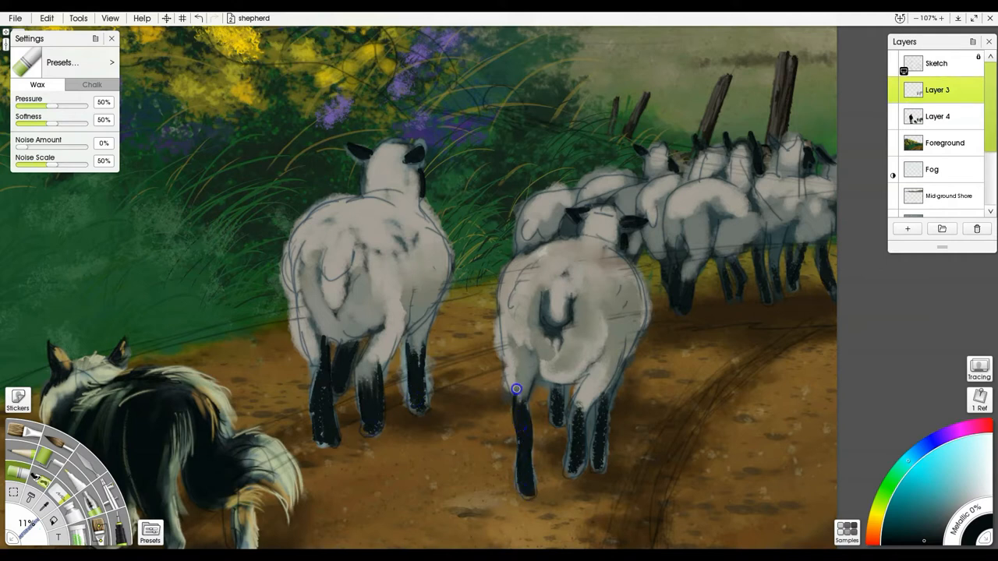
drag(516, 390, 558, 419)
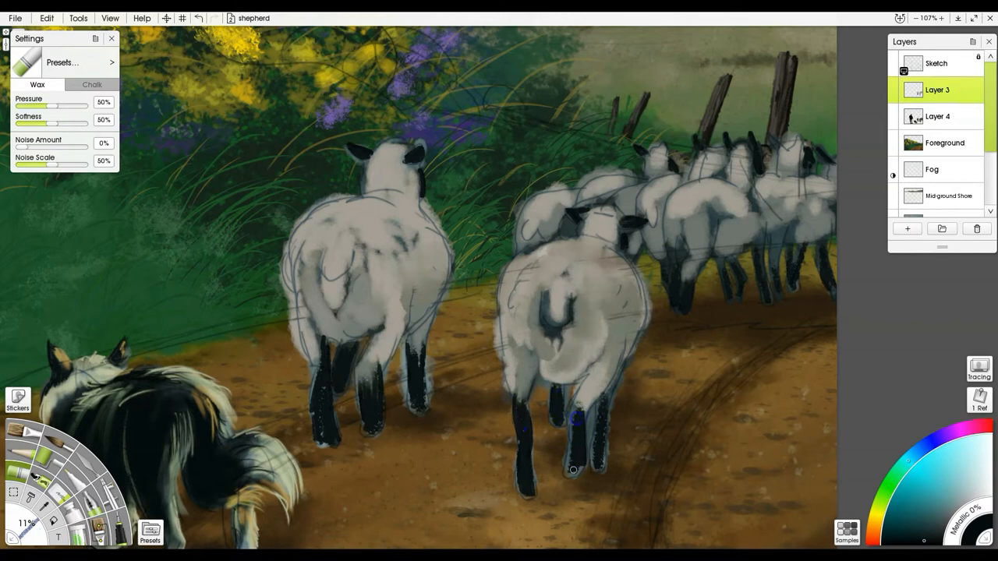
drag(574, 471, 597, 454)
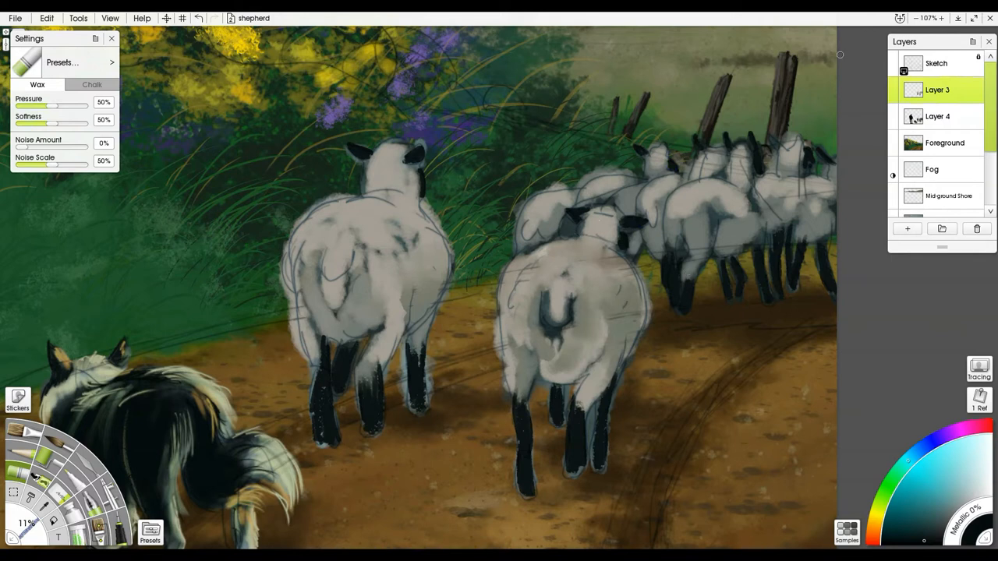
Hide the sketch lines, switch to Layer 4 and erase stray paint around both front sheep's legs and bellies.
click(892, 60)
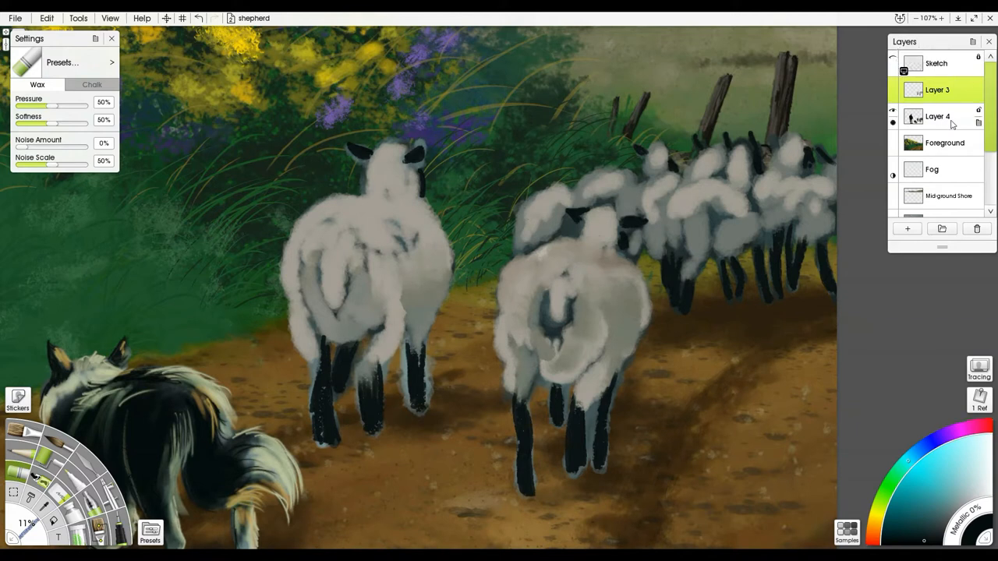
click(937, 115)
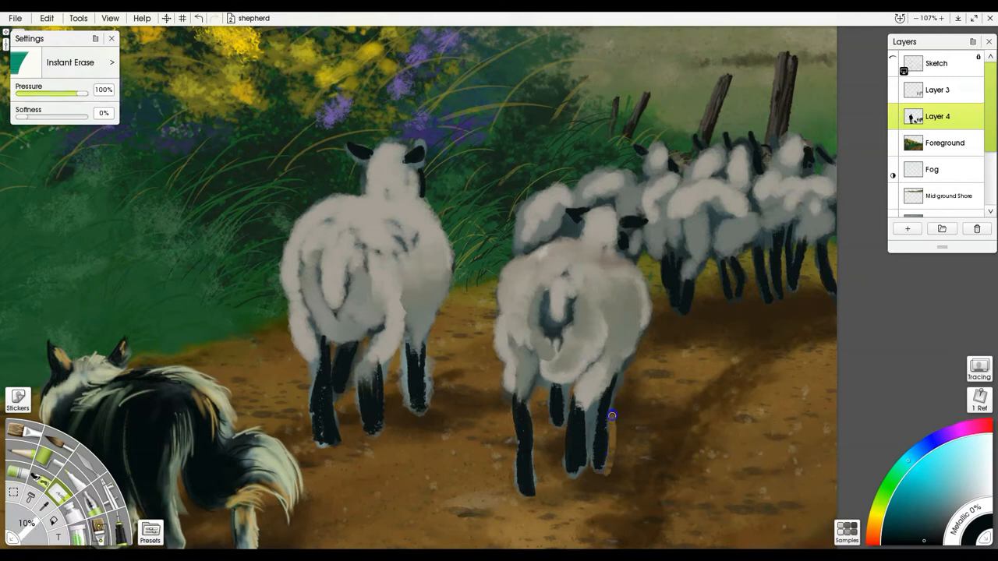
drag(611, 415, 602, 474)
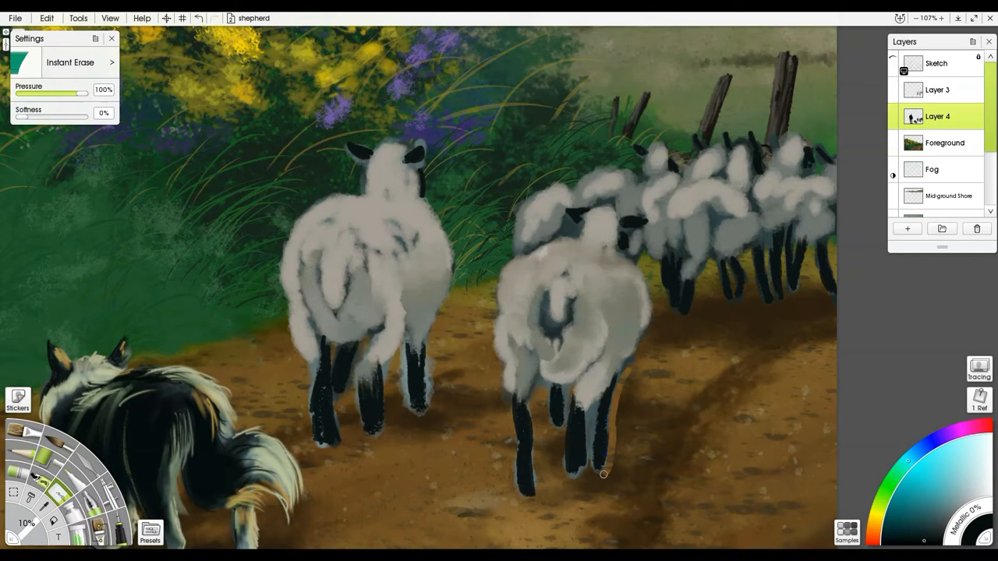
drag(602, 474, 593, 407)
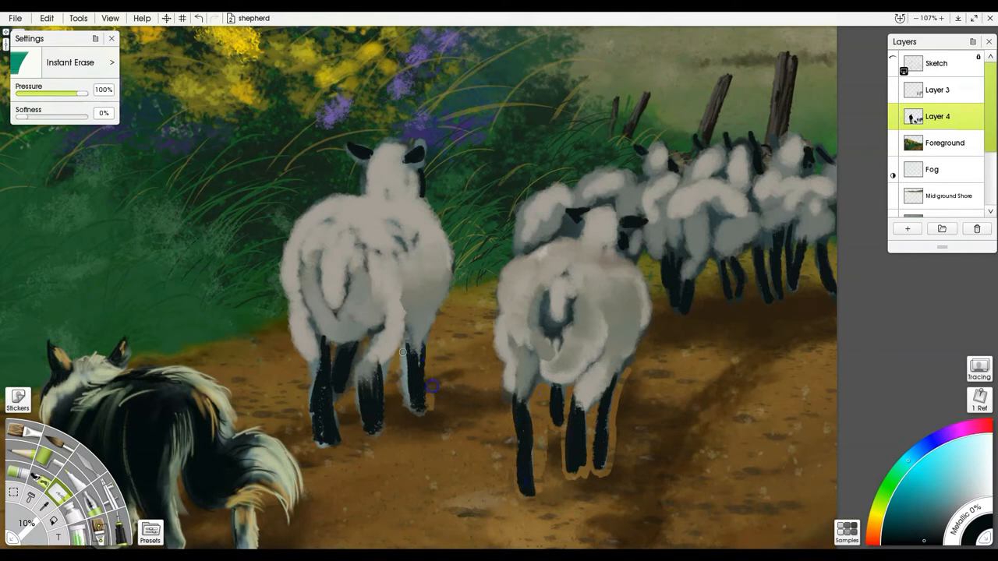
drag(402, 352, 415, 413)
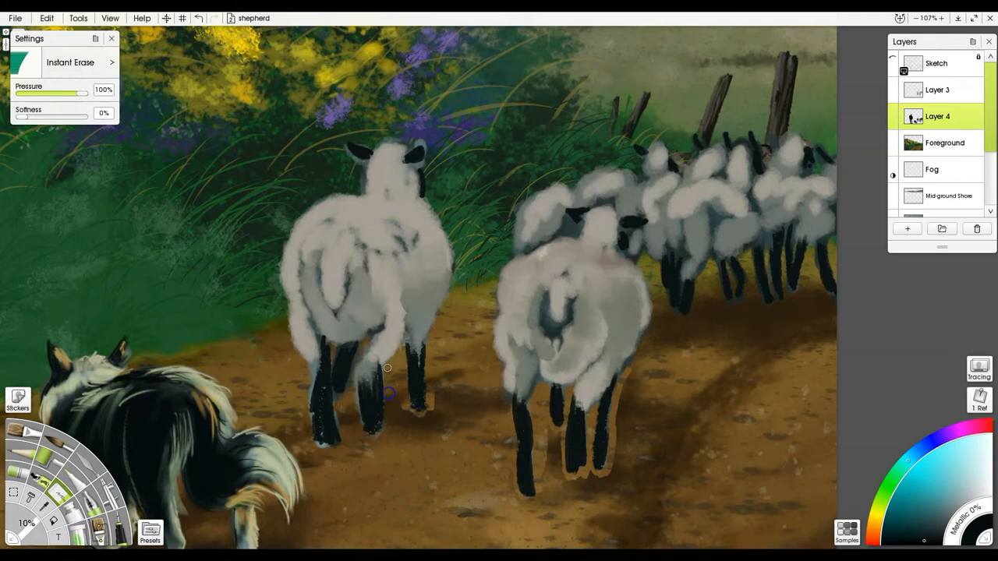
drag(390, 393, 372, 349)
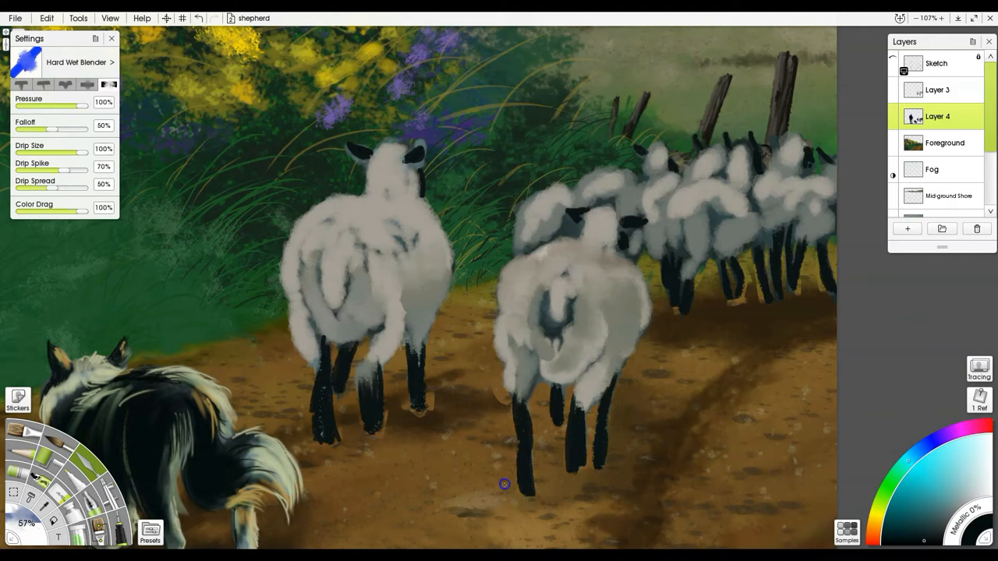
mouse_move(433, 413)
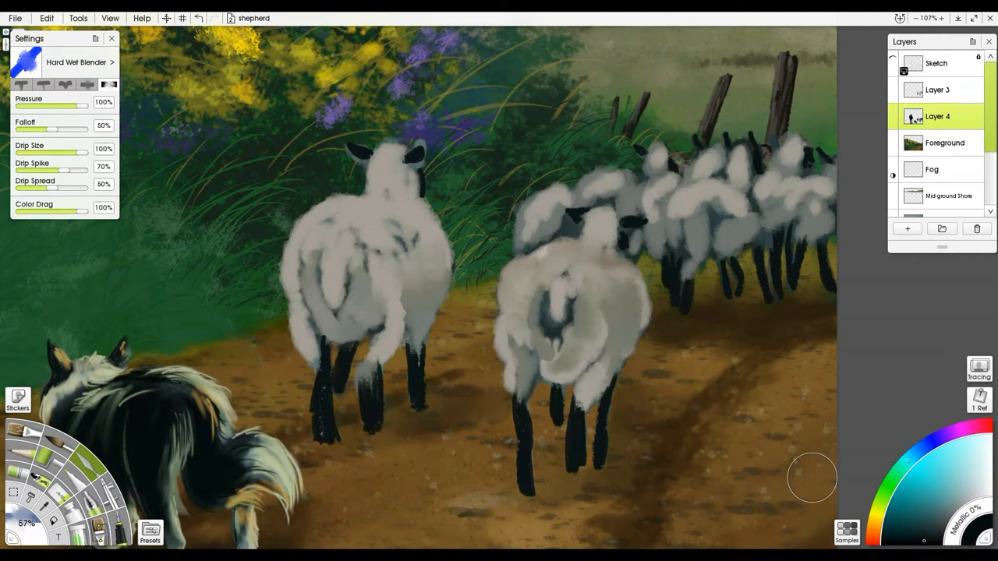
mouse_move(820, 467)
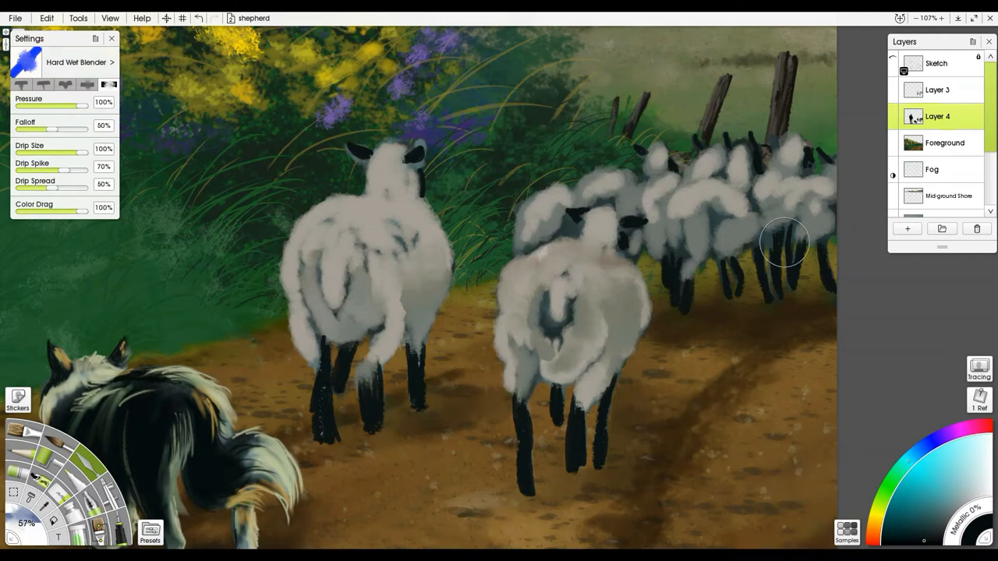
Return to Layer 3 to continue painting the flock in wax.
click(936, 89)
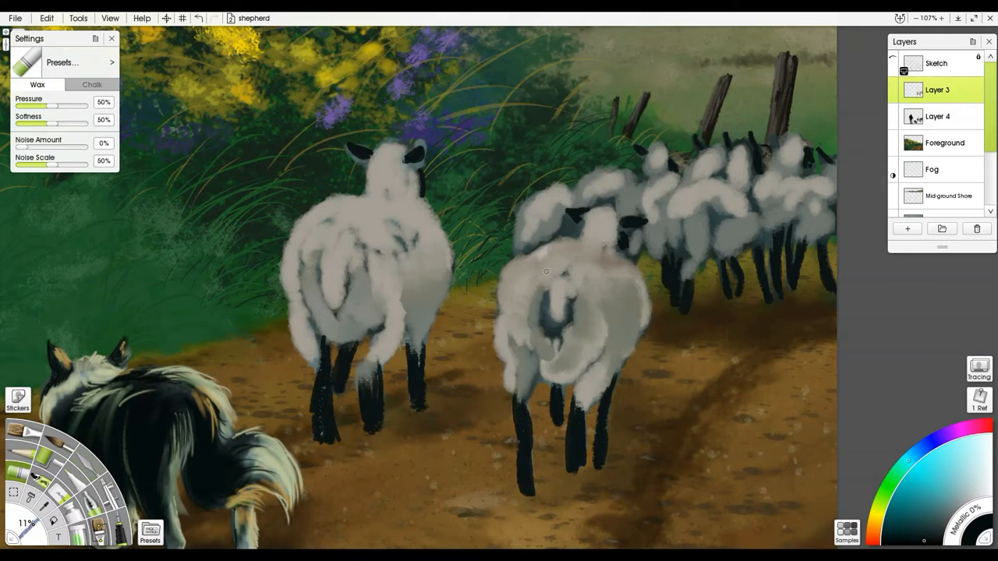
mouse_move(542, 254)
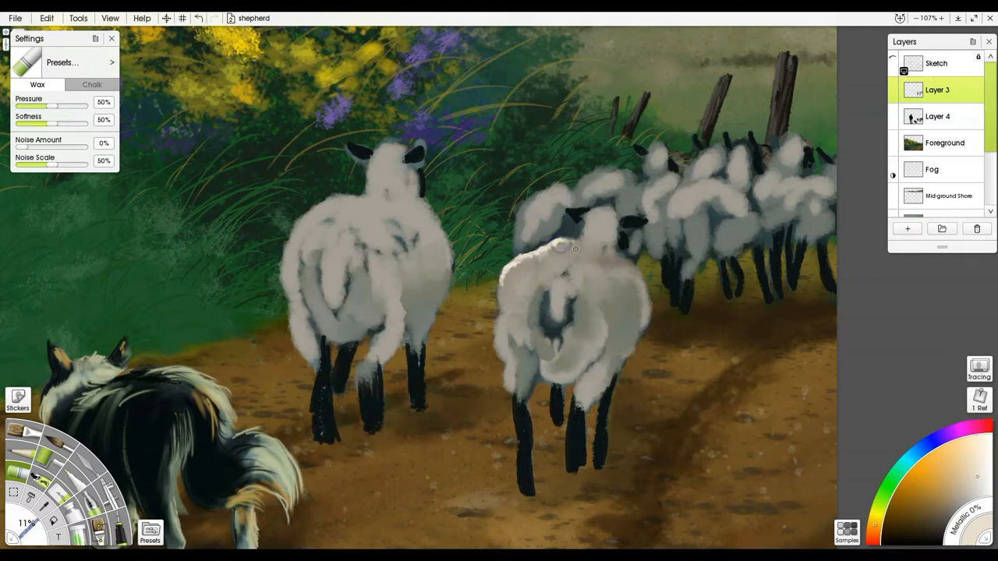
Build bright curly white fleece over the right sheep's back, sides, lower body and head.
drag(561, 247, 549, 312)
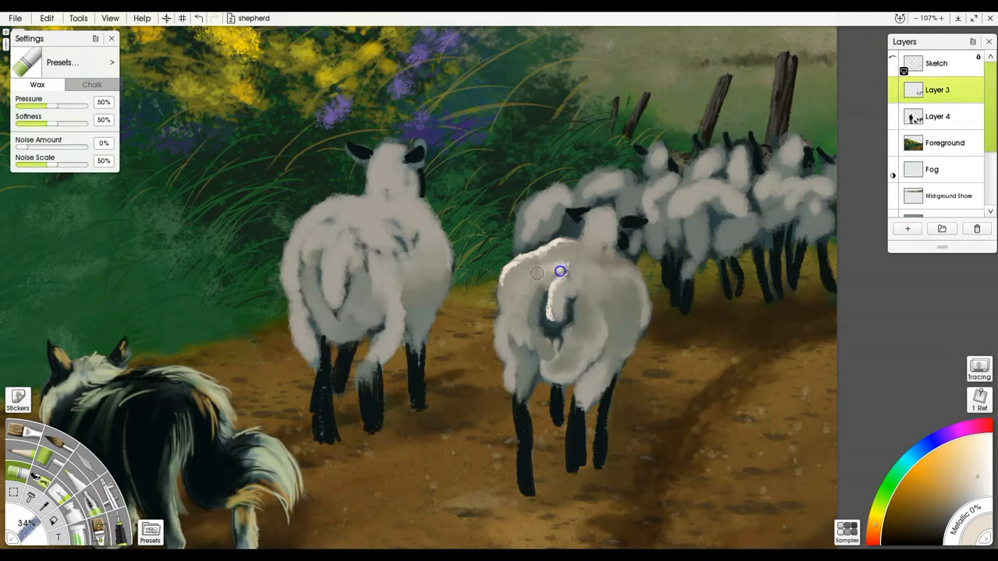
drag(560, 272, 541, 263)
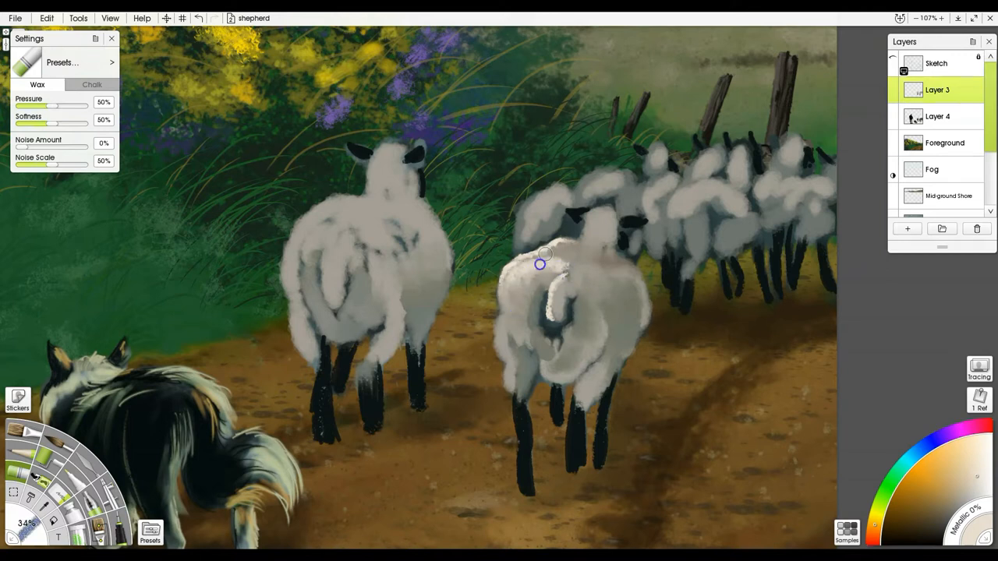
drag(539, 263, 596, 221)
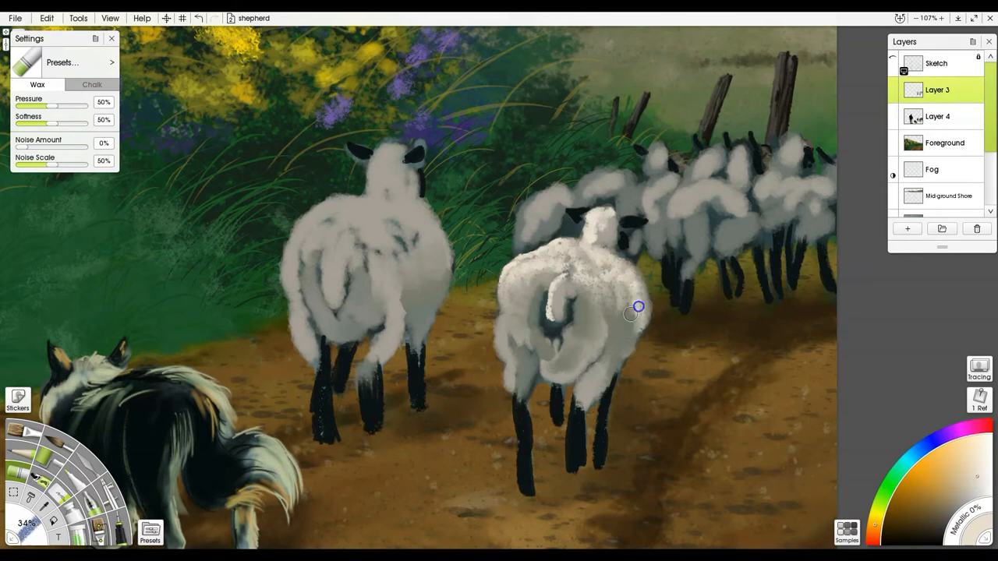
drag(638, 305, 524, 293)
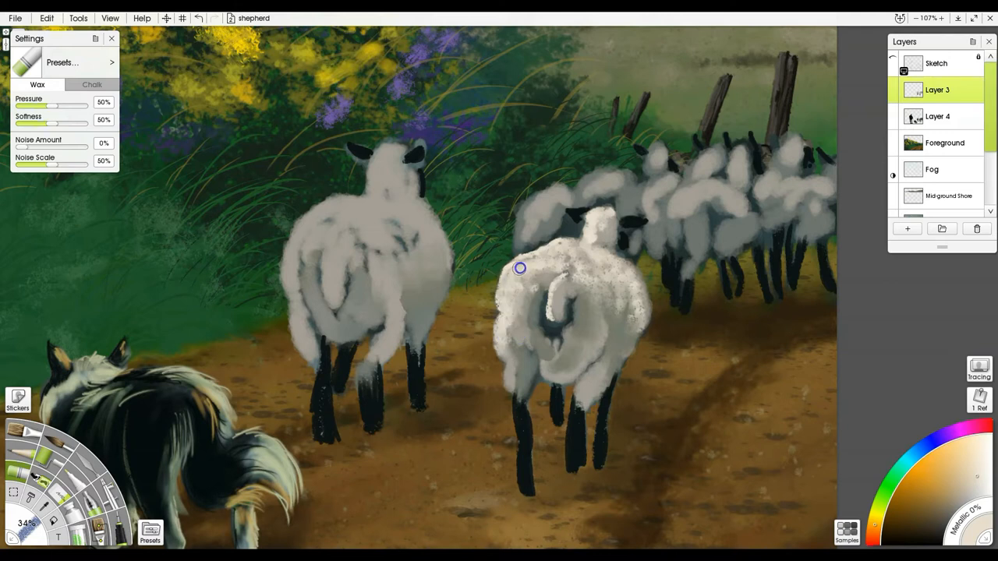
drag(520, 268, 633, 303)
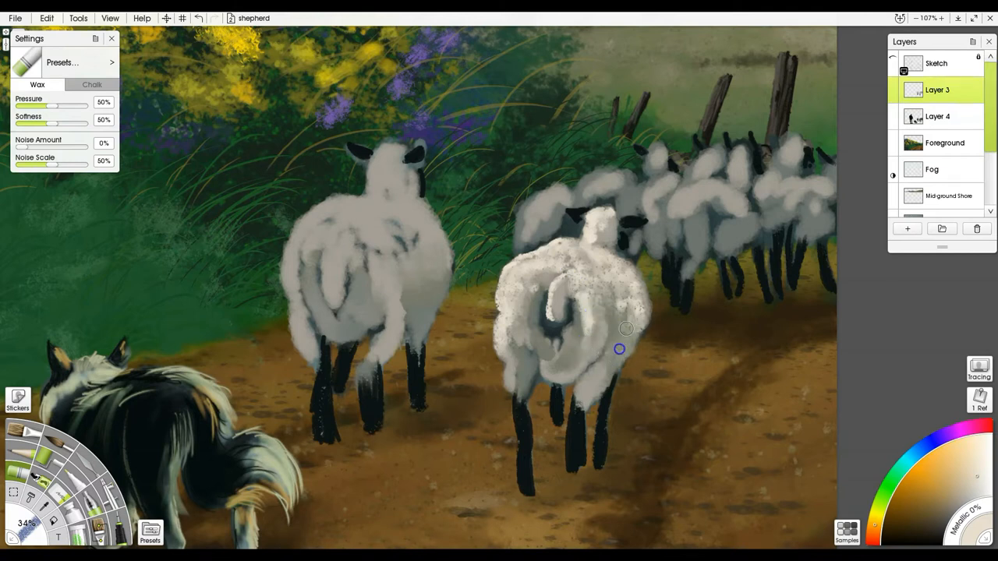
drag(621, 349, 574, 318)
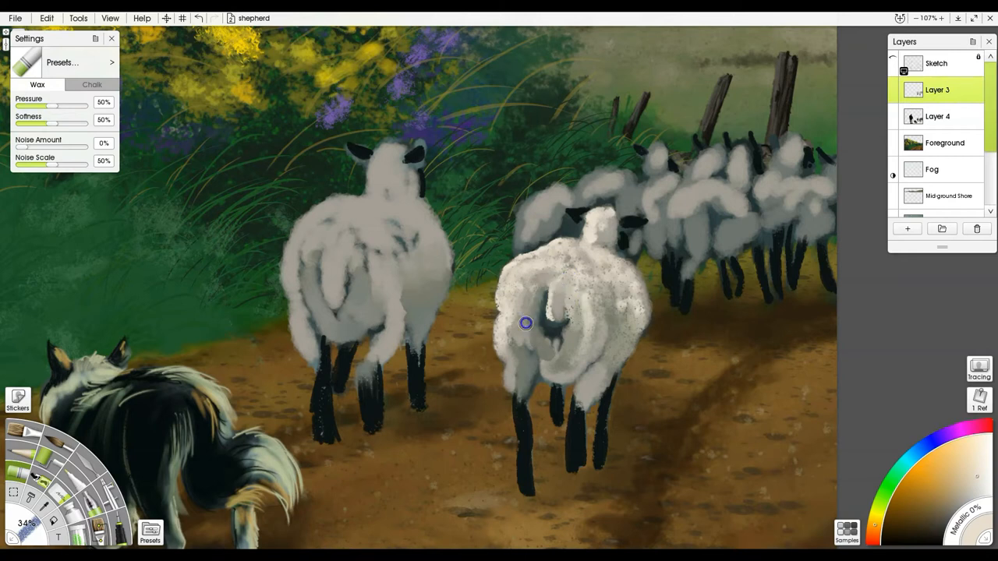
drag(526, 323, 518, 390)
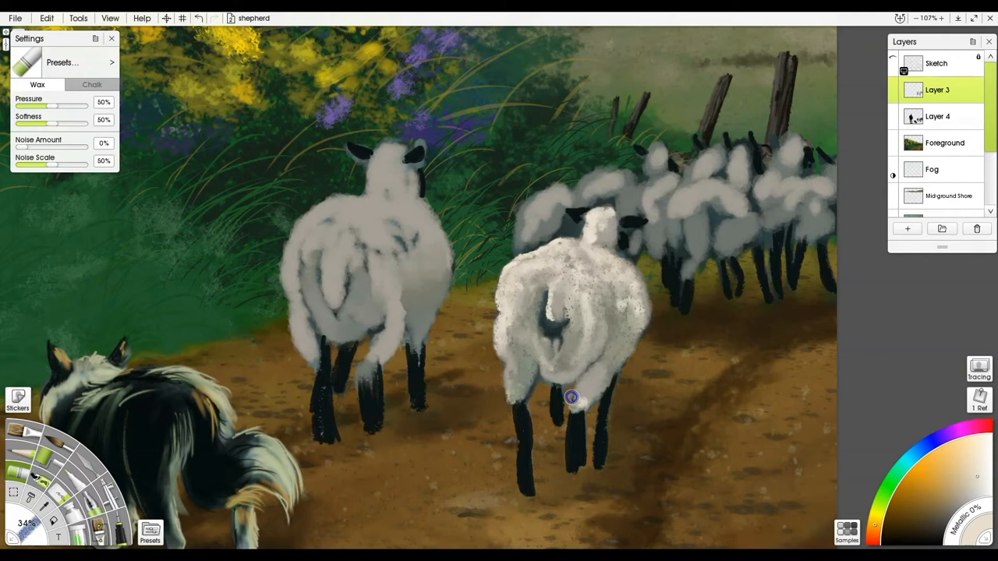
drag(571, 398, 640, 315)
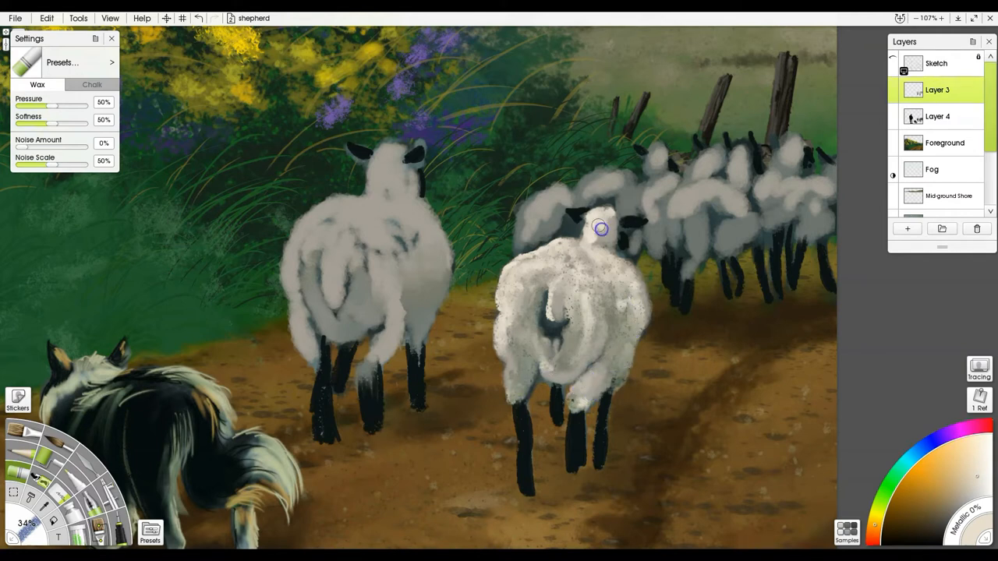
drag(601, 228, 577, 243)
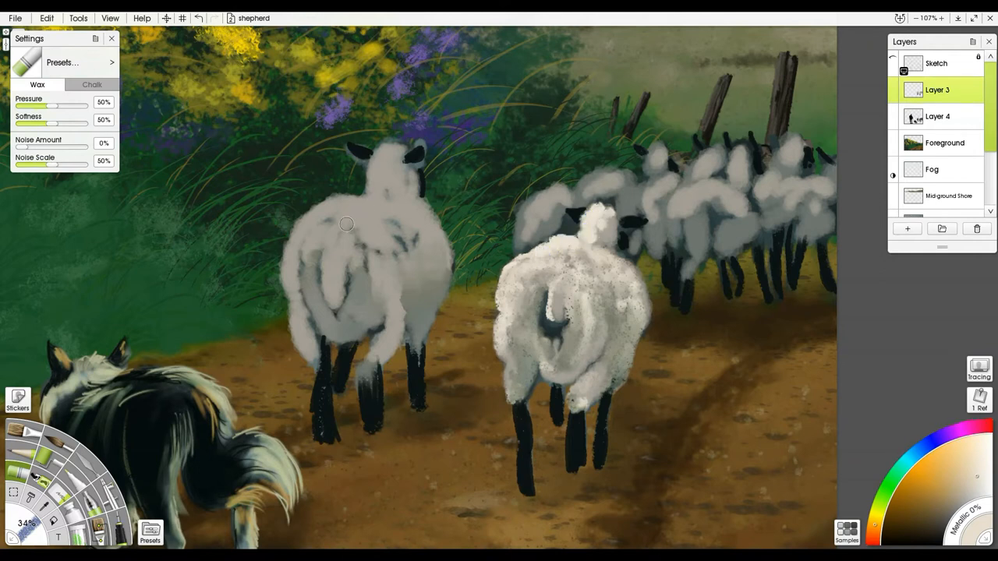
Texture the left sheep's body, back, shoulder and hindquarters with curly white wool.
drag(346, 224, 340, 203)
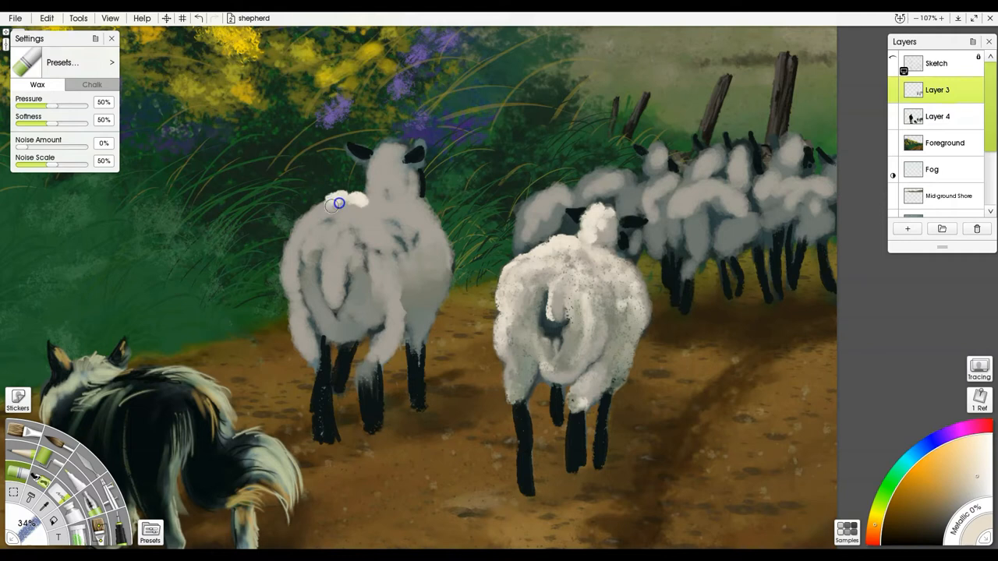
drag(340, 203, 296, 233)
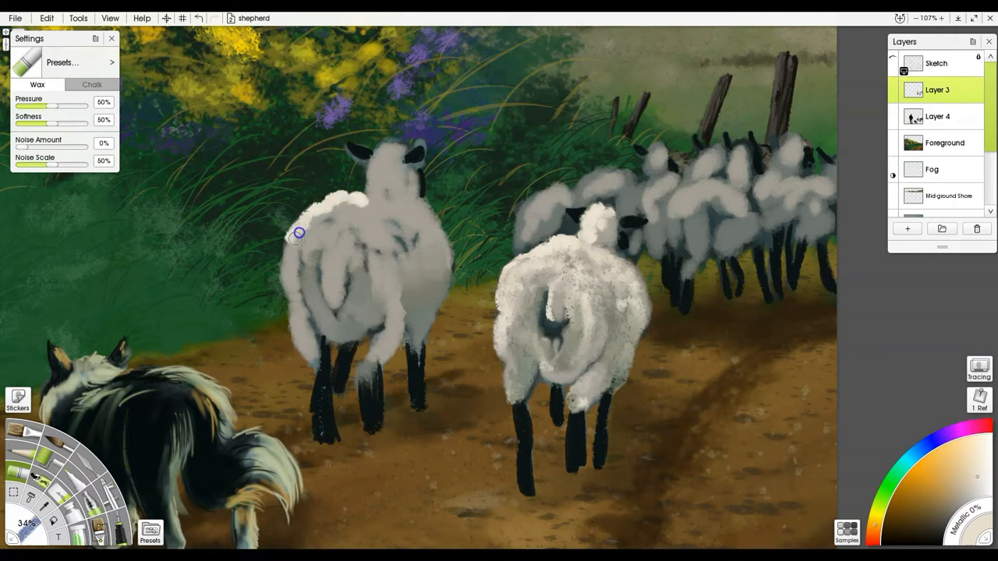
drag(296, 235, 371, 206)
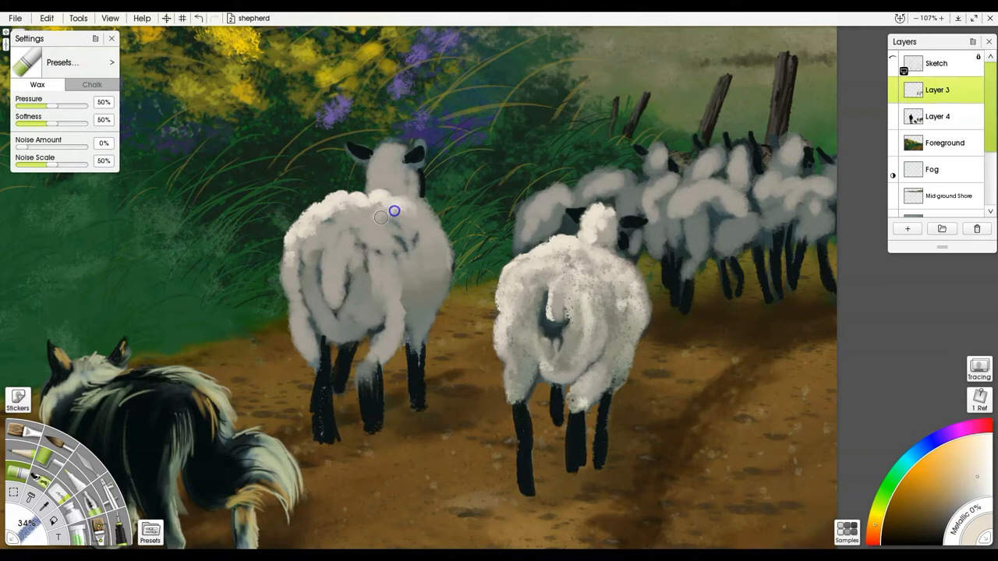
drag(393, 210, 351, 228)
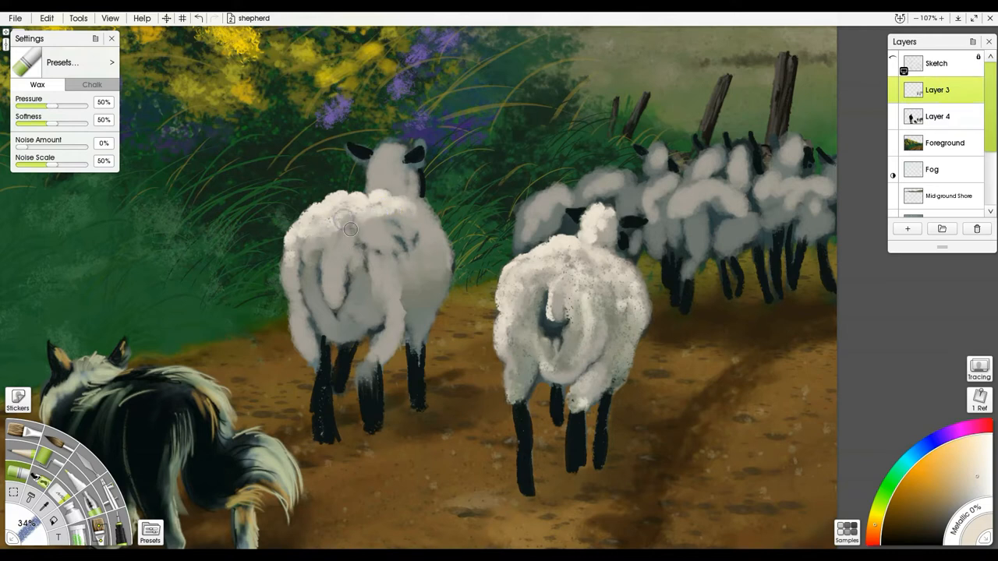
drag(351, 230, 330, 259)
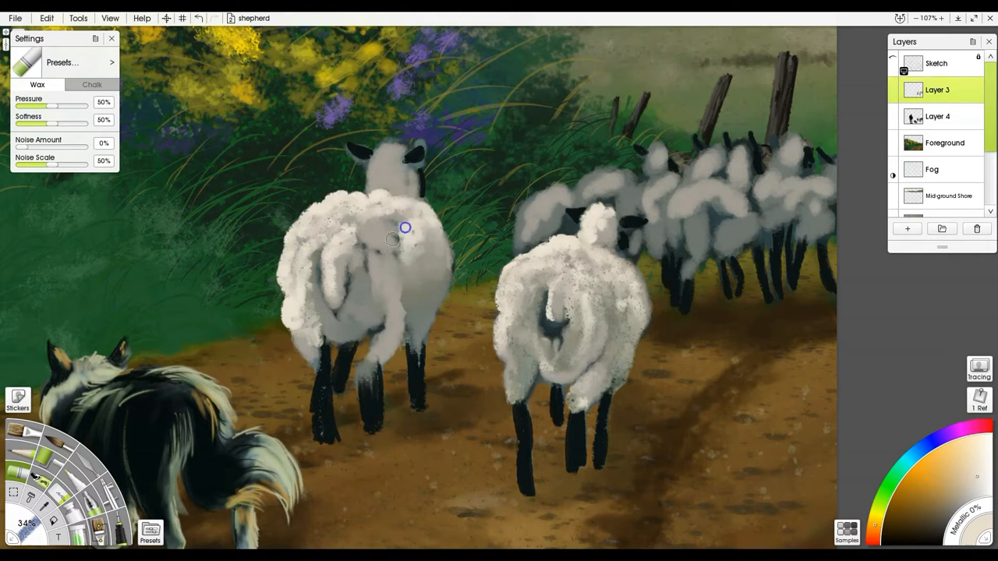
drag(406, 227, 368, 275)
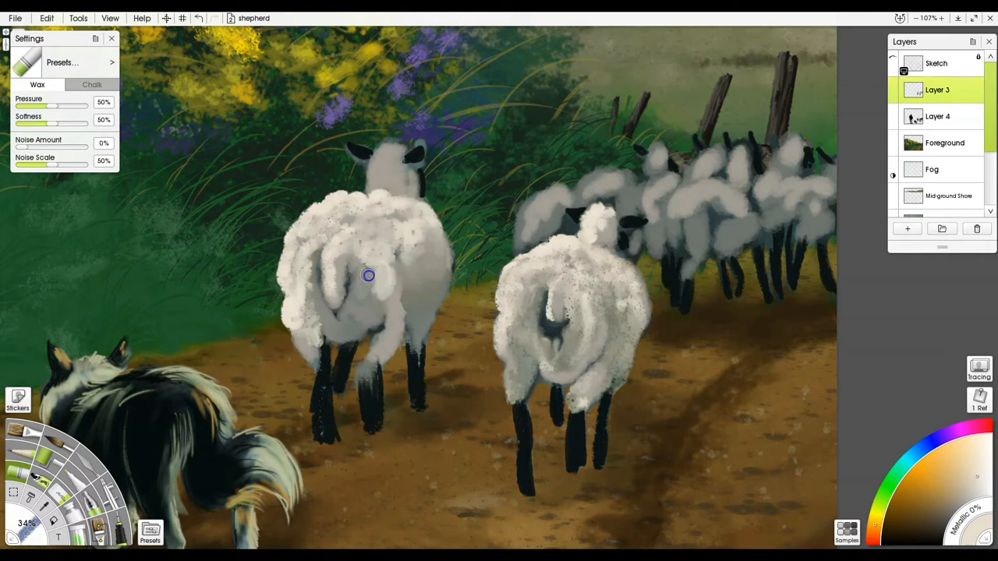
drag(368, 274, 359, 285)
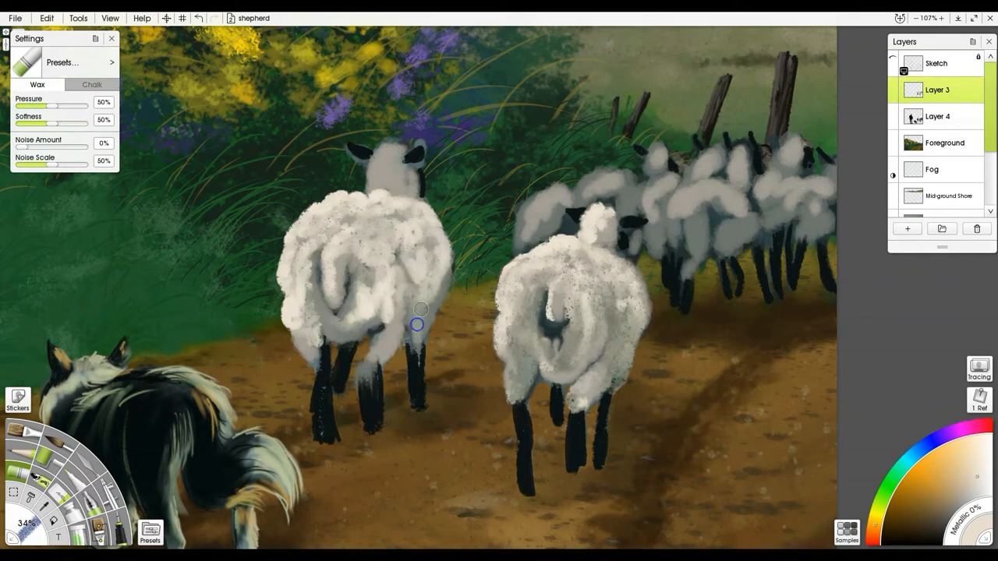
drag(418, 323, 362, 368)
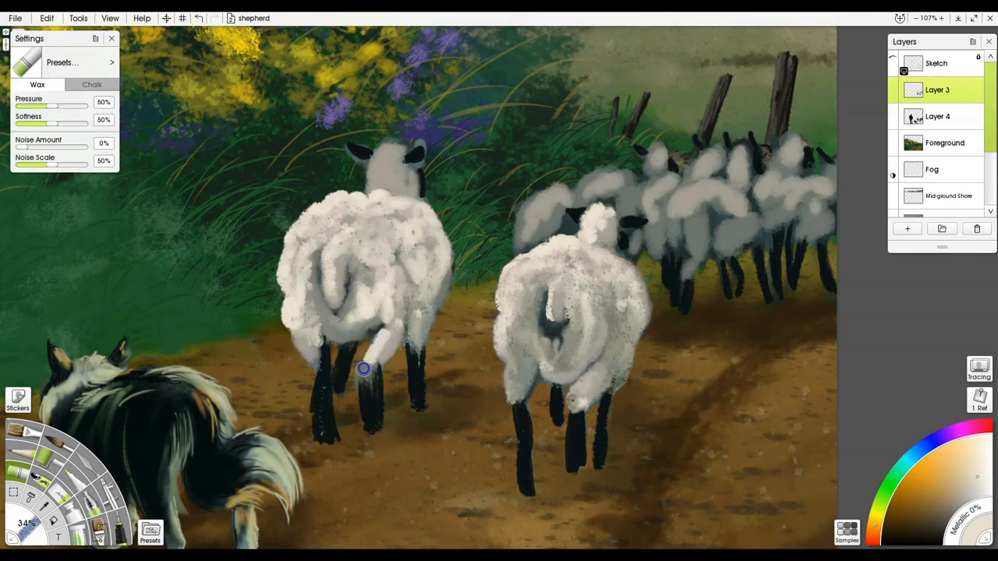
drag(364, 368, 377, 284)
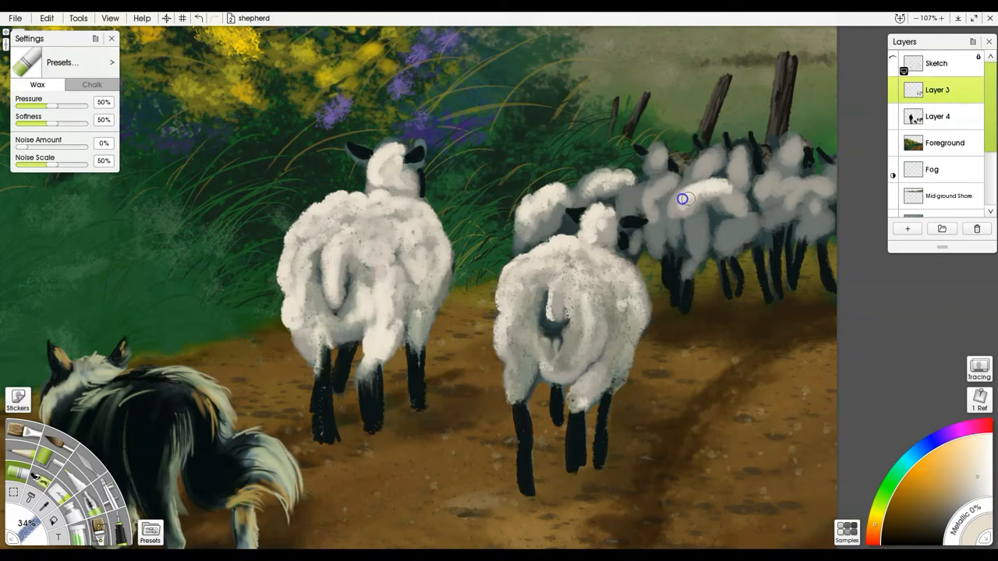
Add curly wool texture to the sheep in the flock behind.
drag(683, 200, 699, 240)
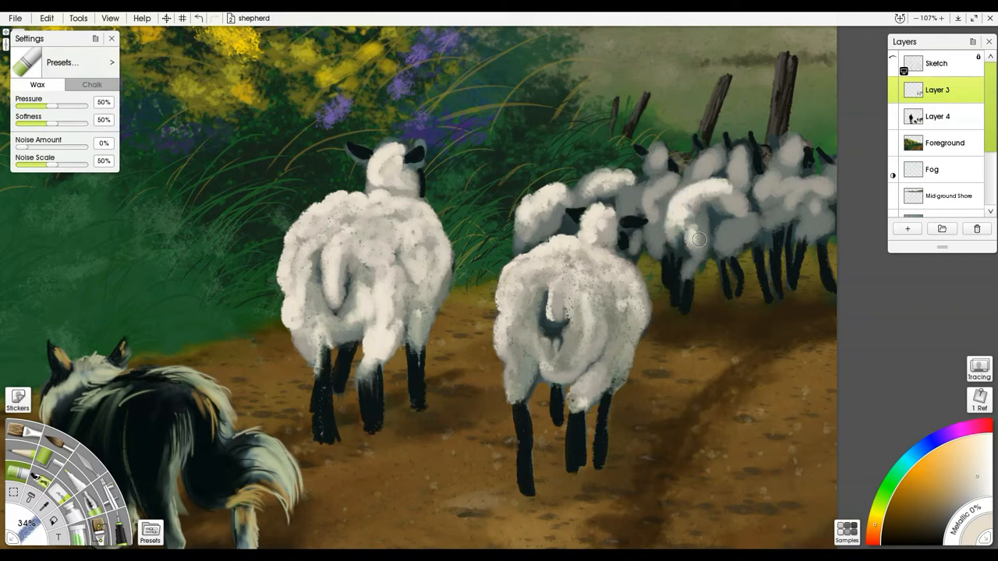
drag(699, 240, 709, 209)
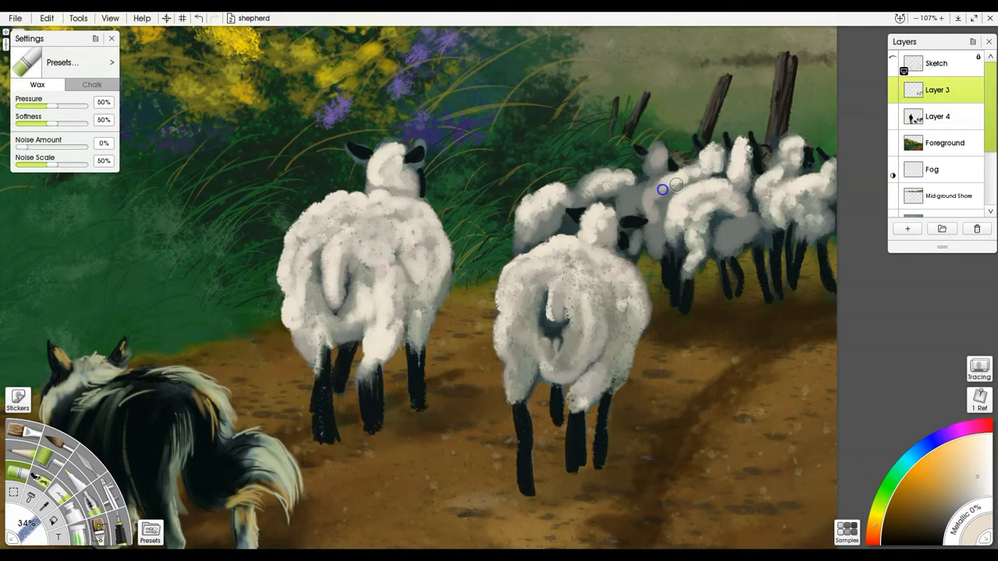
drag(663, 187, 643, 221)
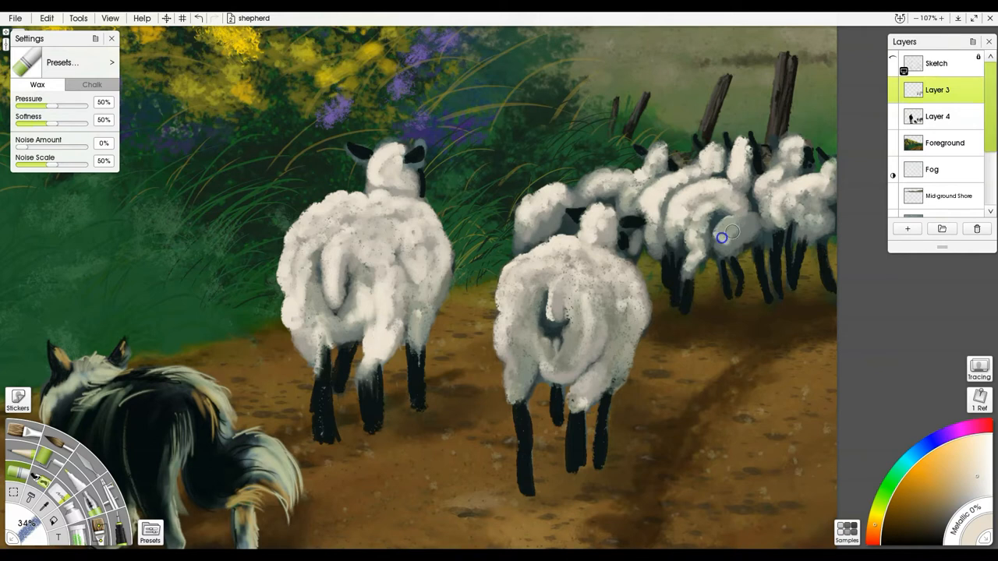
drag(721, 237, 741, 226)
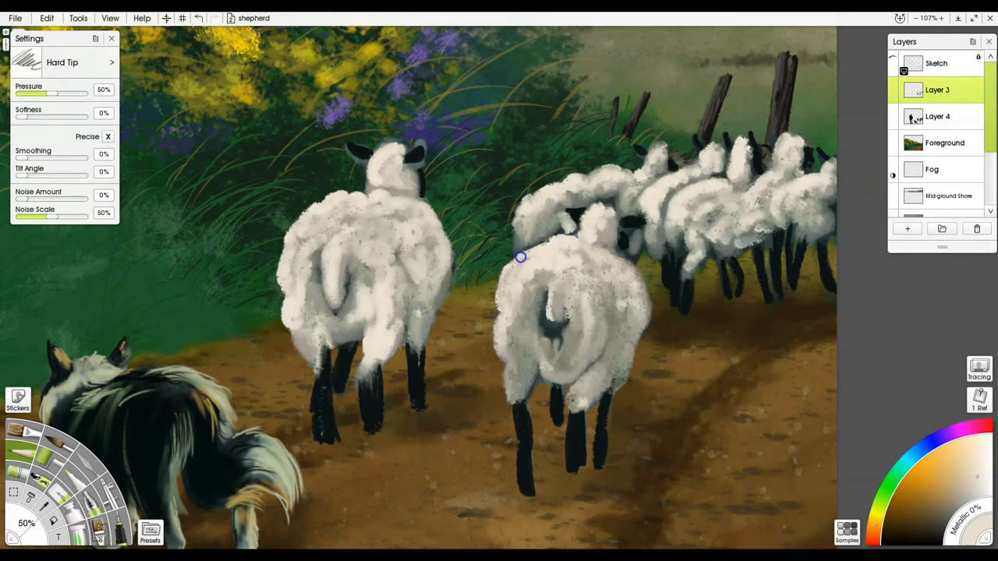
mouse_move(500, 309)
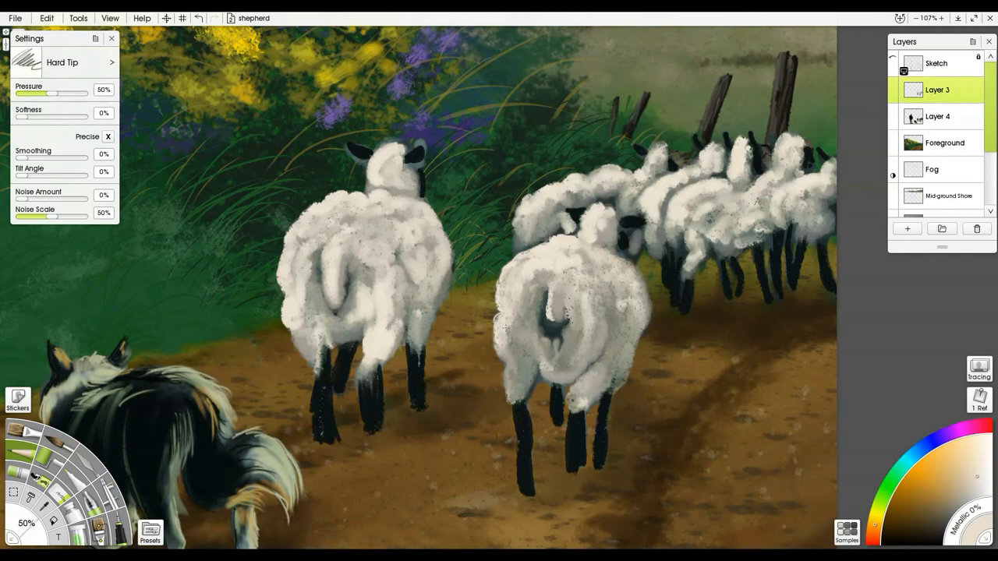
mouse_move(642, 196)
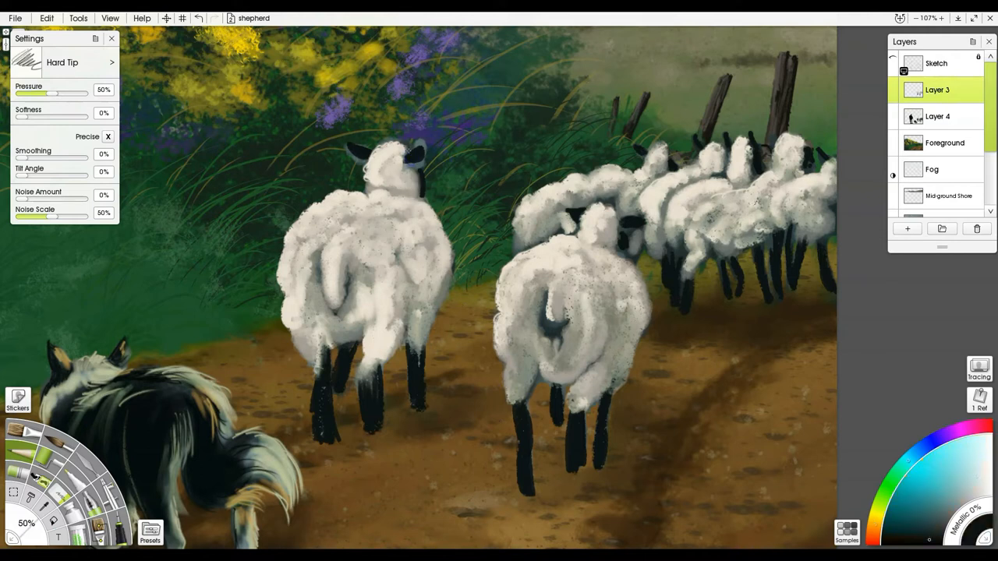
Add fine Hard Tip pencil strokes at 50% to the wool edges on Layer 3.
click(412, 159)
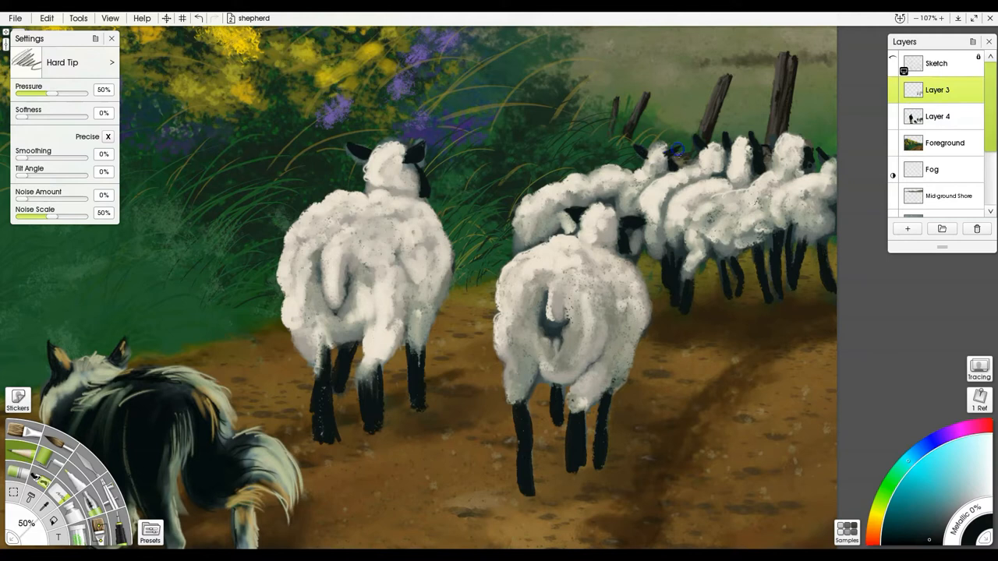
mouse_move(821, 159)
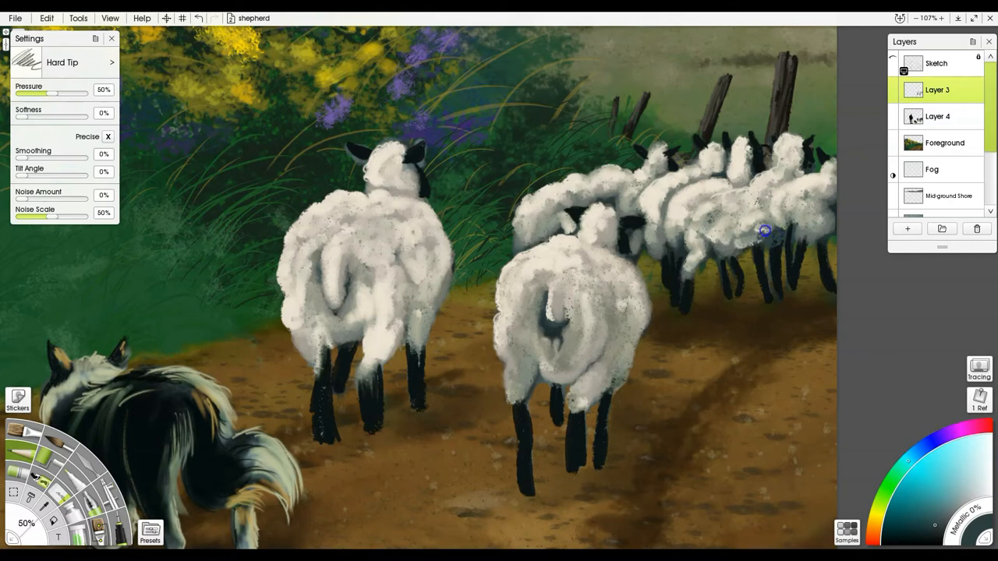
mouse_move(795, 287)
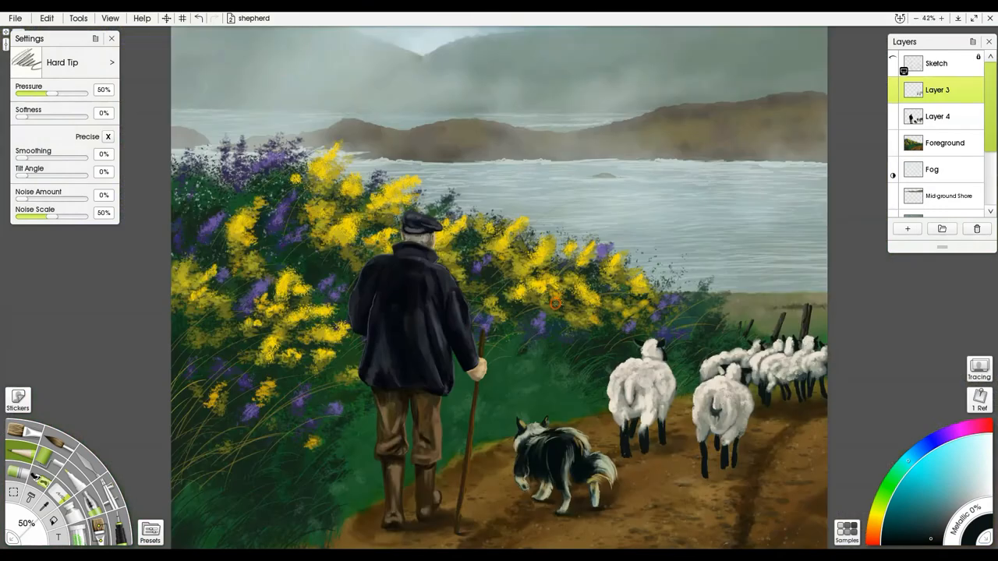
Fit the whole canvas in view to check shepherd, dog and flock together.
click(942, 18)
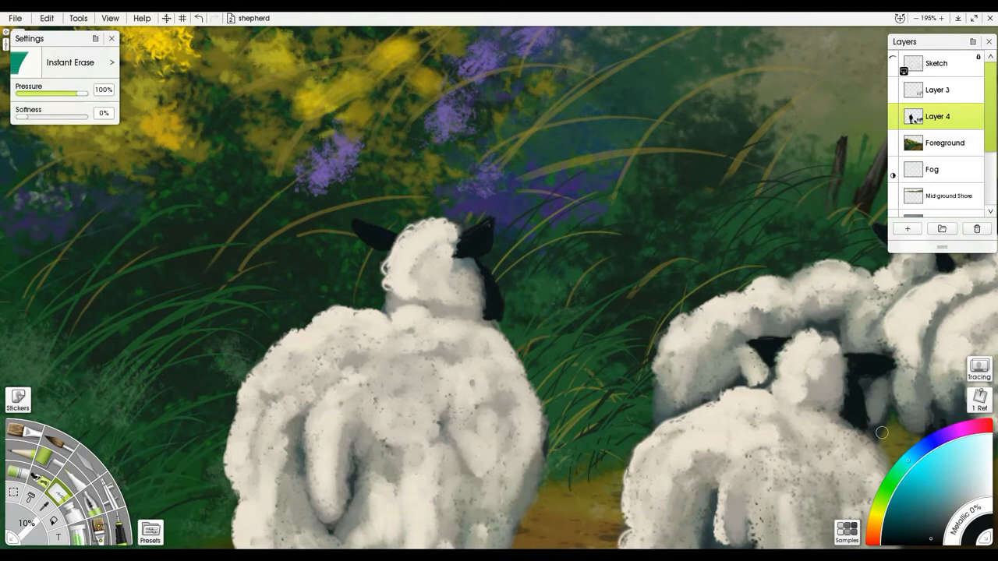
mouse_move(653, 406)
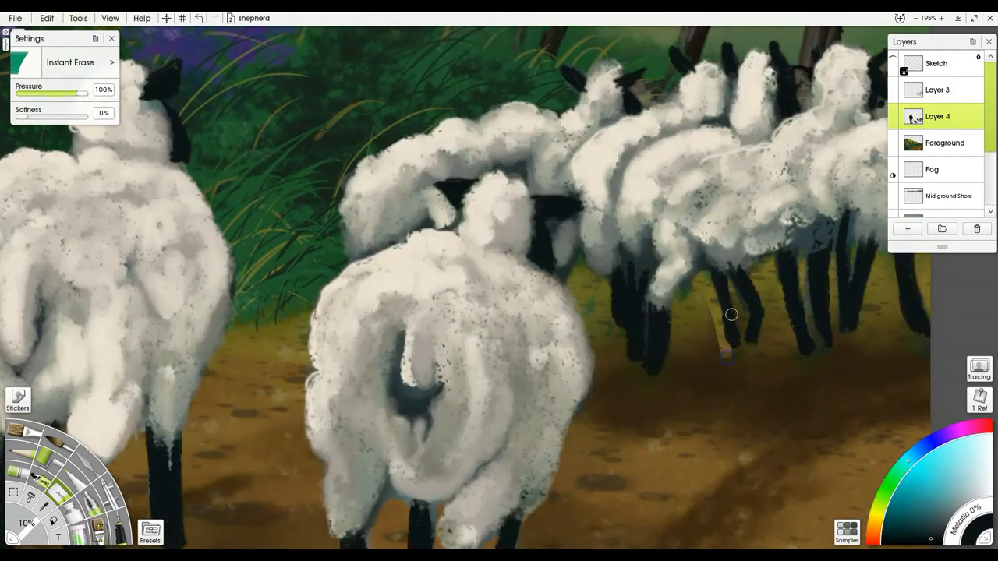
Erase stray paint between the flock's legs on Layer 4 with Instant Erase.
drag(731, 355, 851, 273)
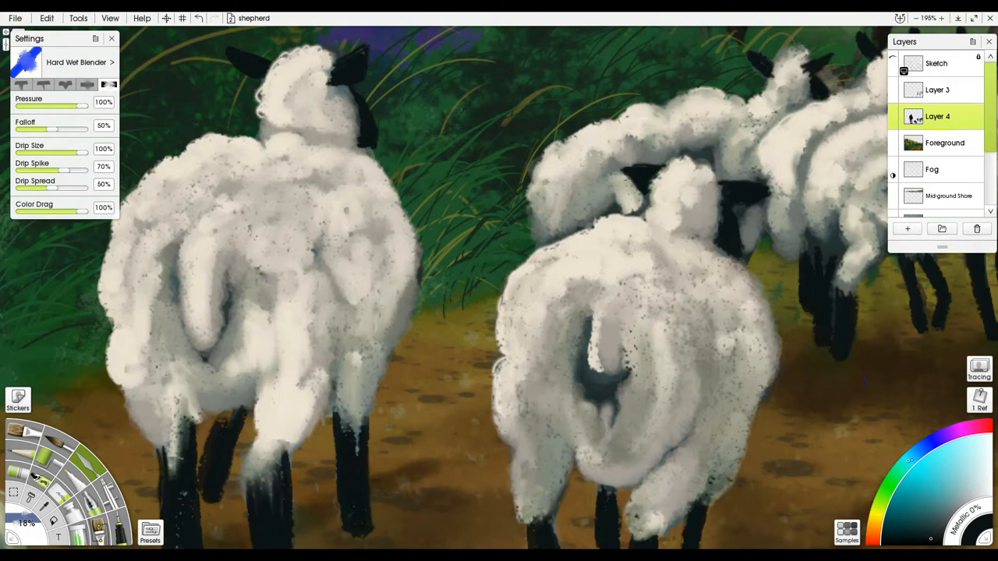
mouse_move(745, 191)
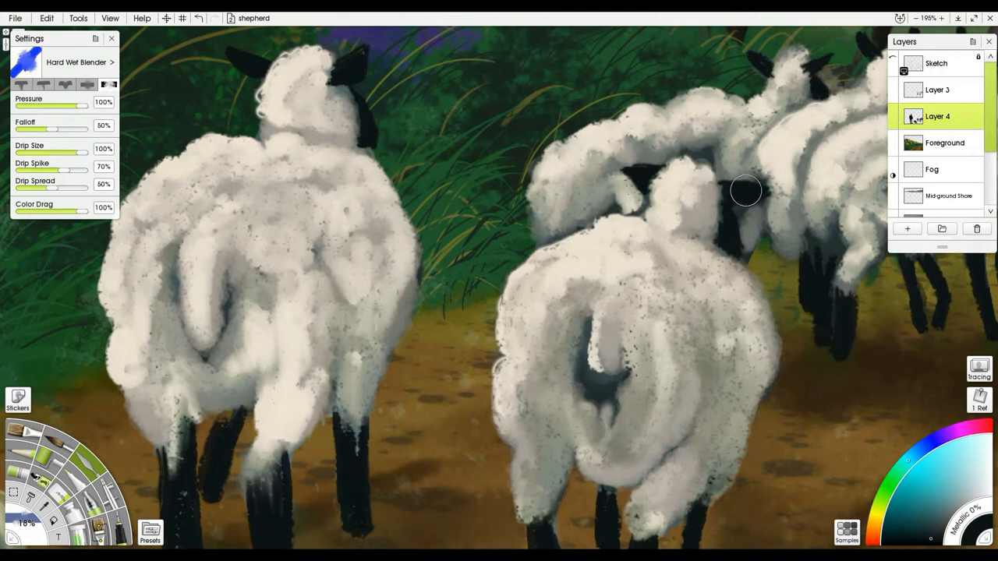
mouse_move(754, 184)
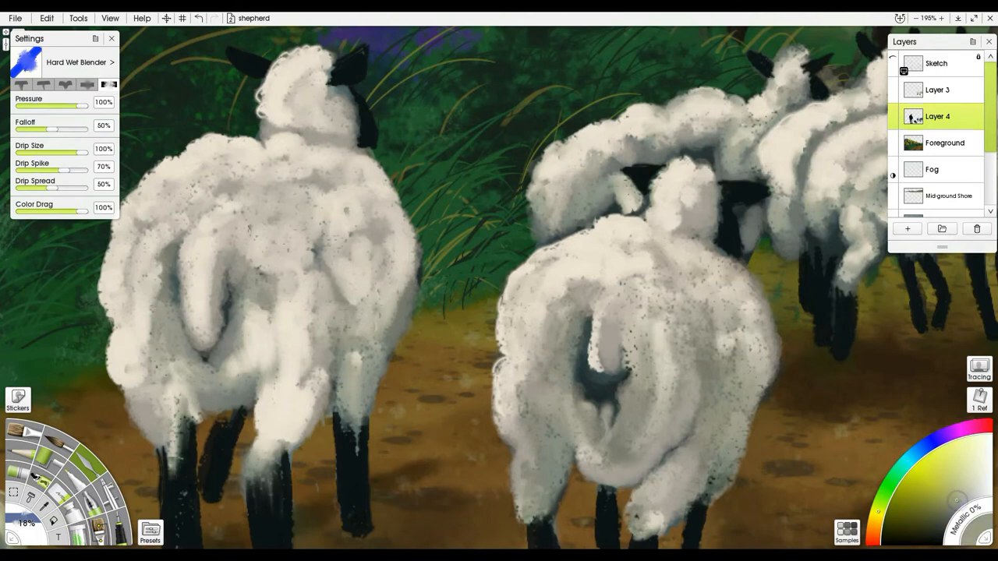
Dab the Hard Wet Blender over the overlapping sheep's wool, then return to Layer 3.
click(937, 89)
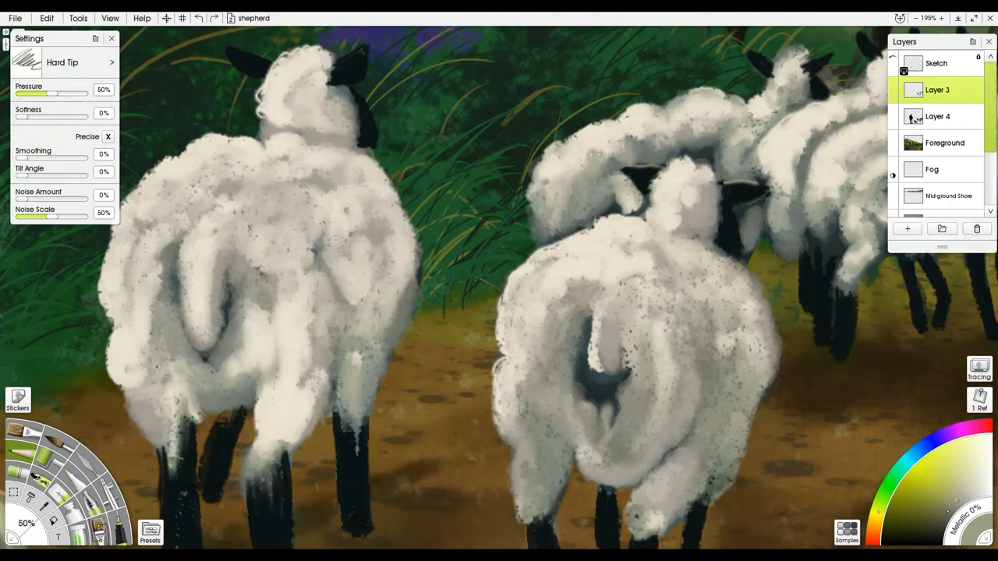
Paint fine Hard Tip wool detail on the nearest and rear sheep on Layer 3.
drag(736, 205, 733, 247)
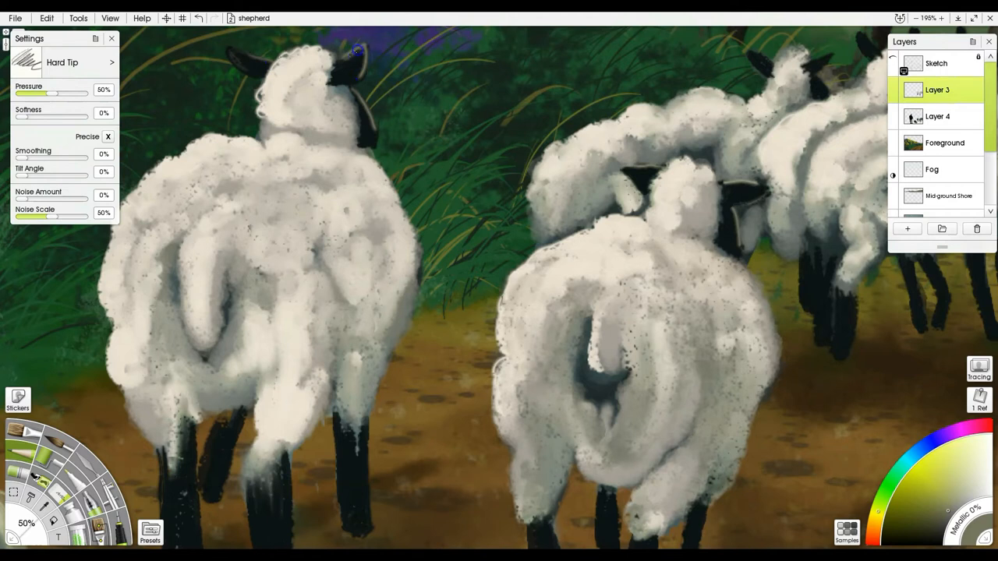
click(350, 66)
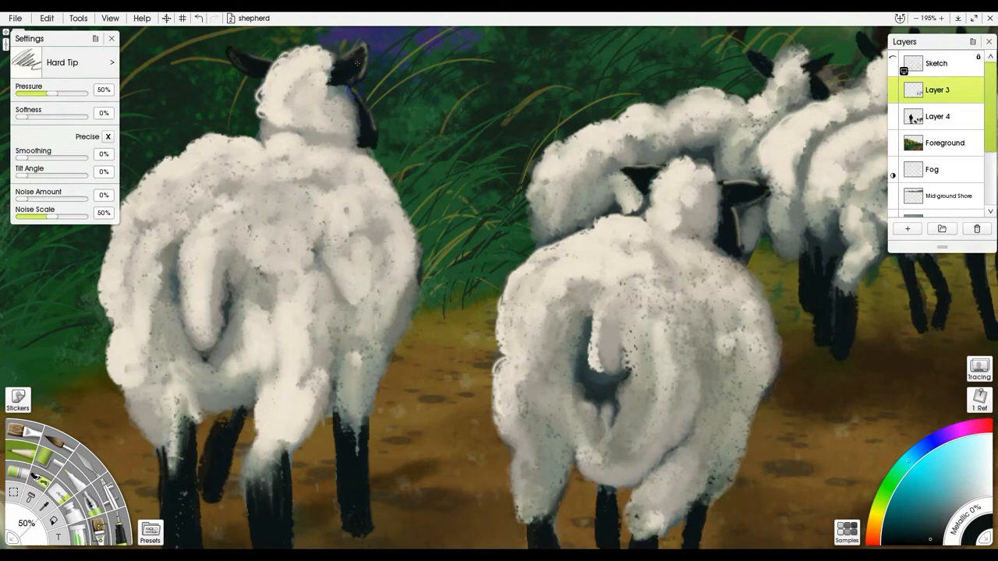
drag(741, 180, 739, 247)
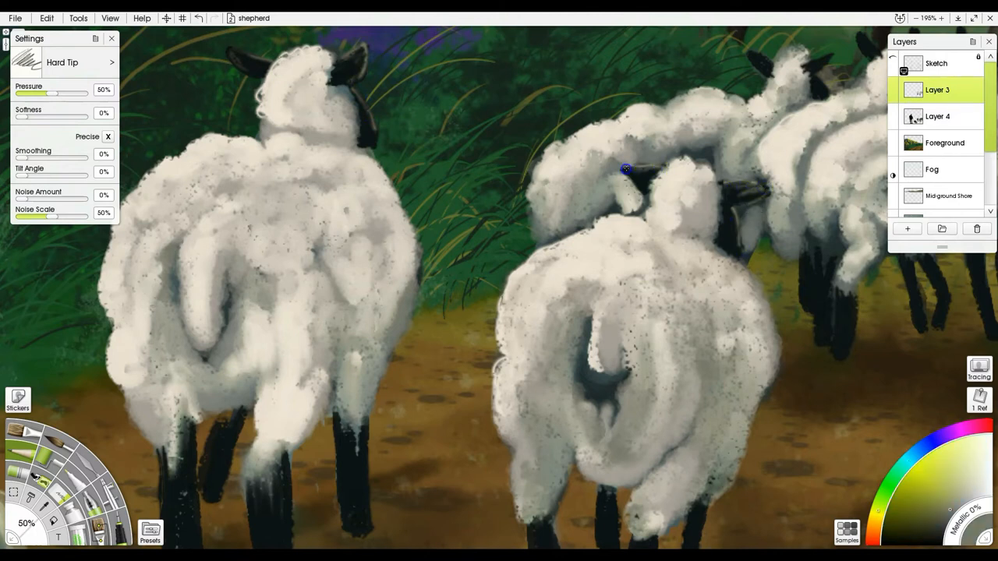
mouse_move(766, 59)
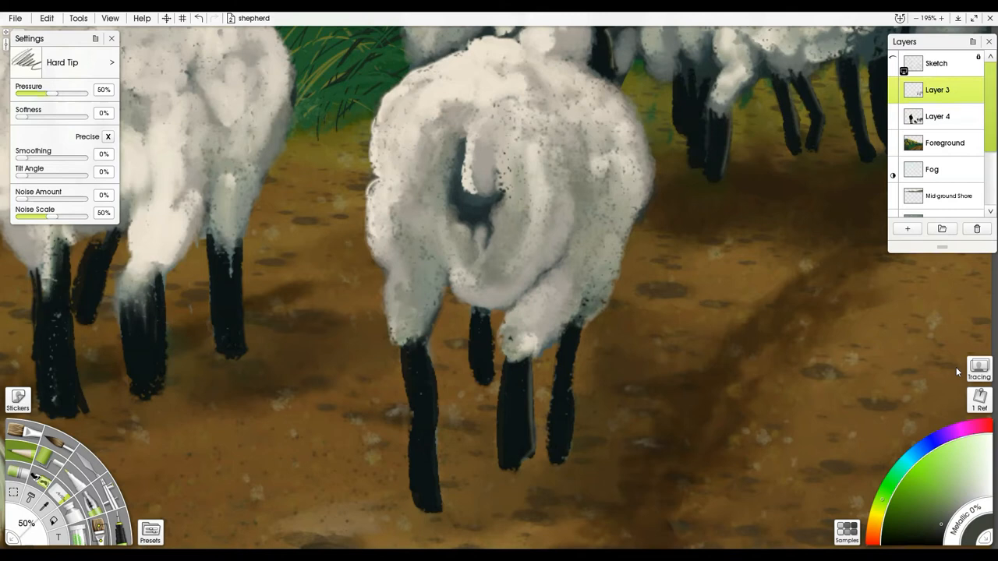
mouse_move(537, 386)
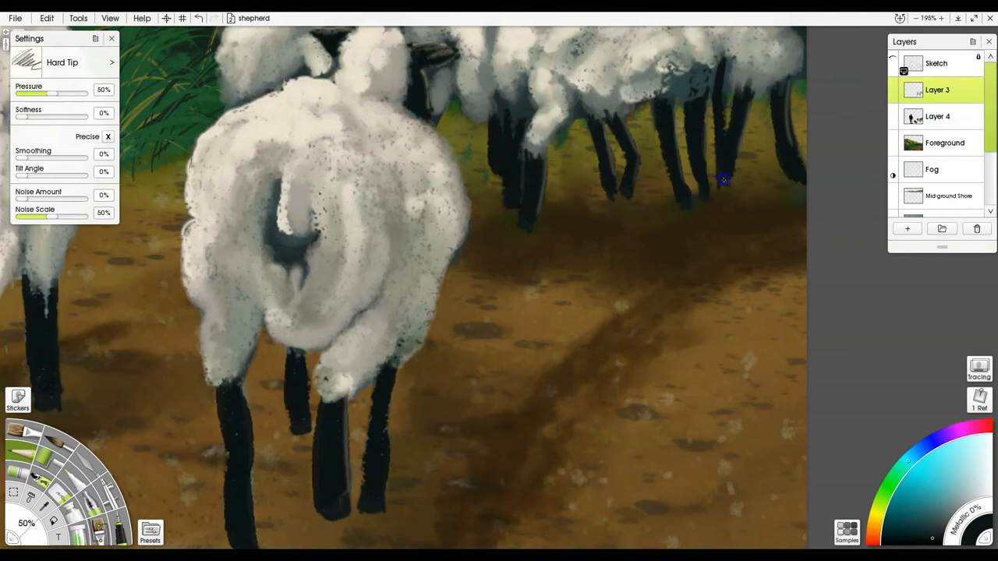
mouse_move(796, 186)
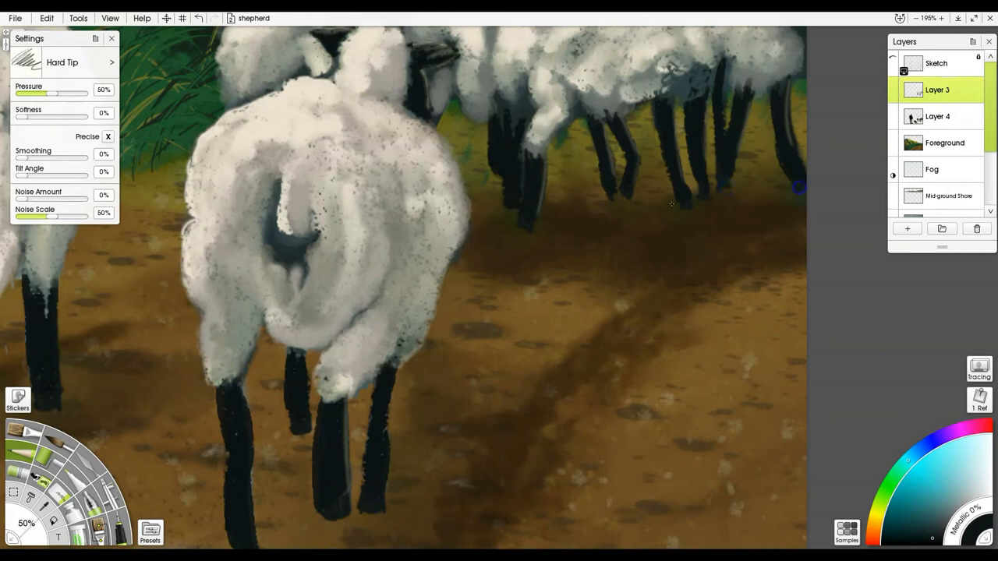
mouse_move(505, 217)
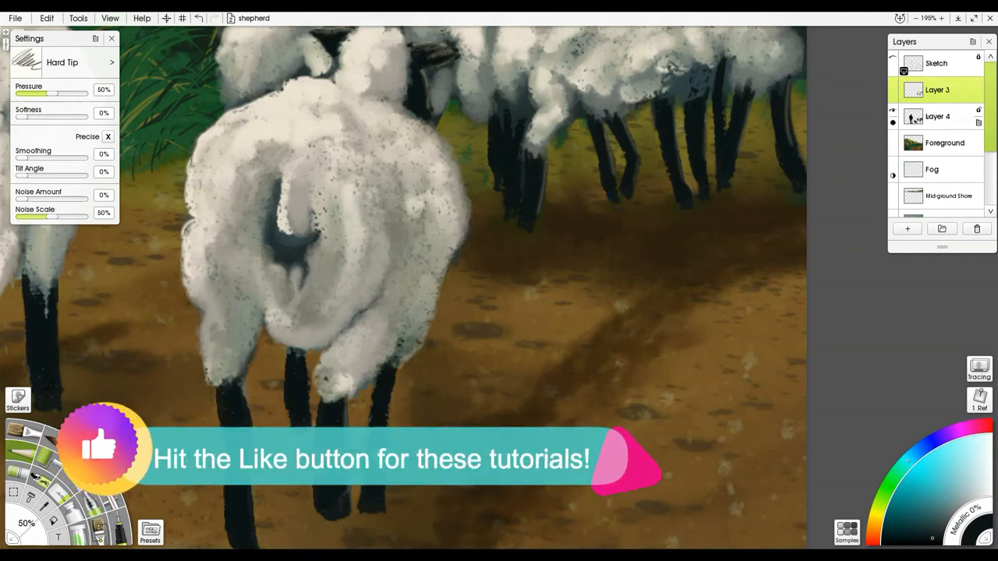
Instant-erase stray paint along the near sheep's leg on Layer 3, then reselect Layer 4.
click(939, 115)
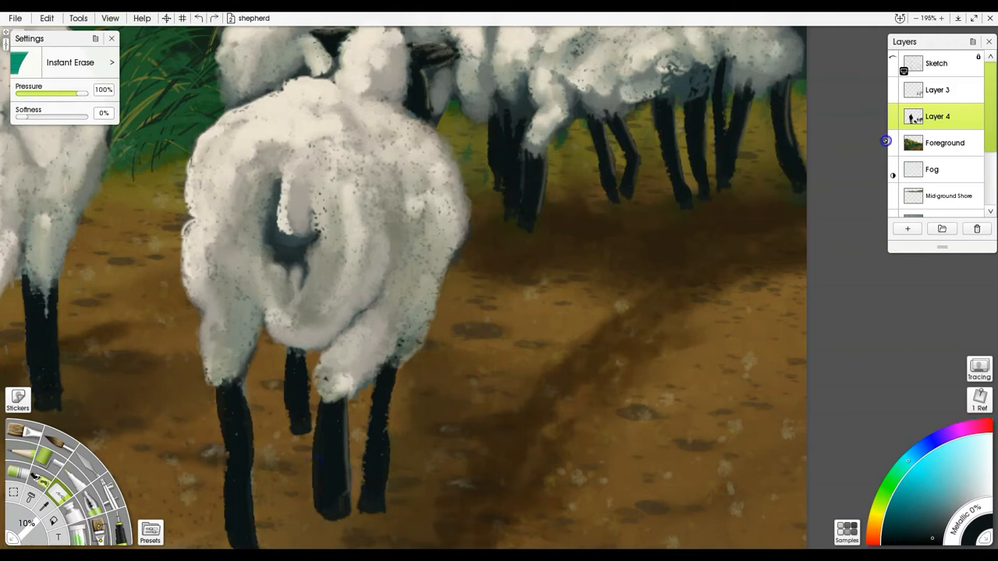
click(937, 89)
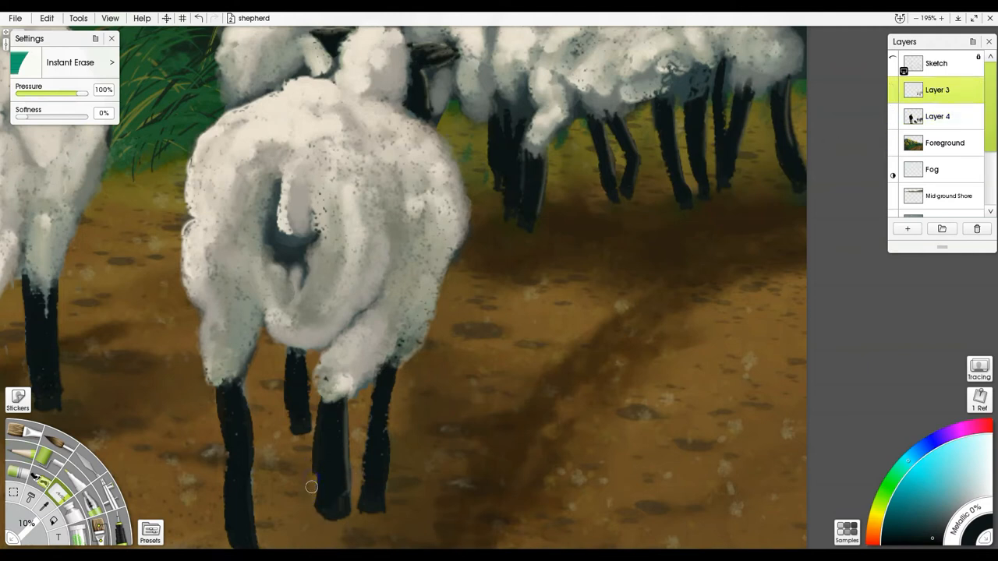
drag(312, 487, 318, 418)
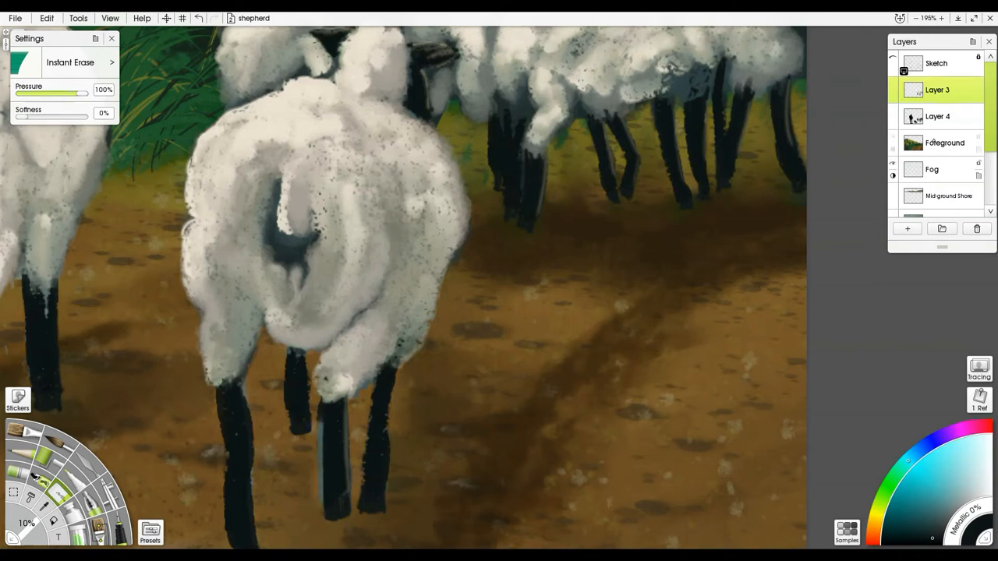
click(938, 115)
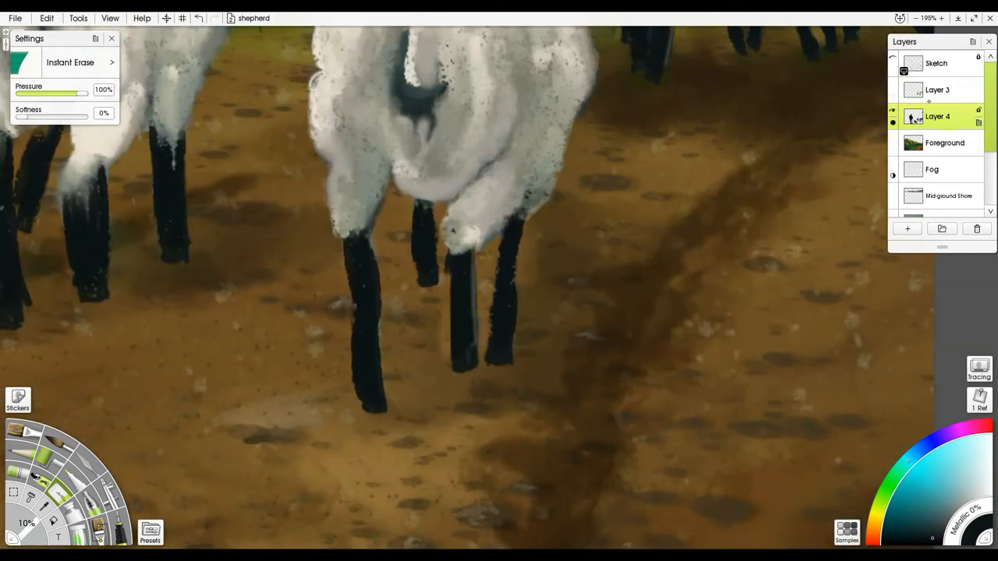
Darken the front sheep's leg with Hard Tip and erase strays, alternating Layers 3 and 4.
click(937, 89)
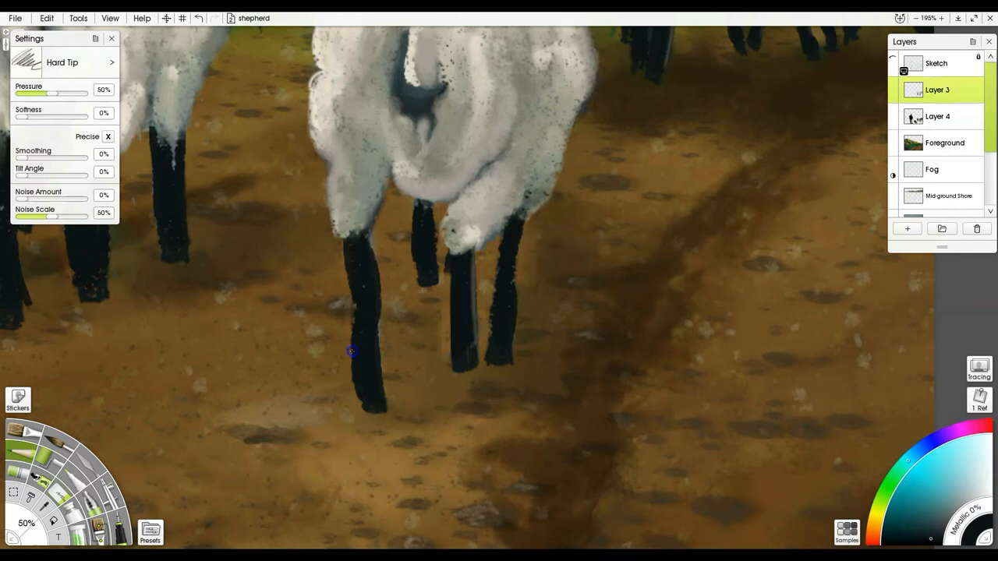
drag(351, 351, 382, 390)
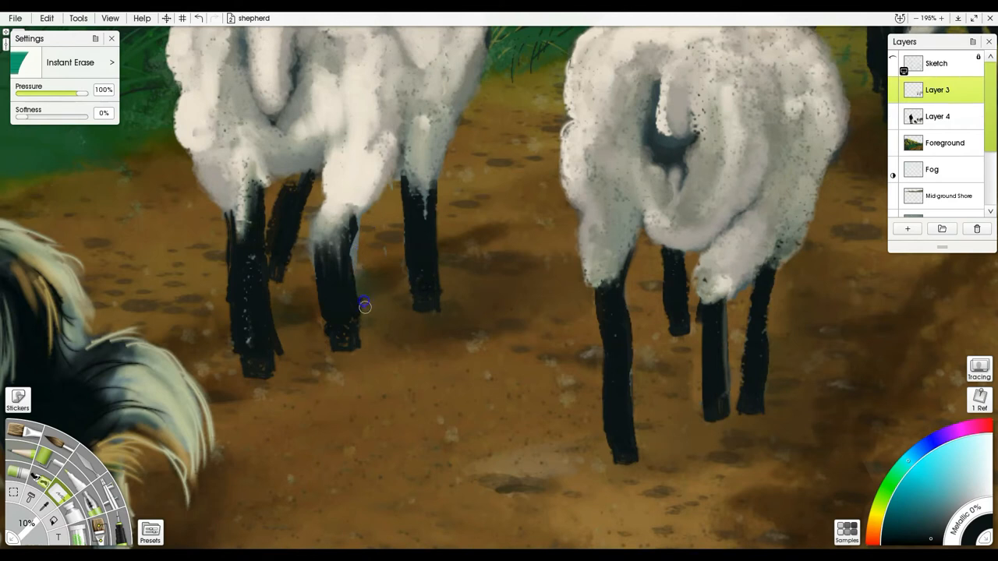
drag(350, 265, 361, 327)
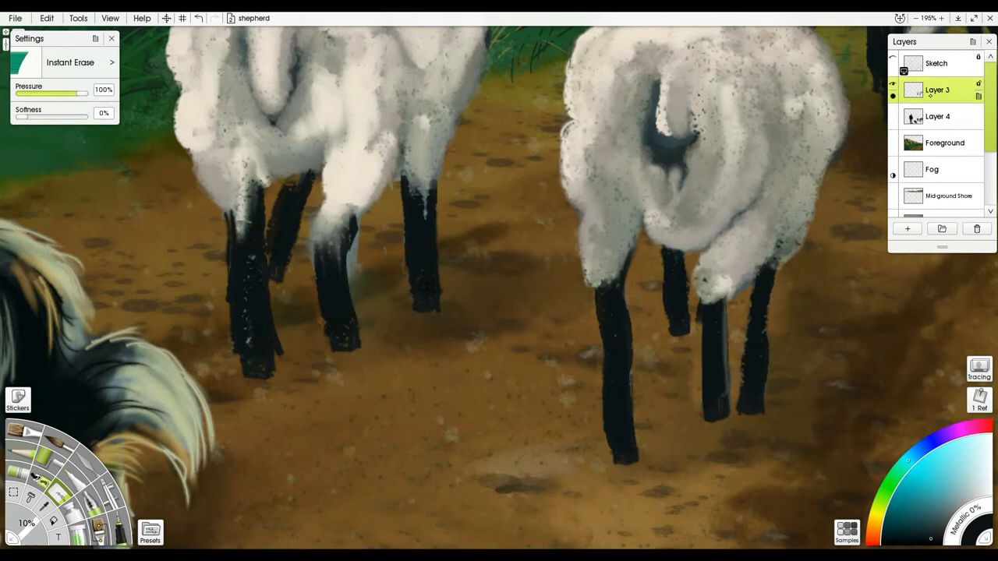
click(937, 116)
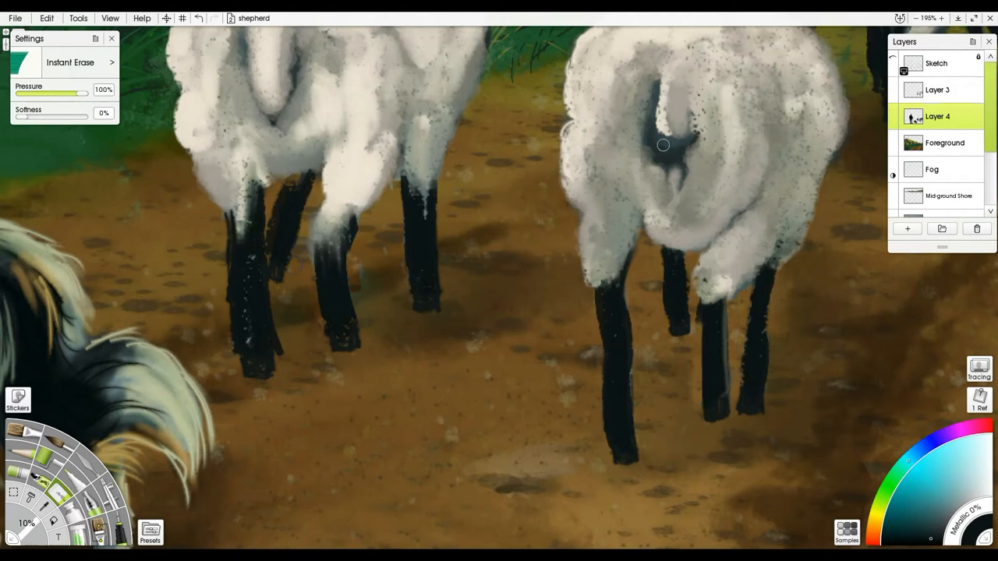
click(937, 89)
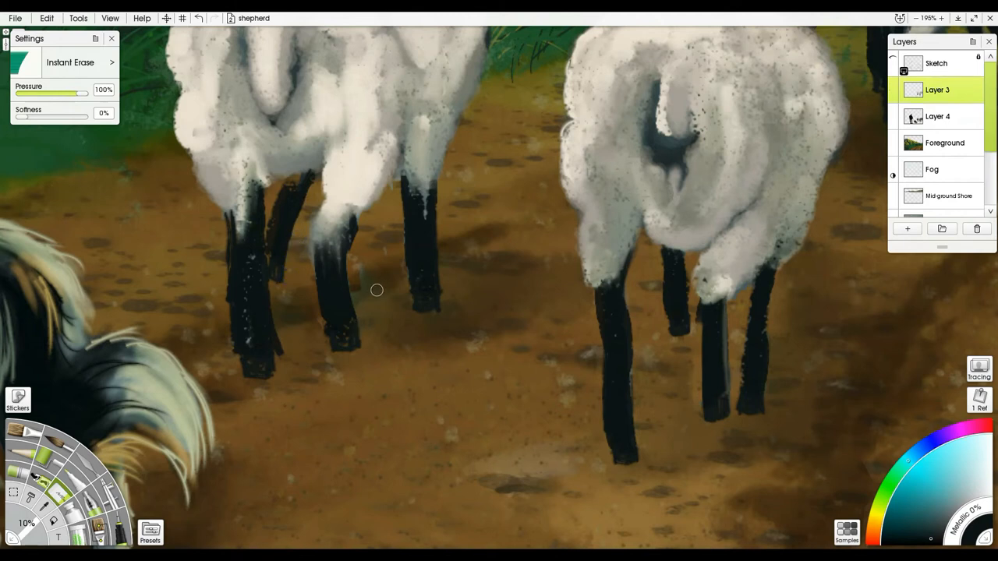
click(937, 116)
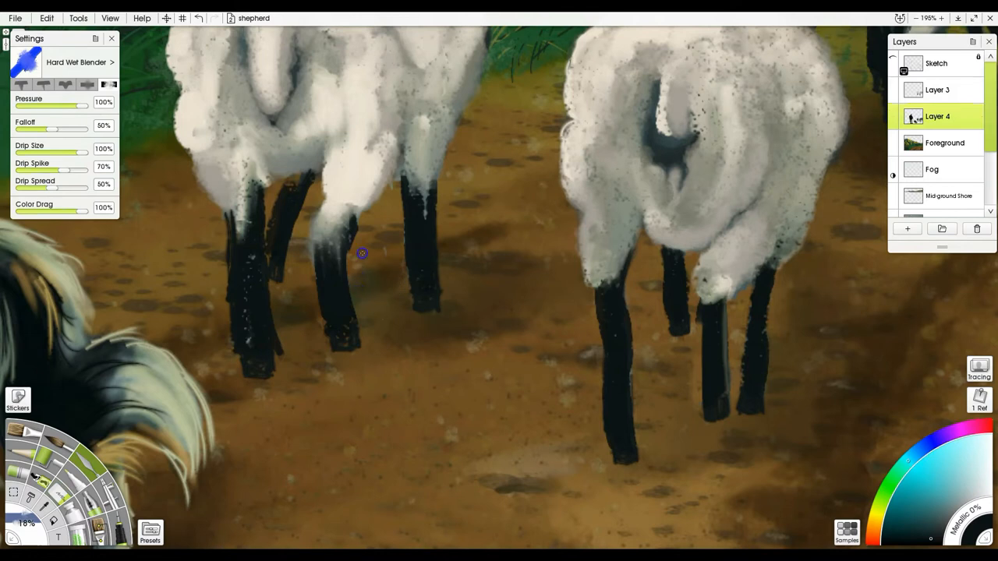
mouse_move(480, 334)
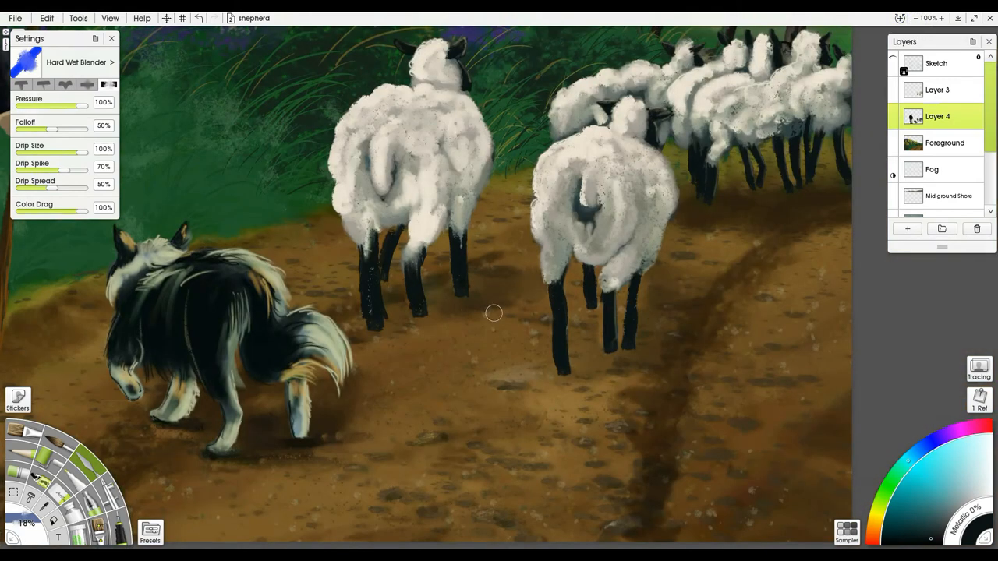
mouse_move(730, 214)
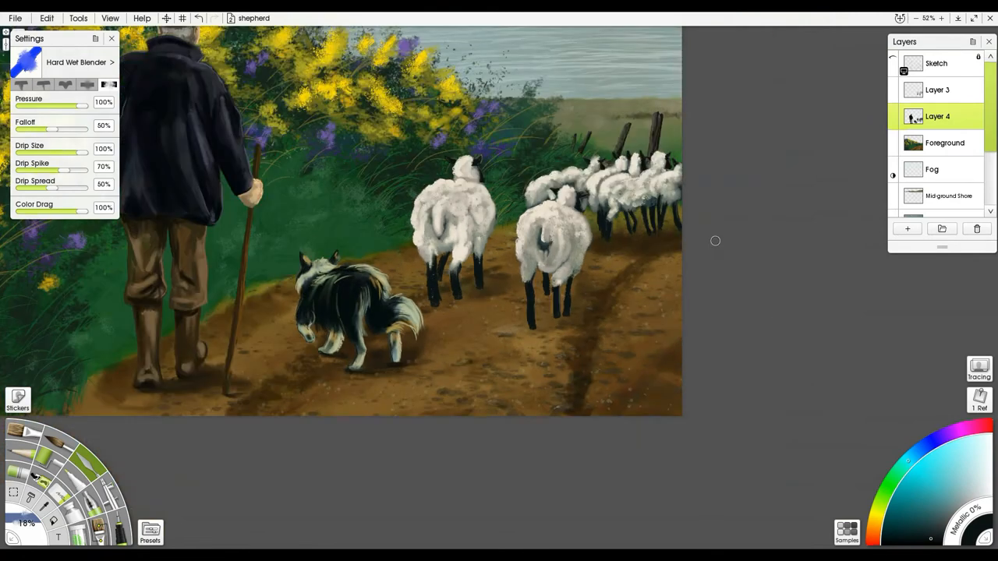
mouse_move(492, 228)
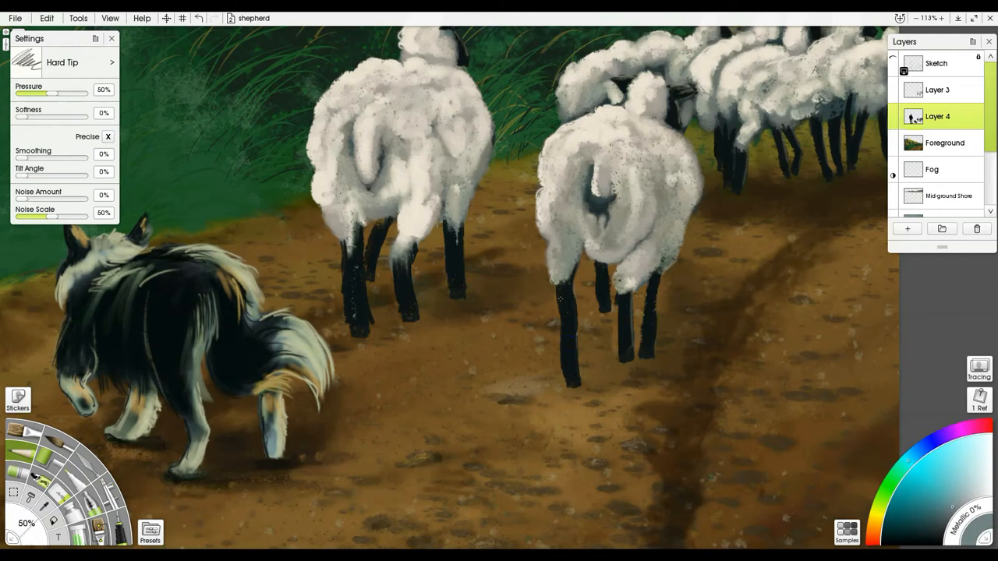
Stroke pale Wax Crayon highlights down the sheep's dark legs on Layer 3.
click(937, 89)
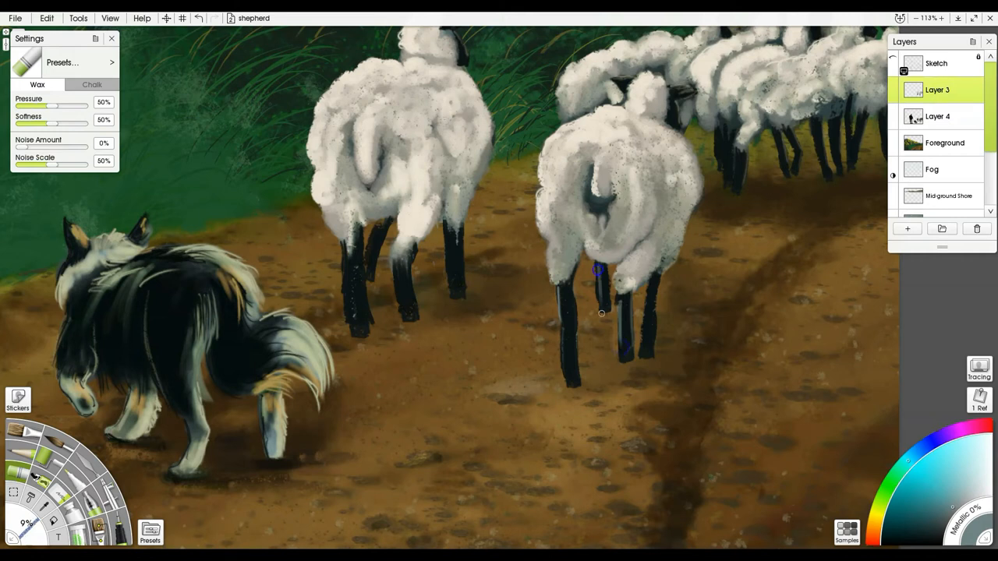
drag(599, 297, 563, 359)
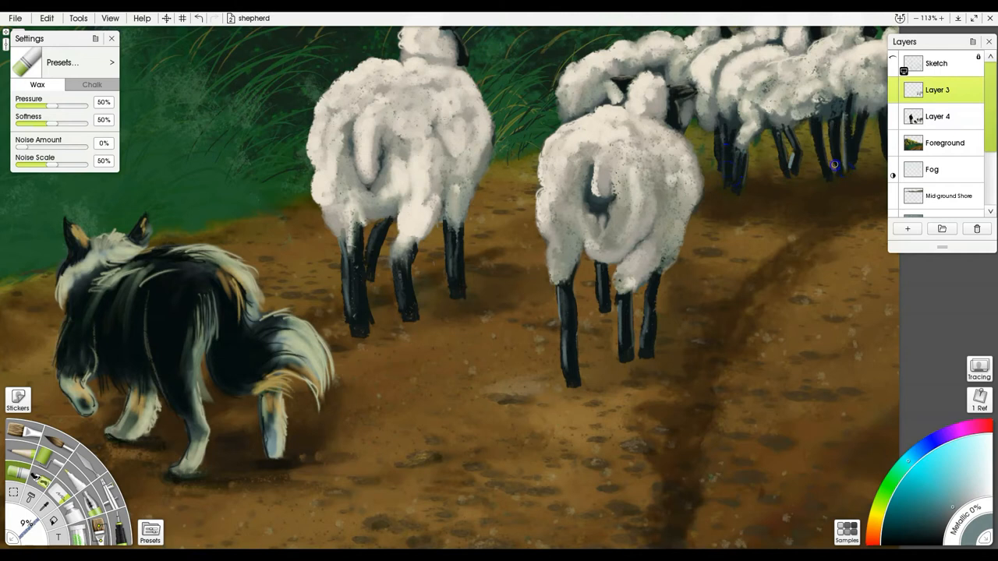
click(6, 31)
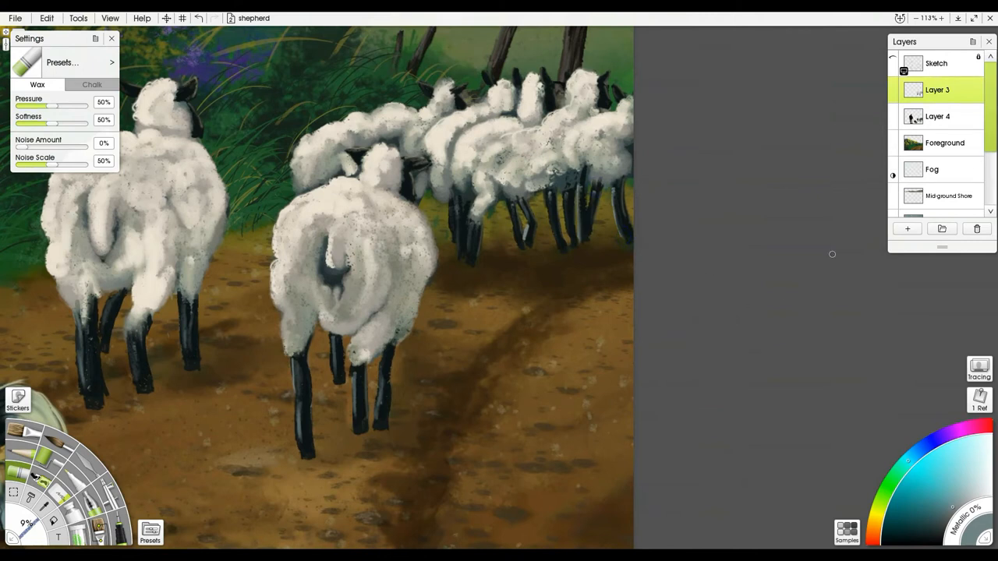
Smooth the sheep's leg paint with eraser and Hard Wet Blender, then merge Layer 3 into Layer 4.
click(937, 115)
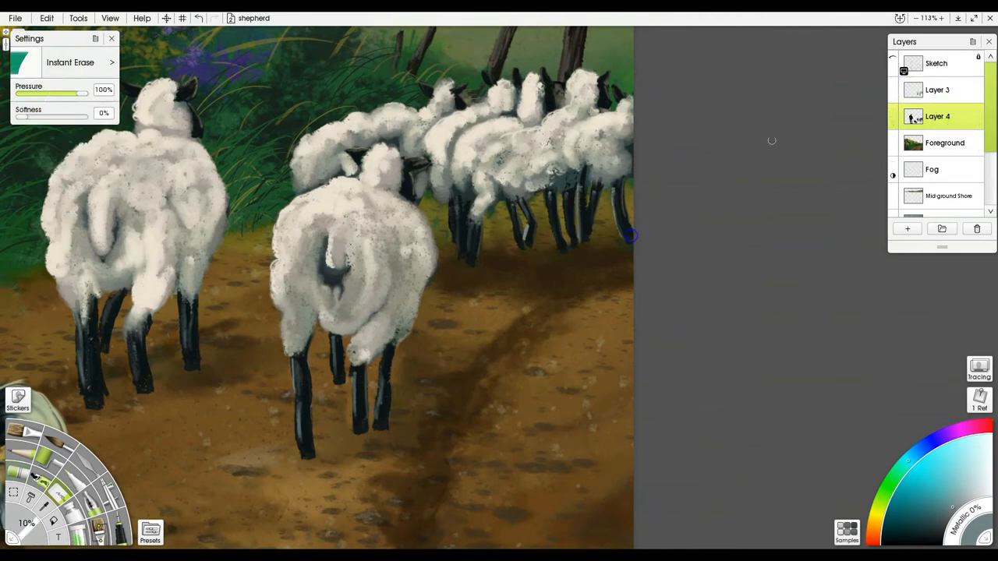
click(939, 89)
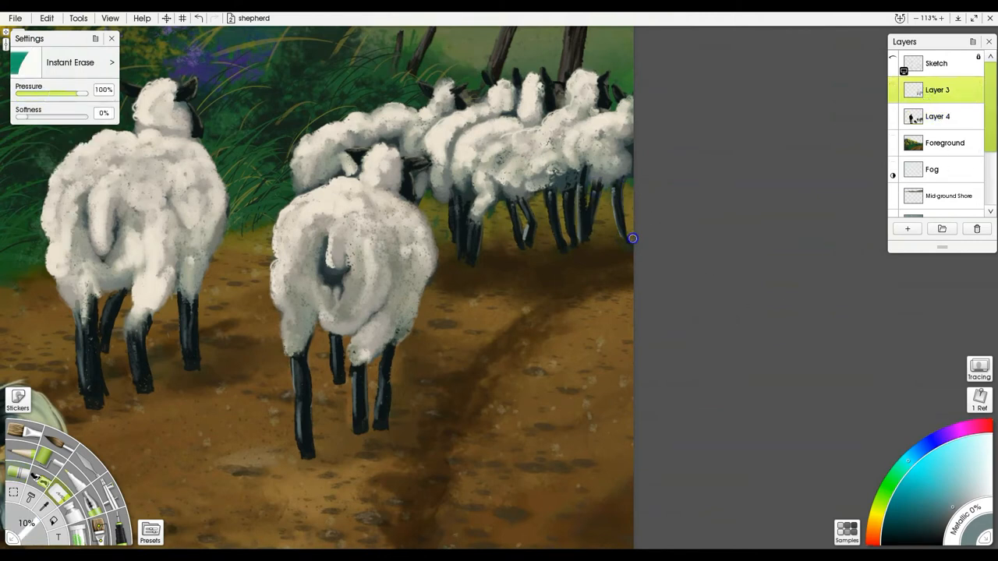
click(937, 115)
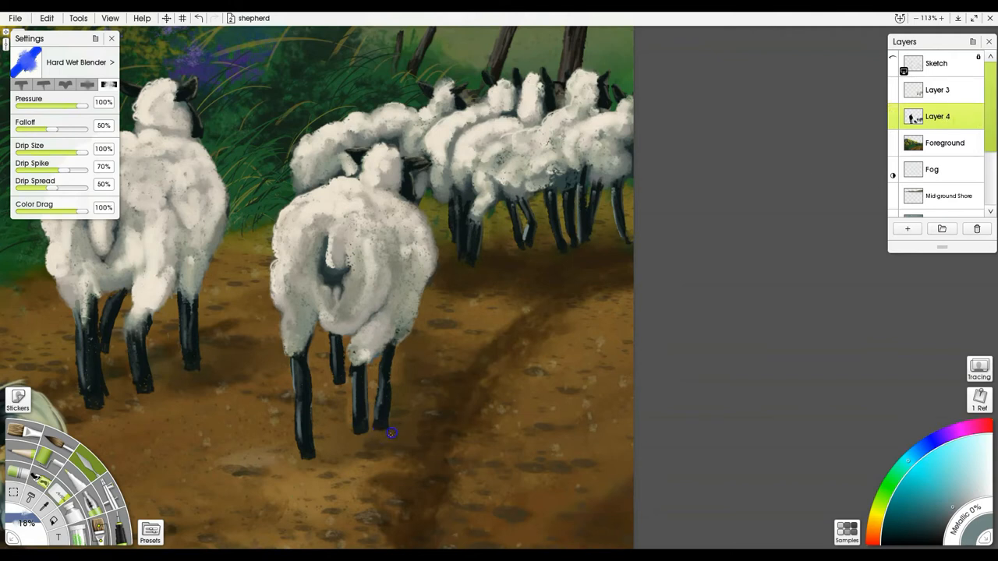
click(938, 89)
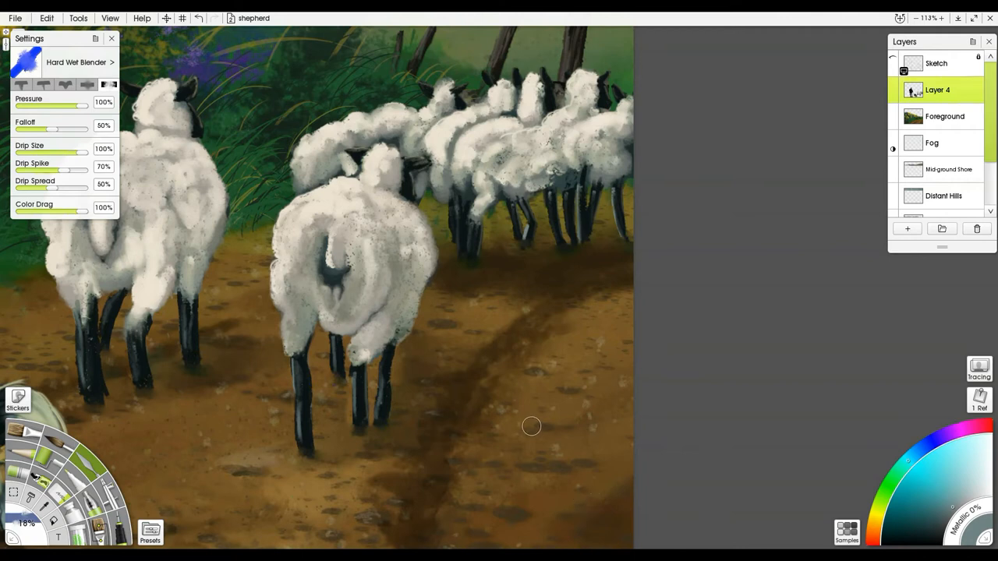
mouse_move(527, 453)
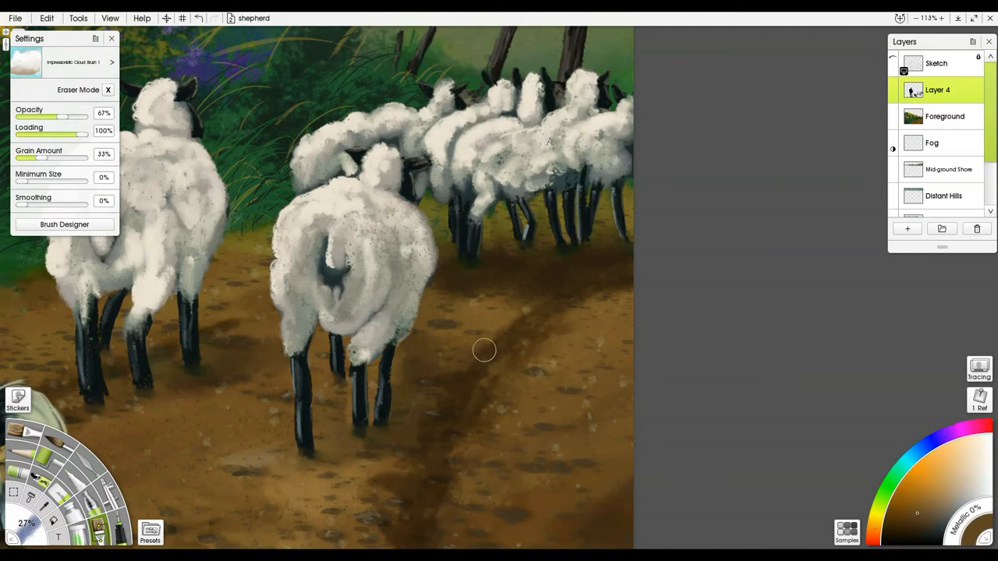
Dab Impressionist cloud-brush texture onto the dirt path near the sheep's feet.
click(908, 228)
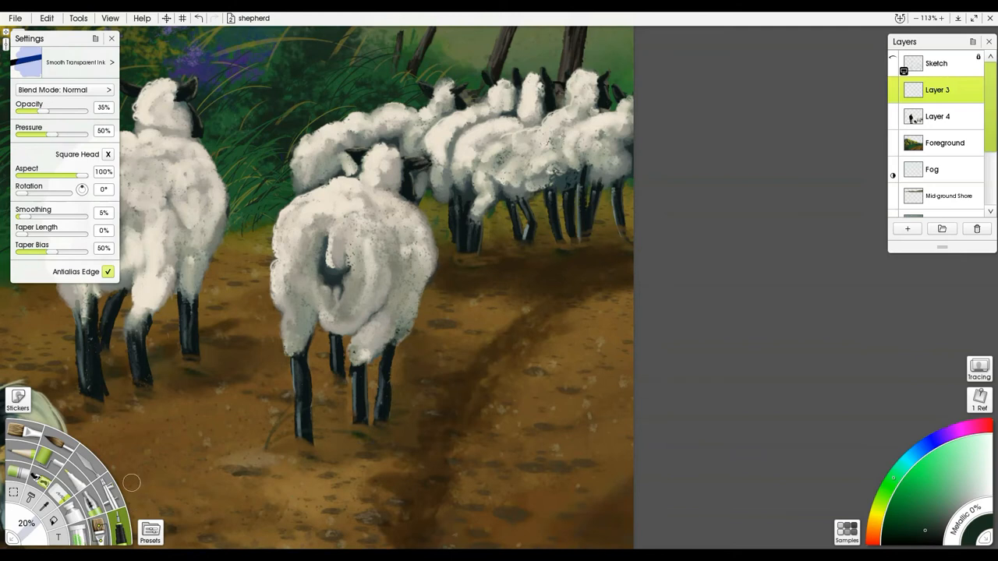
Load the Ink Pen's Smooth Transparent Ink preset and stroke thin dark grass blades onto the path.
click(149, 533)
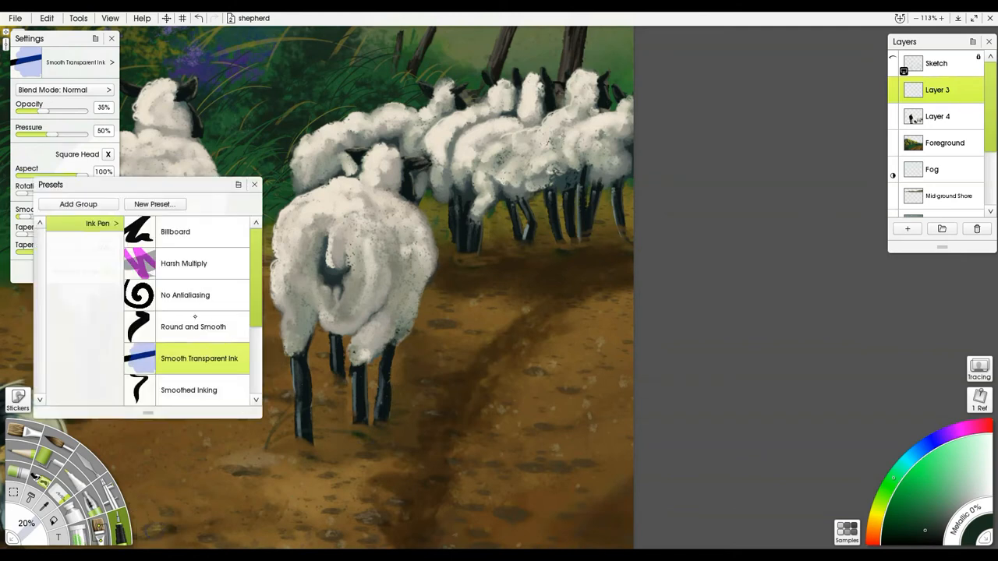
click(193, 326)
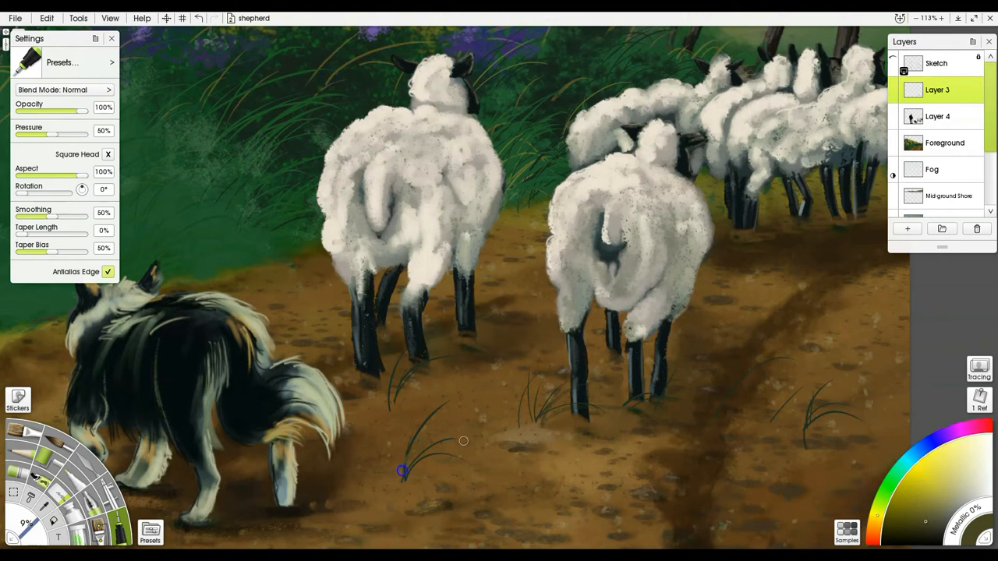
drag(402, 471, 471, 456)
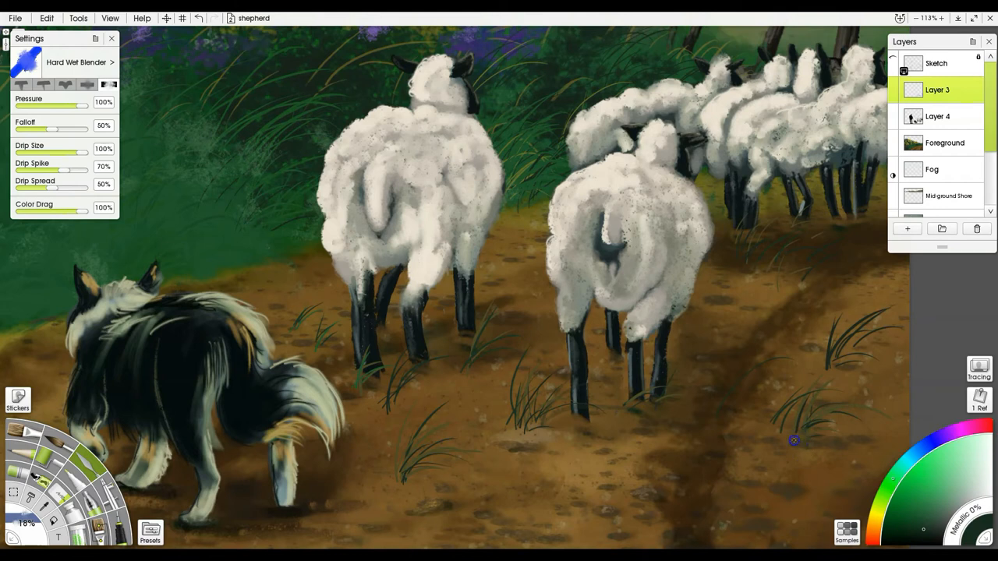
mouse_move(820, 373)
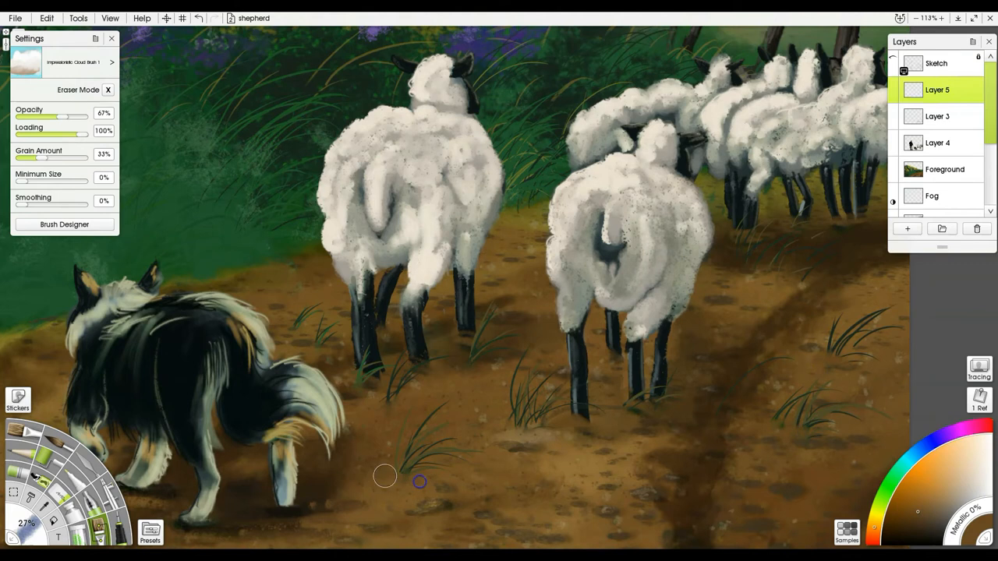
mouse_move(518, 437)
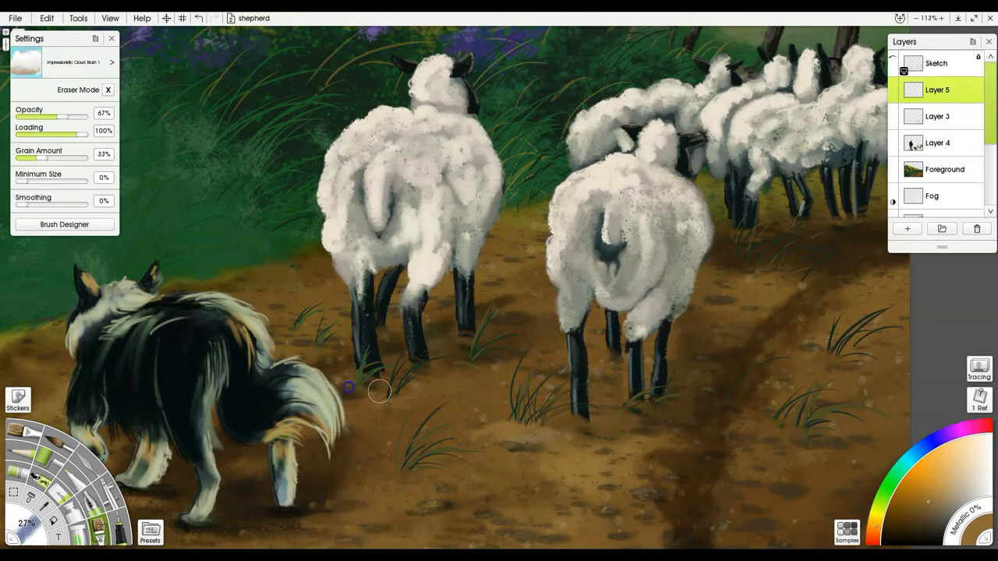
mouse_move(748, 278)
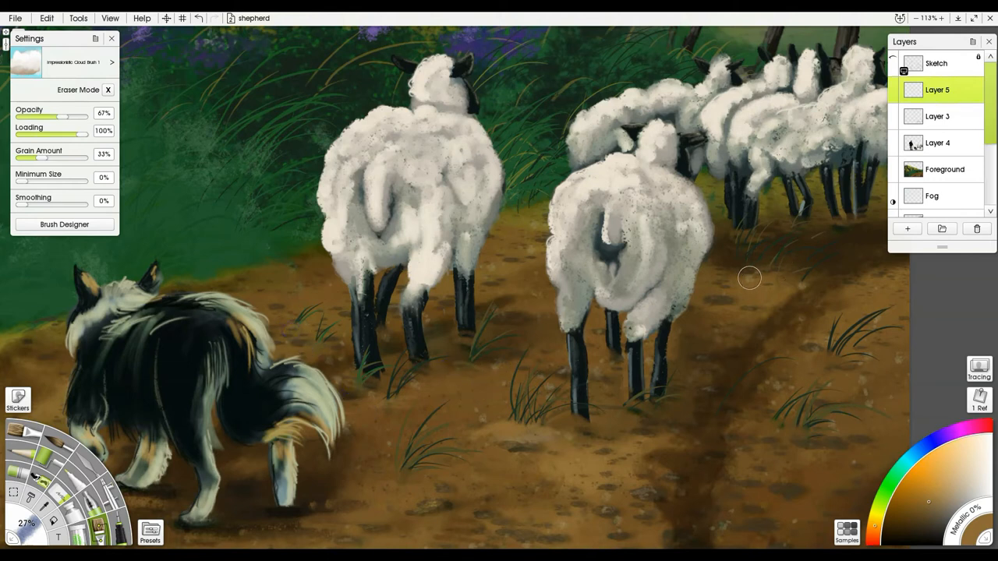
mouse_move(774, 262)
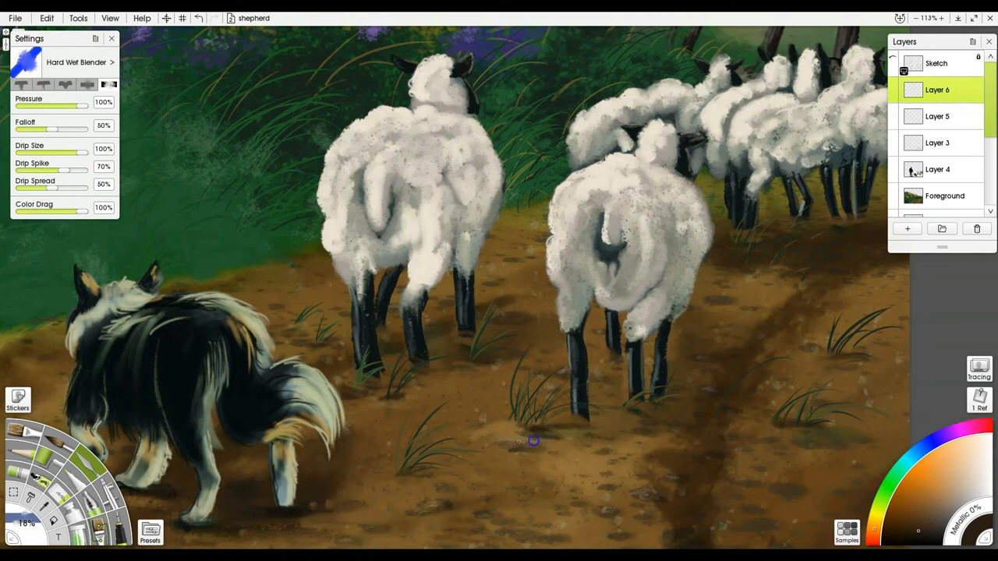
mouse_move(334, 341)
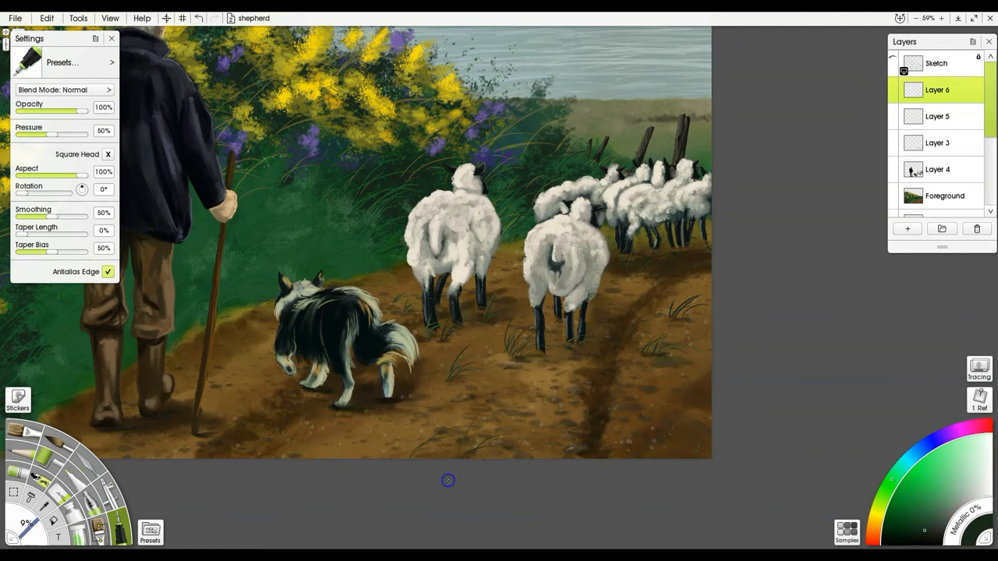
mouse_move(639, 479)
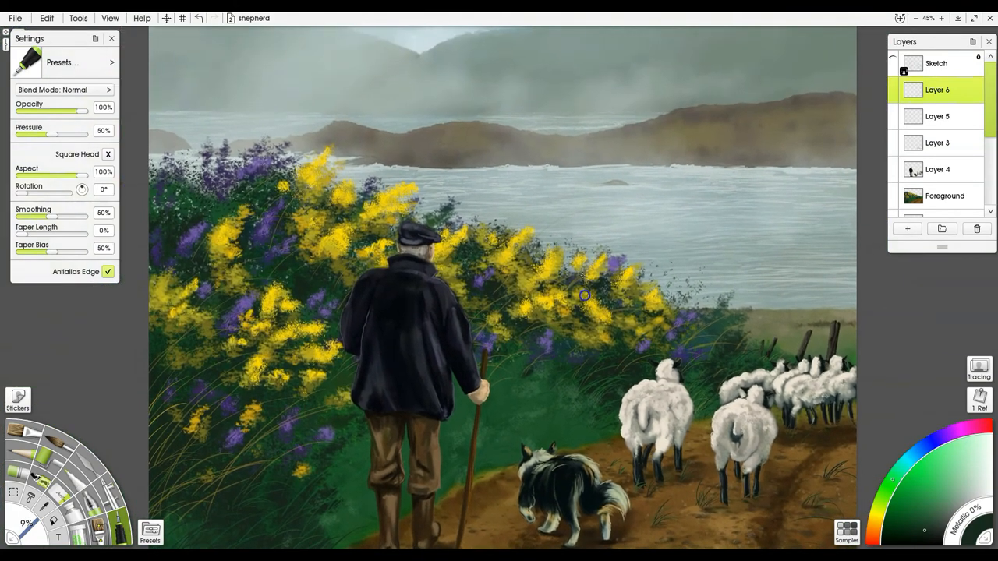
Hide the Fog layer, merge the visible painting layers into Layer 6, then show Fog again.
scroll(down, 3)
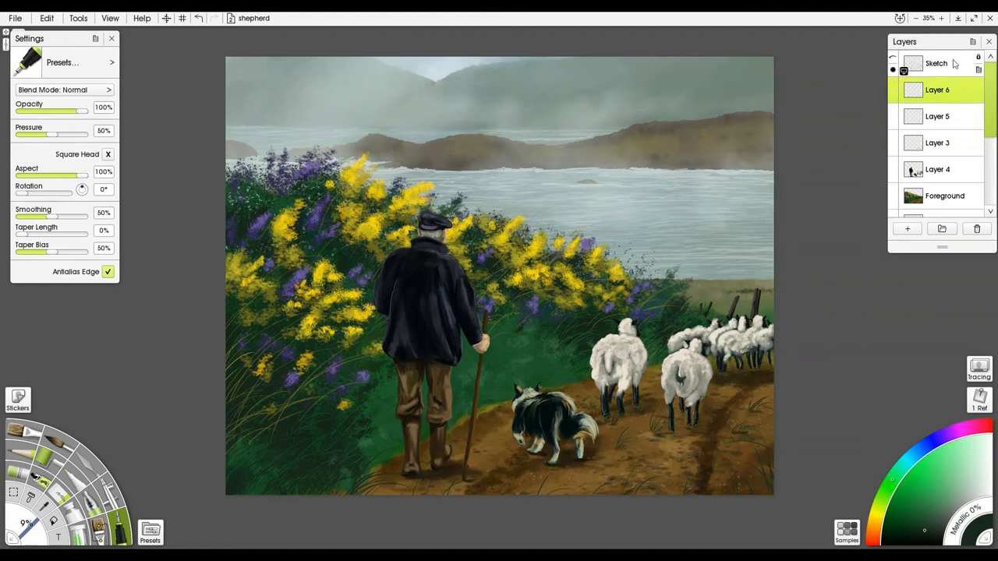
scroll(down, 3)
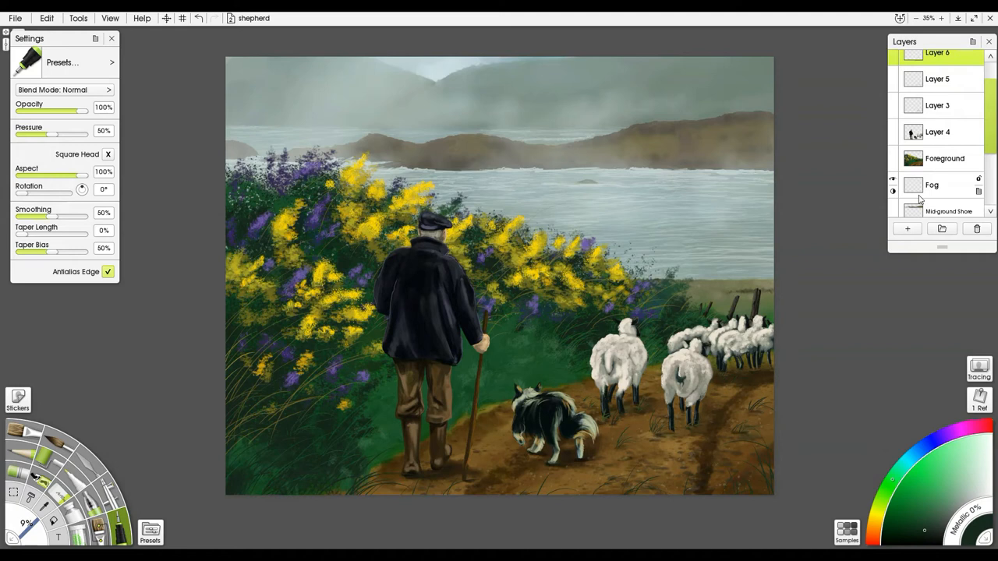
click(894, 184)
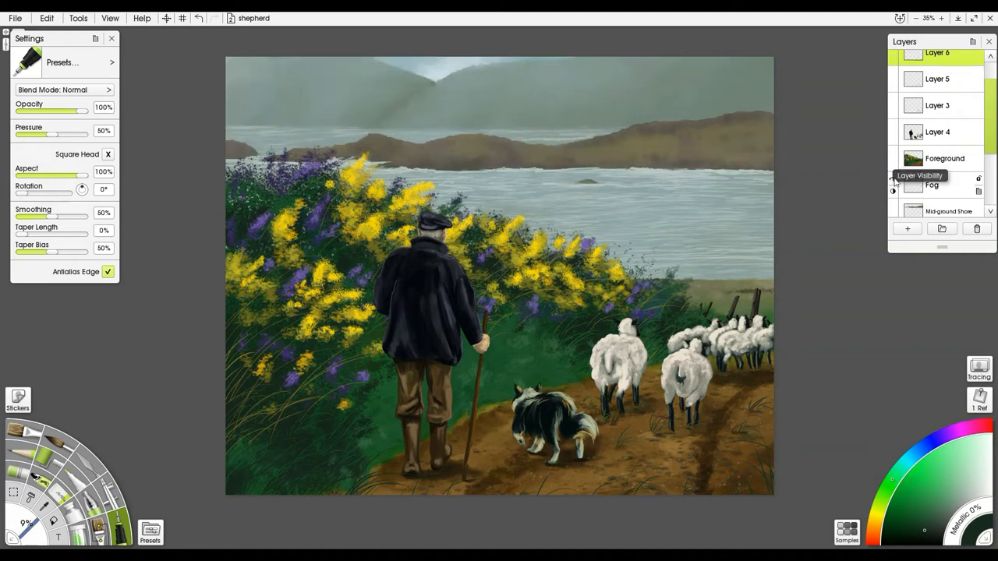
scroll(down, 3)
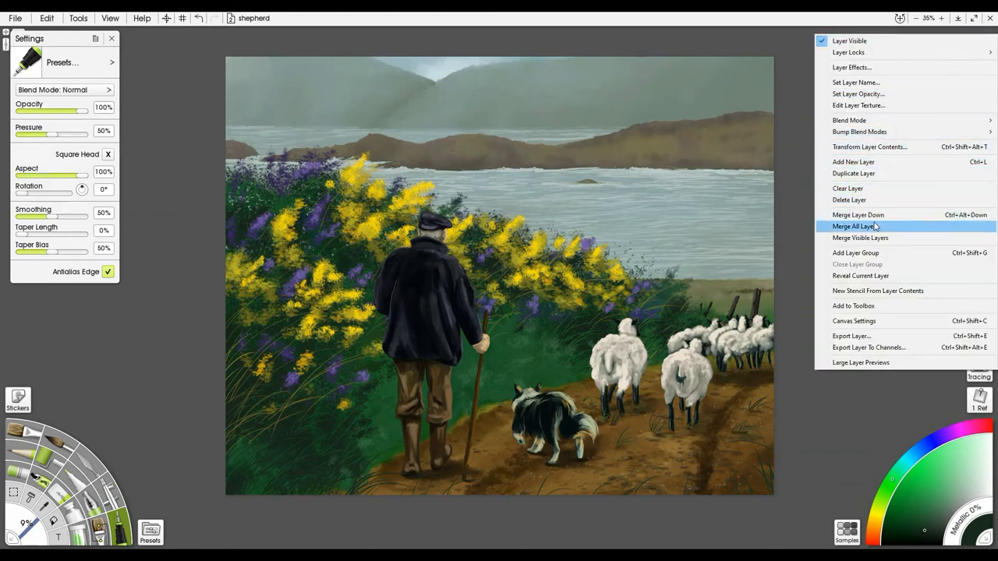
click(854, 226)
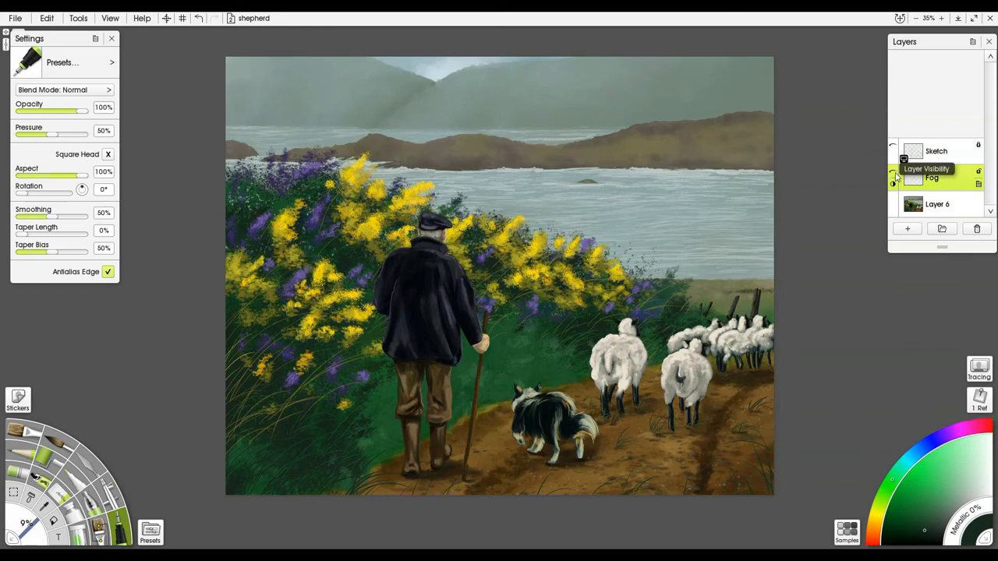
click(892, 184)
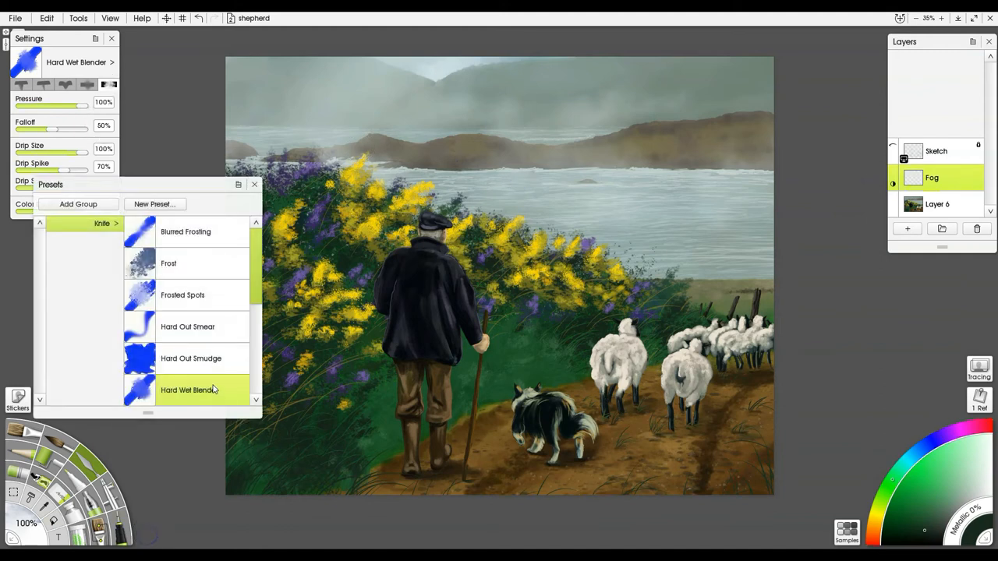
Load the Heavy Blurred Frosting palette knife preset for the Fog layer.
scroll(down, 3)
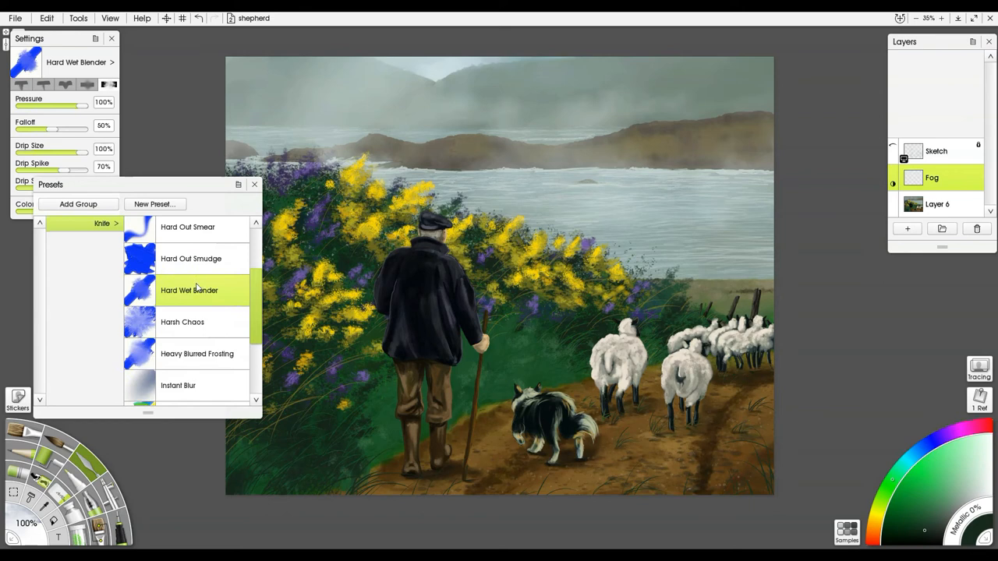
click(196, 353)
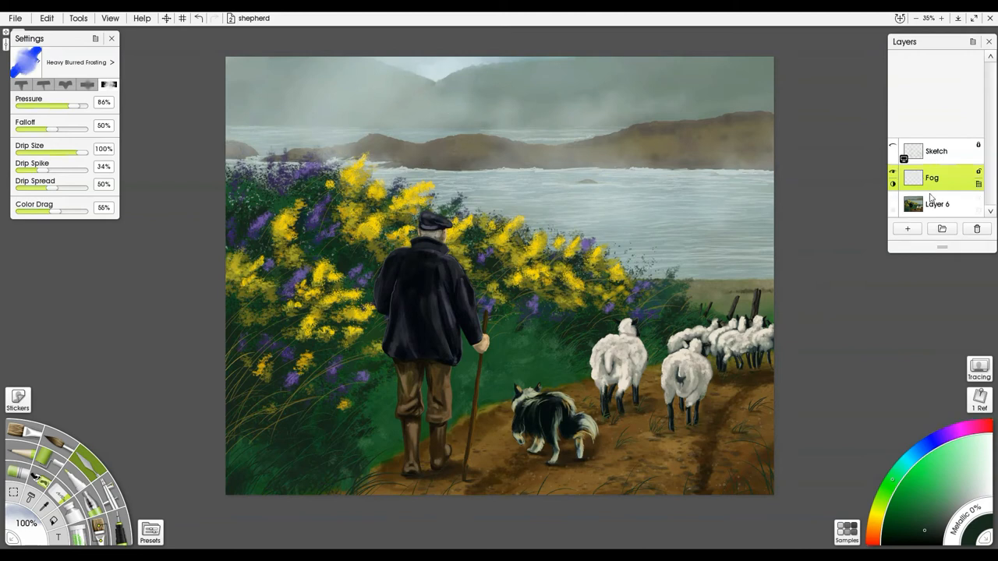
Add a blue-filled layer above Layer 6, then smear the Fog layer's clouds across the sky.
click(908, 228)
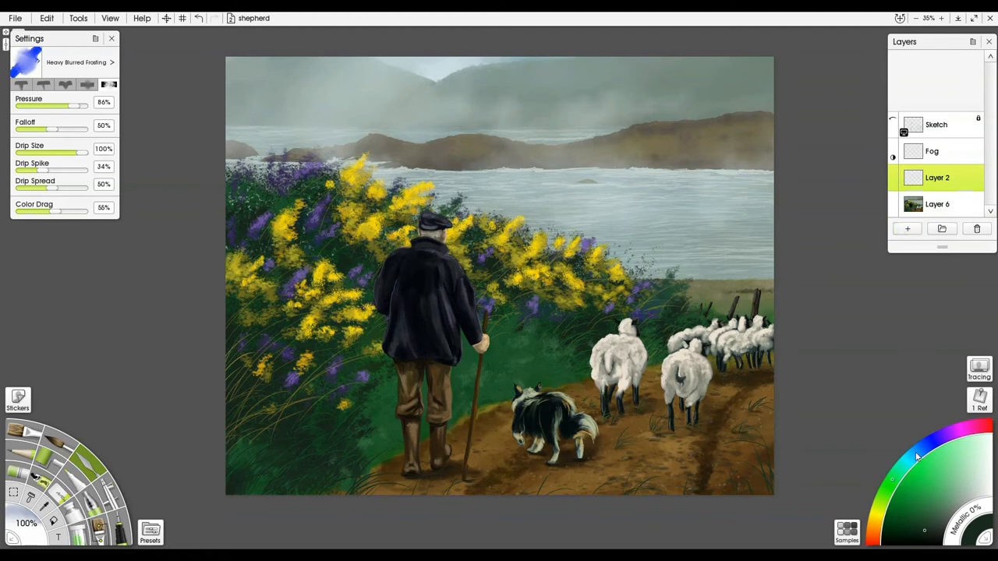
click(933, 511)
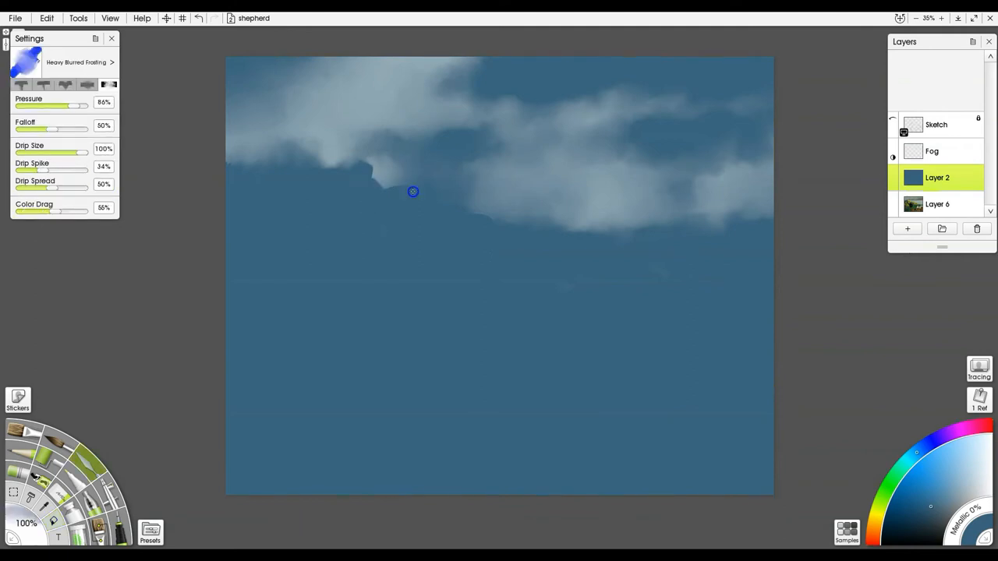
click(932, 151)
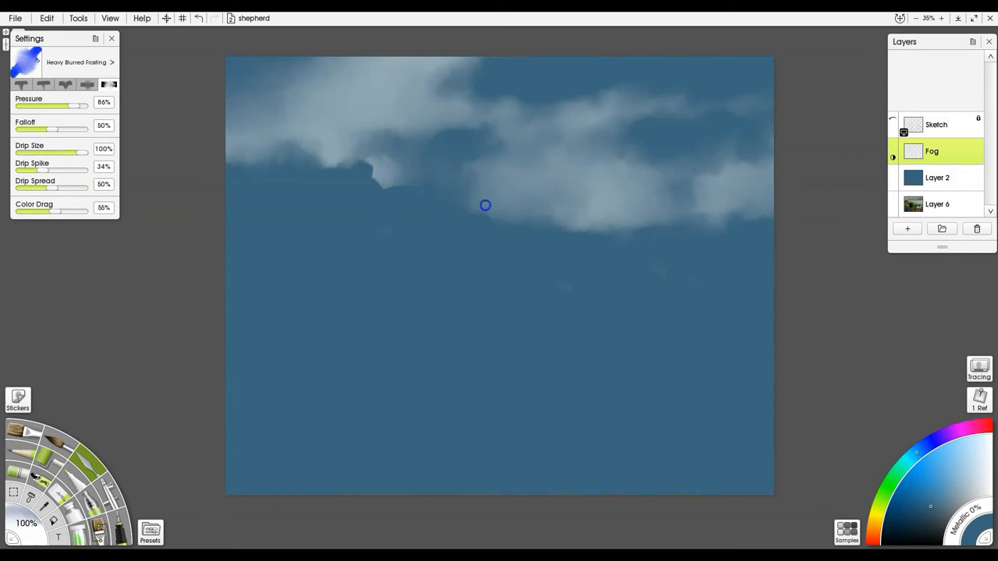
drag(485, 206, 337, 181)
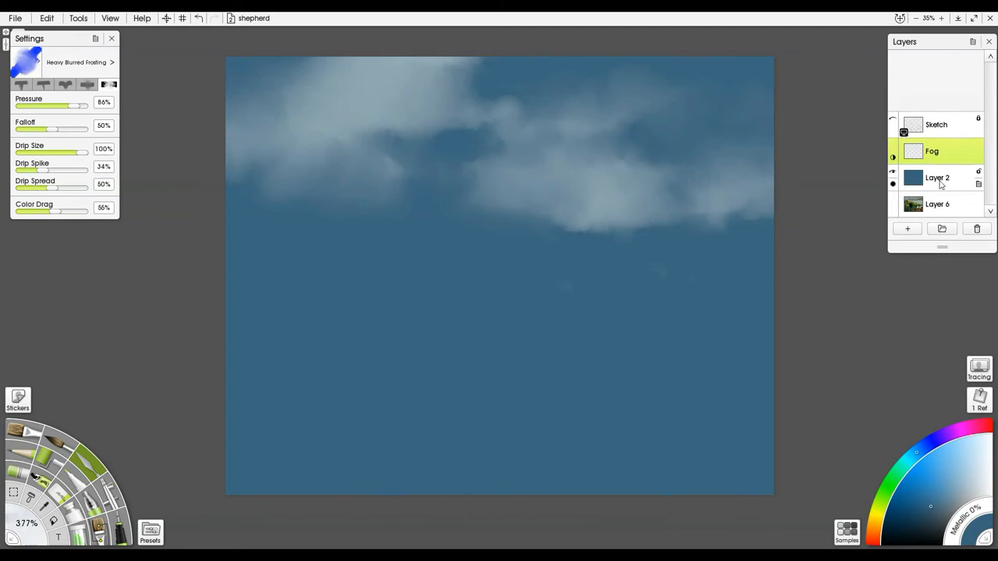
Fill Layer 2 with black and change its blend mode so the scene shows through.
right_click(937, 178)
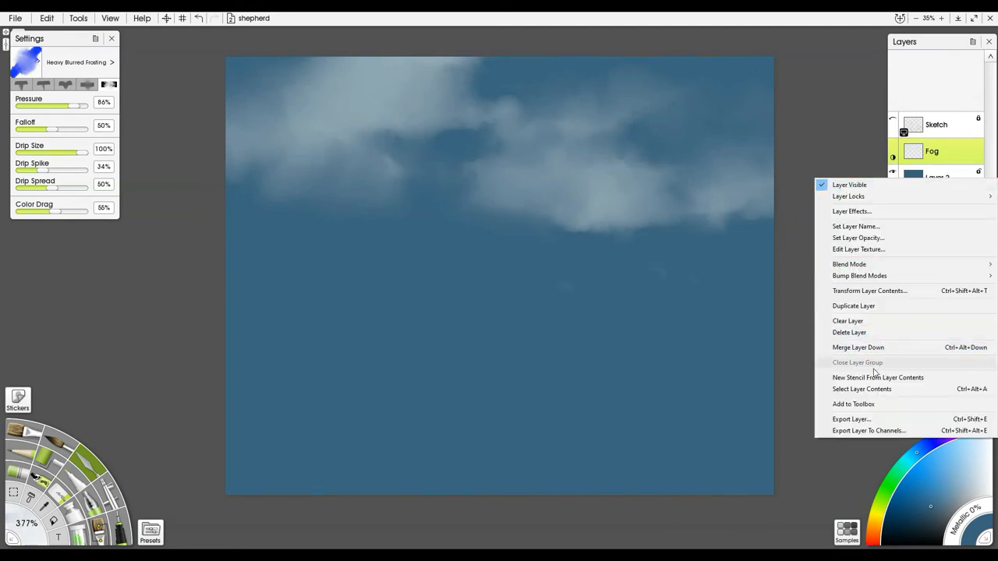
mouse_move(848, 265)
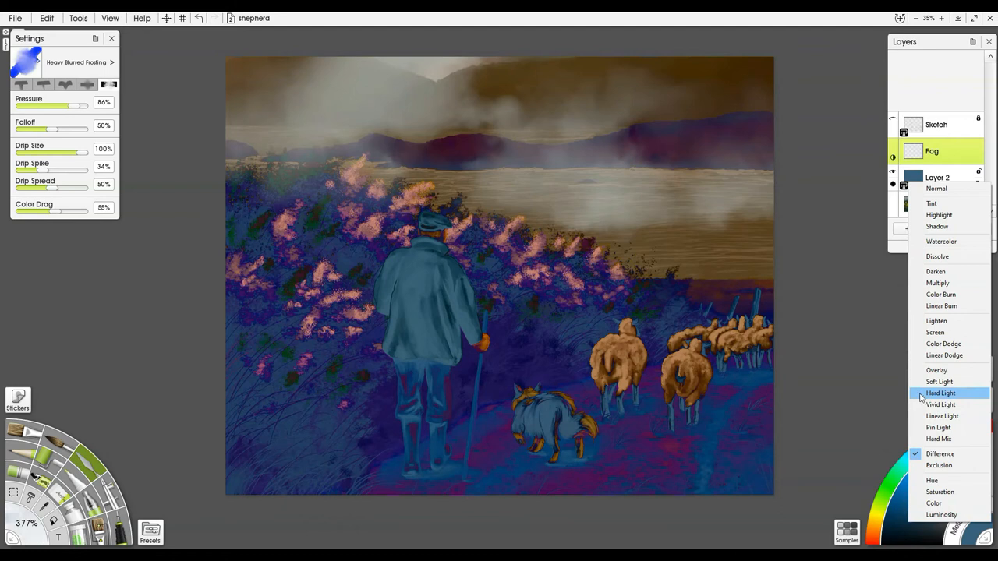
mouse_move(939, 465)
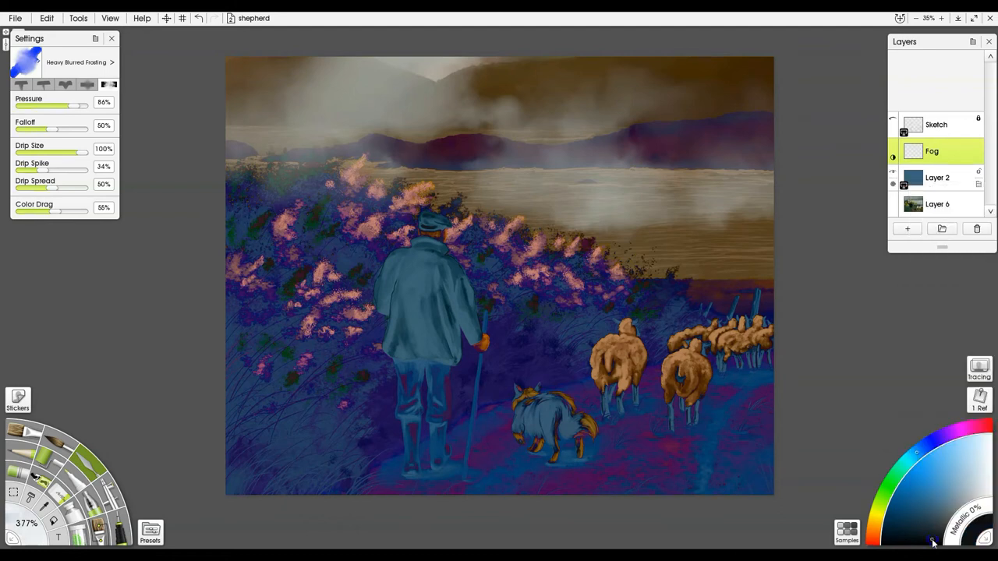
click(937, 178)
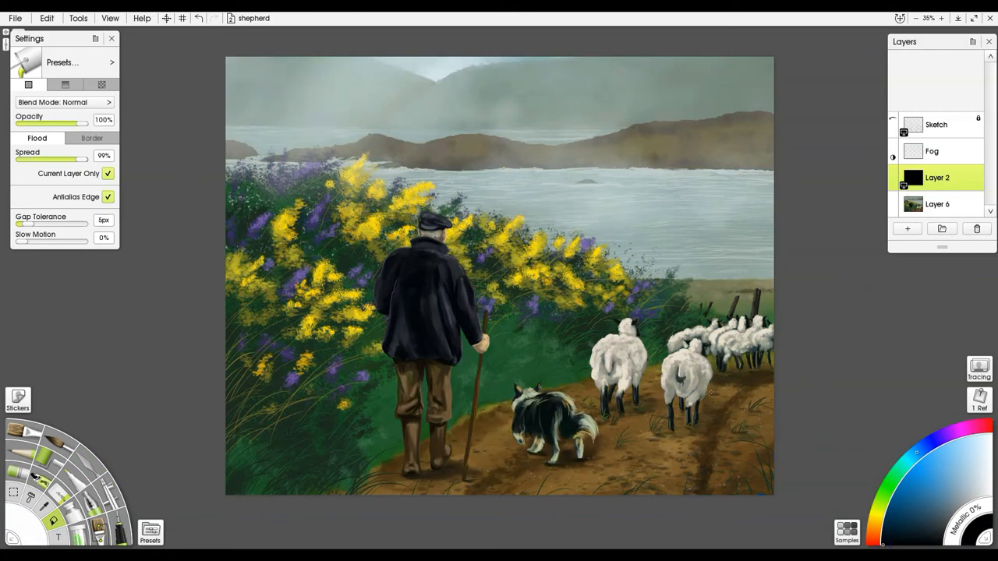
click(937, 177)
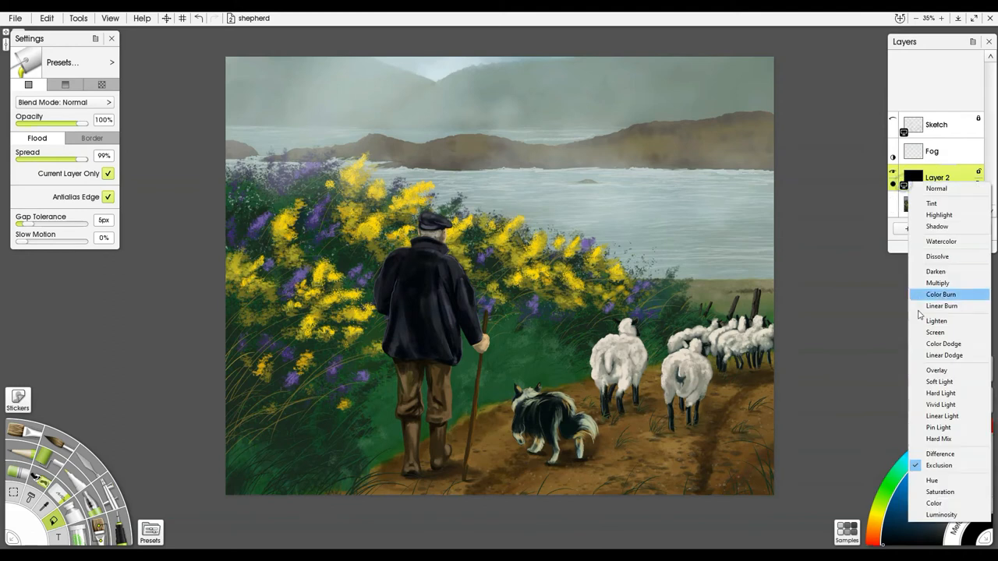
mouse_move(924, 344)
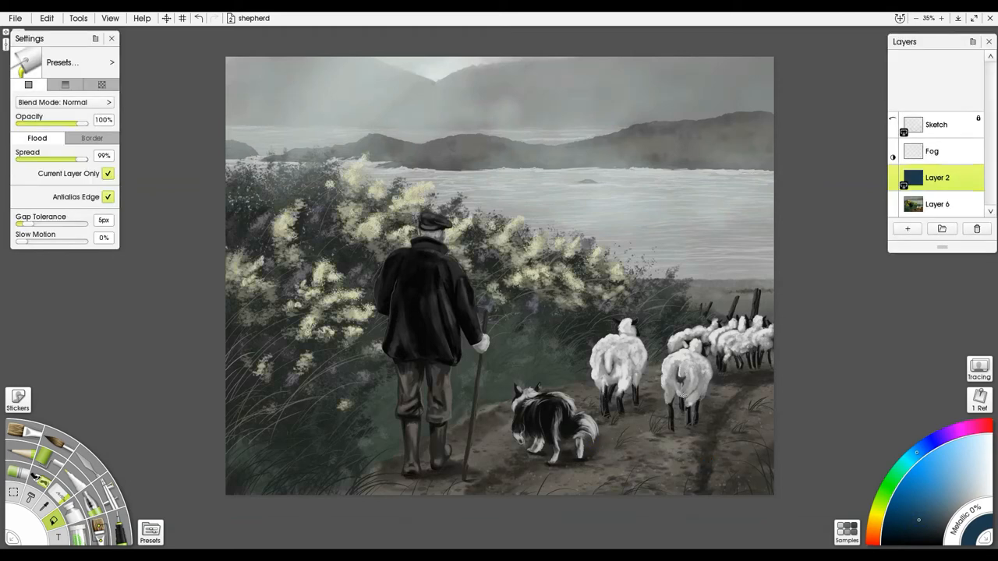
Toggle Layer 2's visibility to compare greyscale and colour, then bring up the eraser types.
click(892, 184)
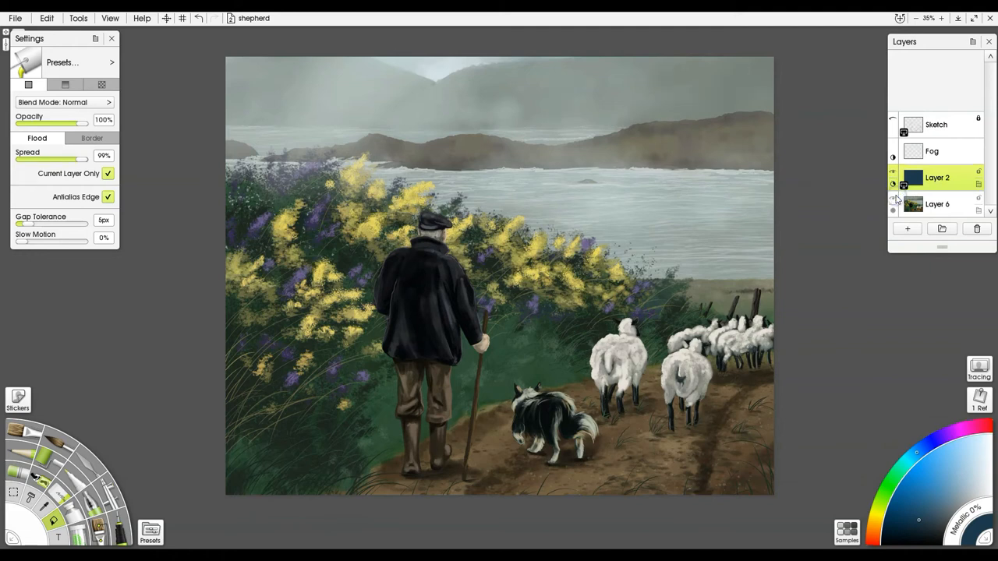
mouse_move(892, 205)
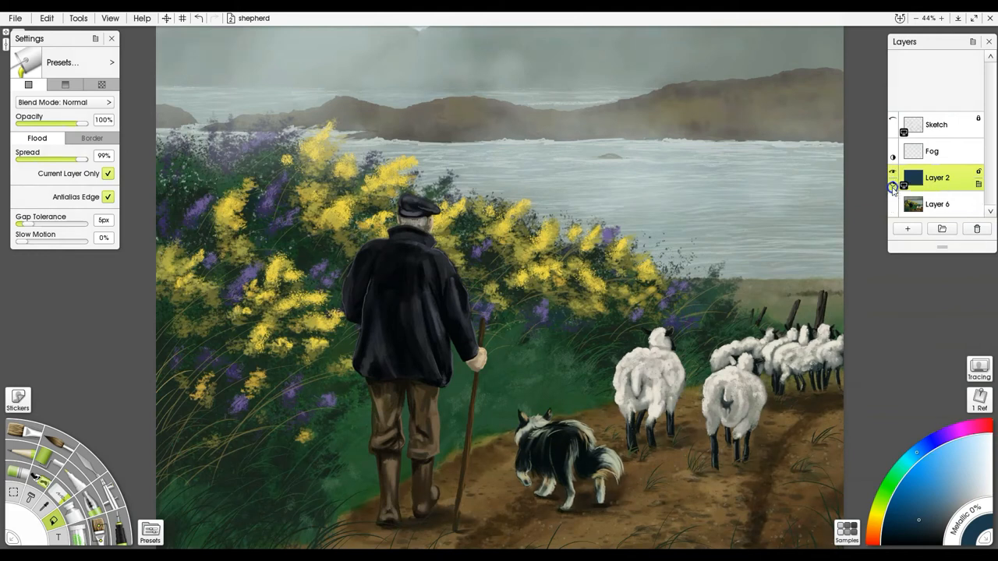
click(892, 187)
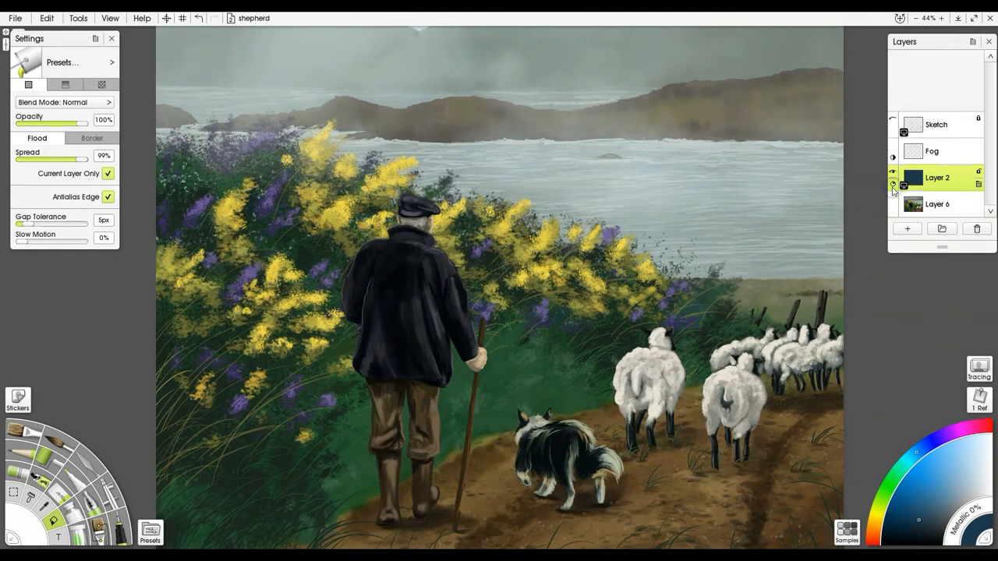
click(892, 184)
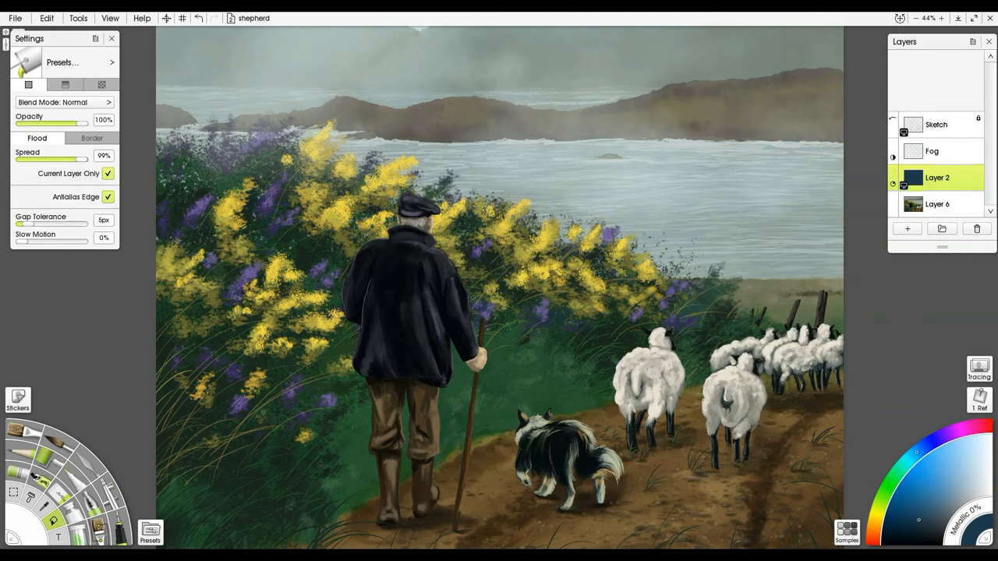
click(112, 68)
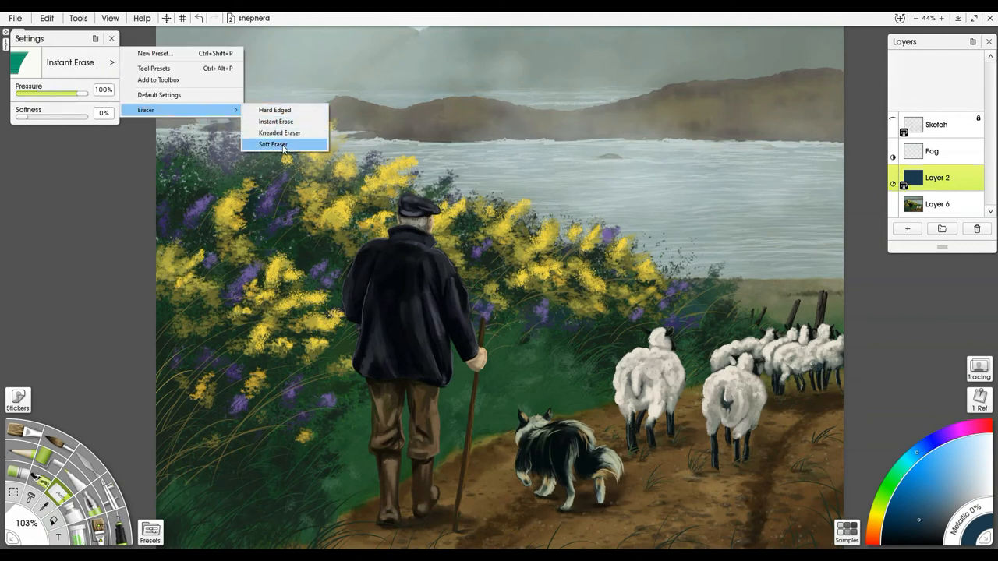
Switch to the Soft Eraser and confirm a low strength in the Set Opacity dialog.
click(273, 144)
text(10)
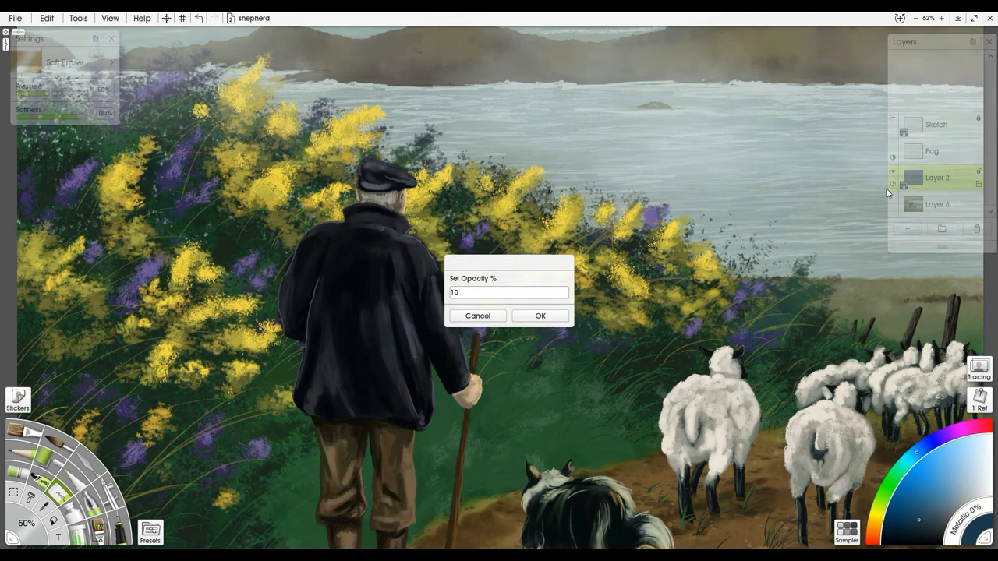
click(539, 315)
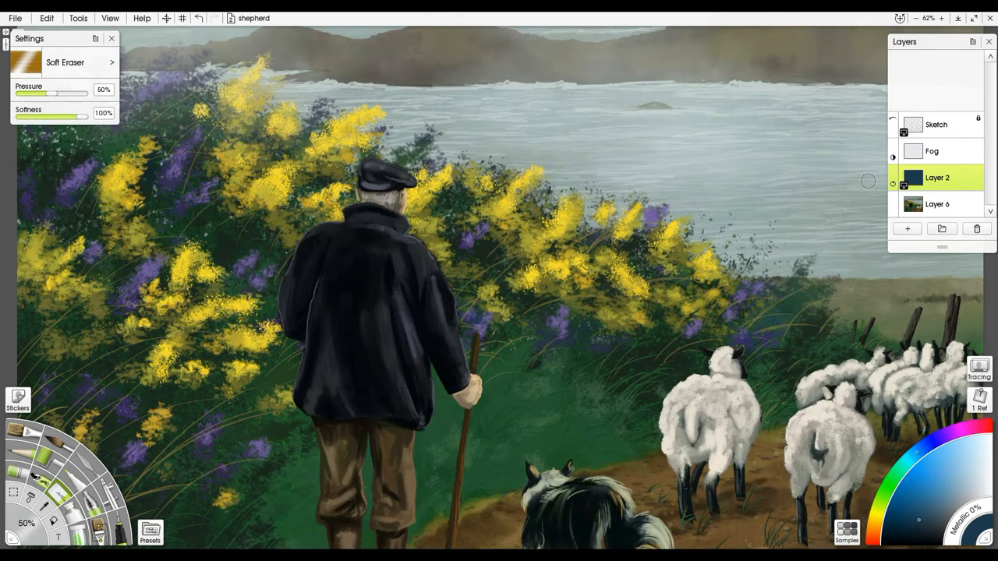
mouse_move(694, 184)
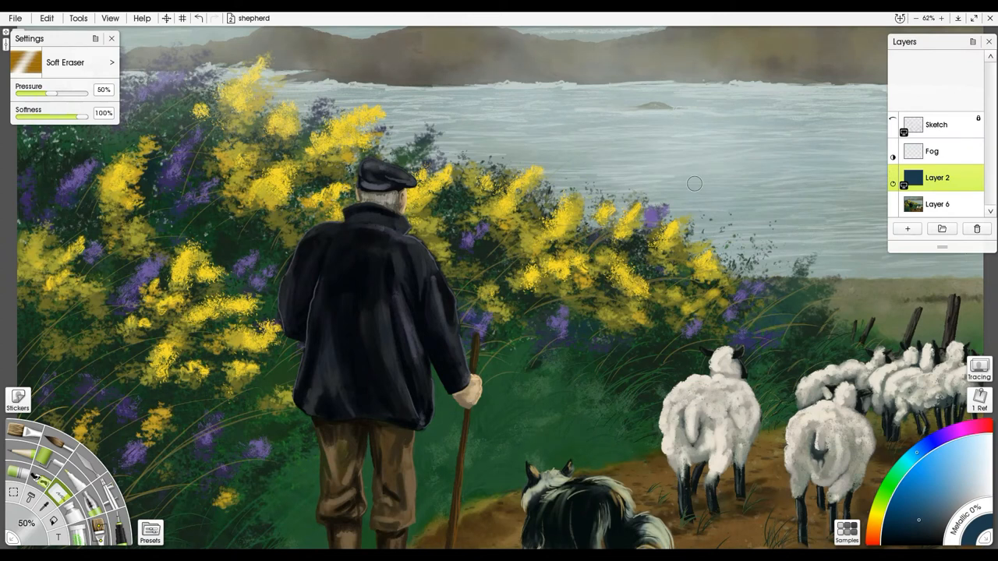
mouse_move(711, 383)
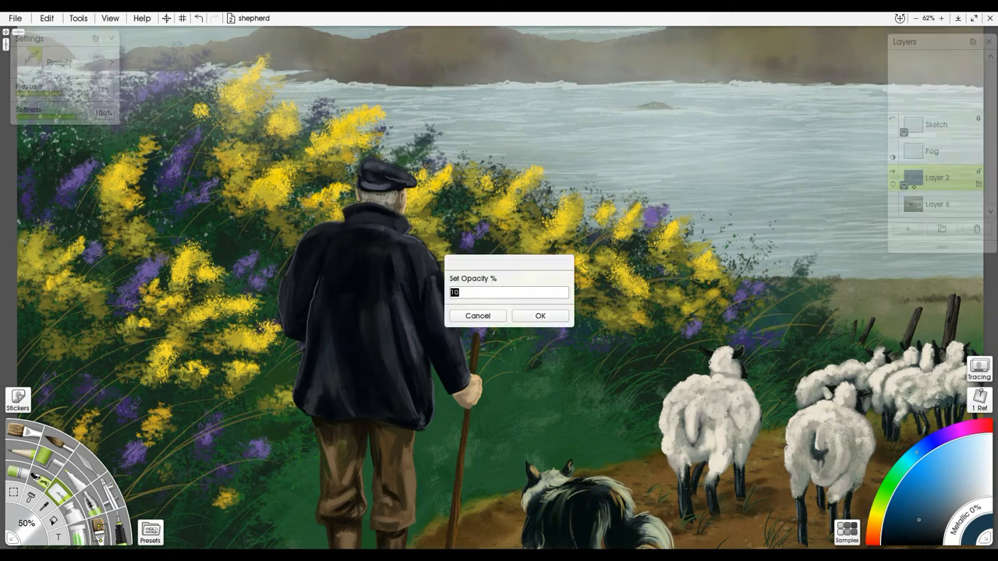
click(540, 315)
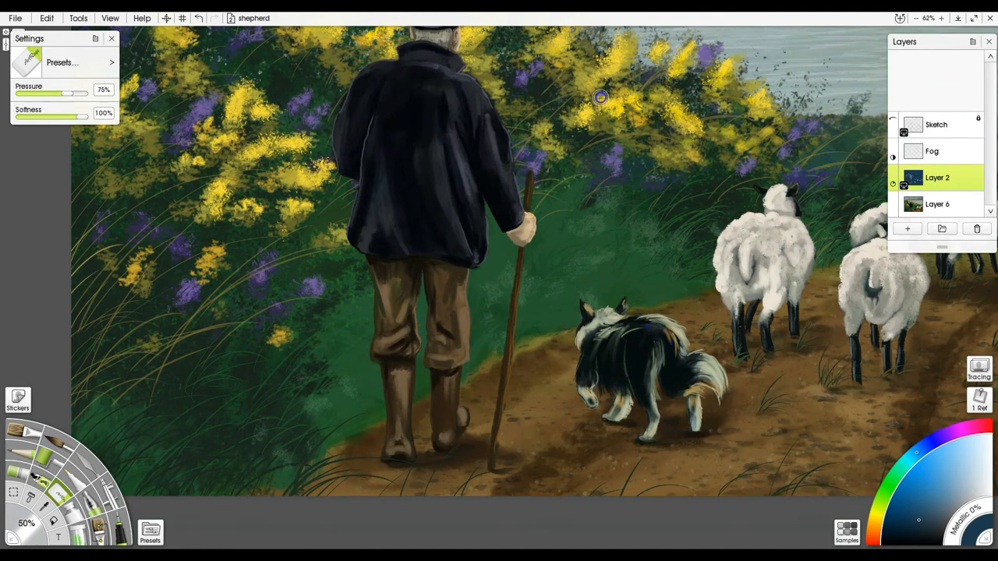
mouse_move(146, 159)
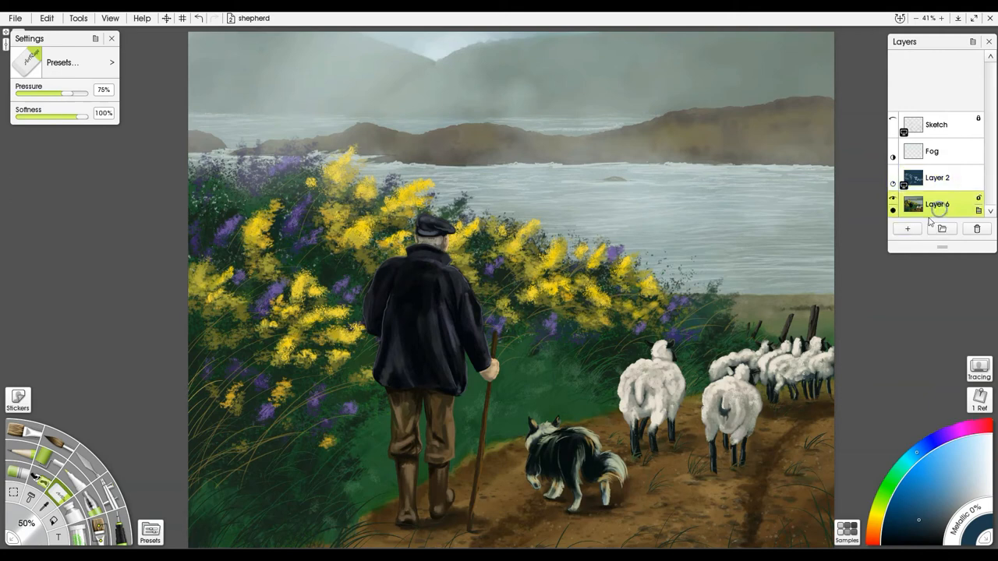
Remove Layer 2 from the stack and add a fresh layer above Layer 6.
click(939, 178)
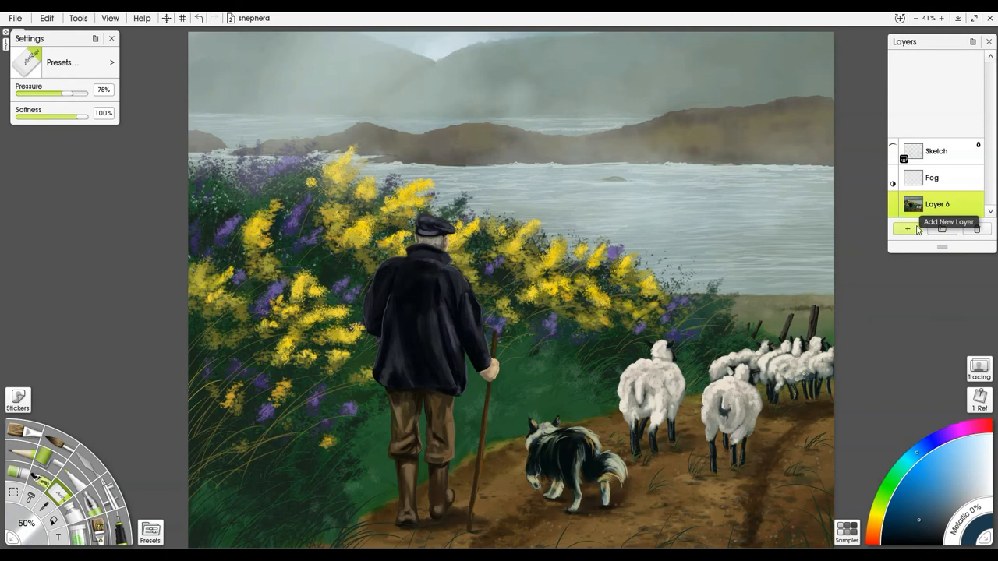
click(907, 228)
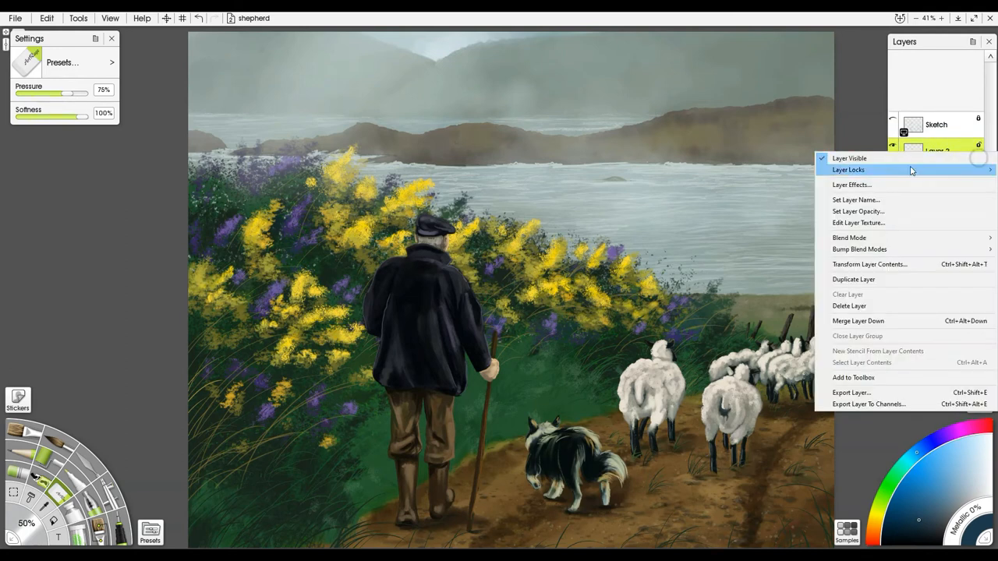
mouse_move(848, 237)
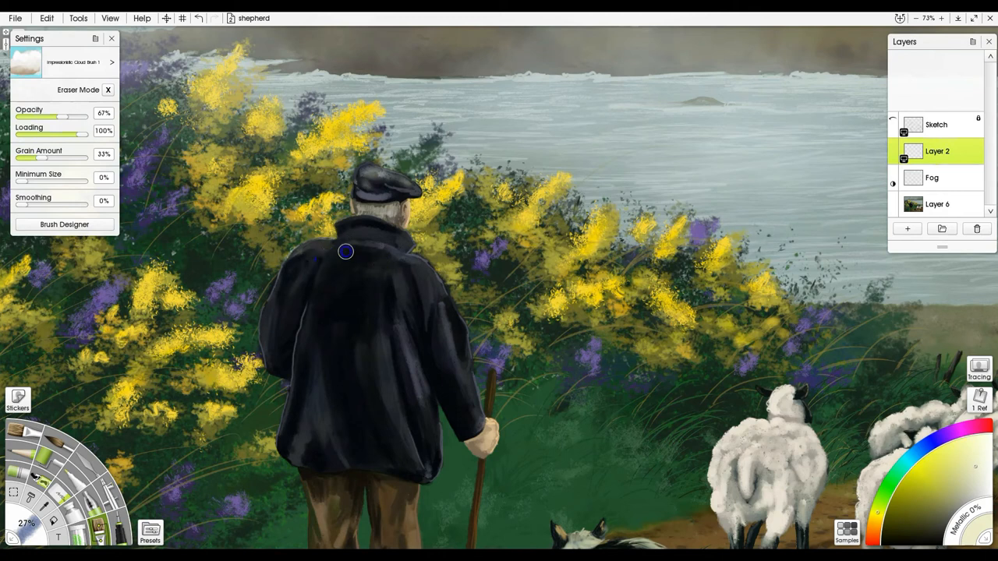
Erase soft cloudy patches over the shepherd's back and coat, then bring up the brush presets.
drag(347, 251, 377, 304)
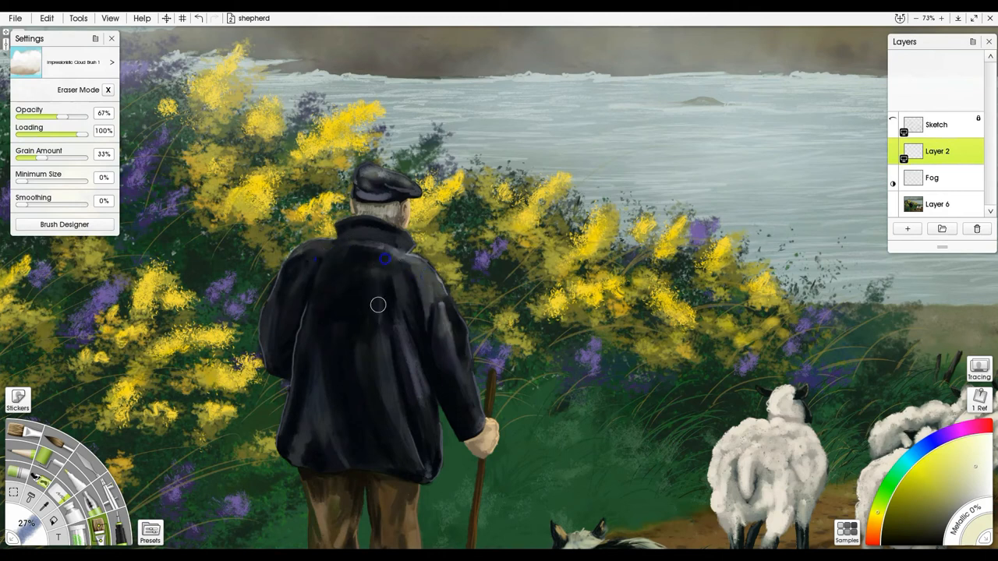
drag(377, 305, 475, 205)
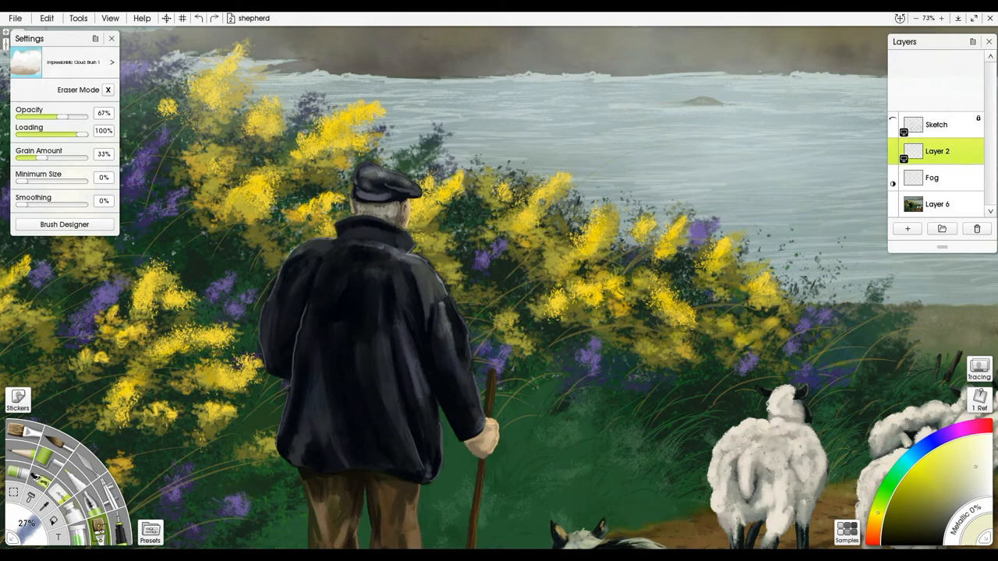
click(150, 533)
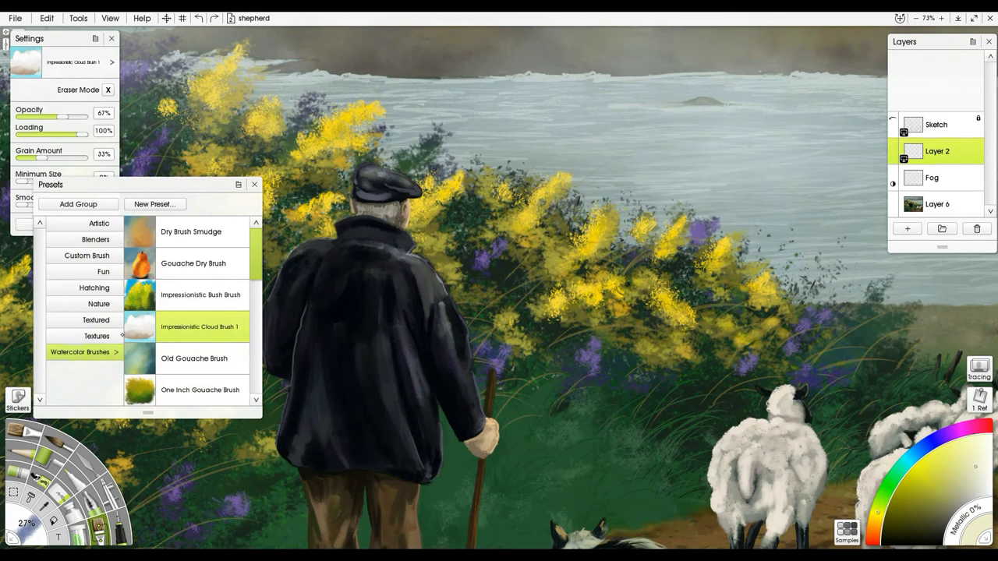
With Watercolor Brush 4 in eraser mode, clear blotchy haze over the shepherd's coat and the gorse bushes.
click(192, 296)
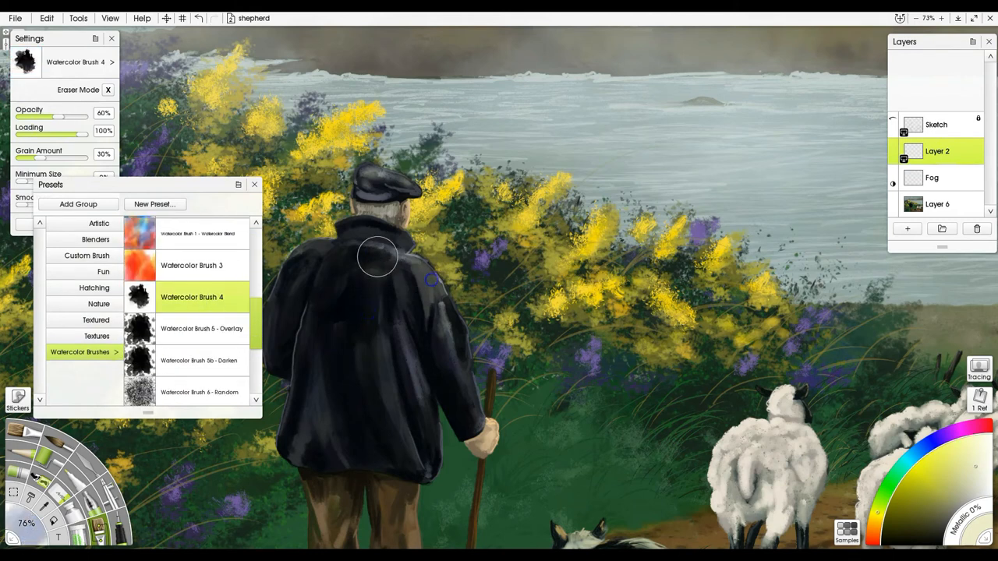
drag(377, 257, 561, 234)
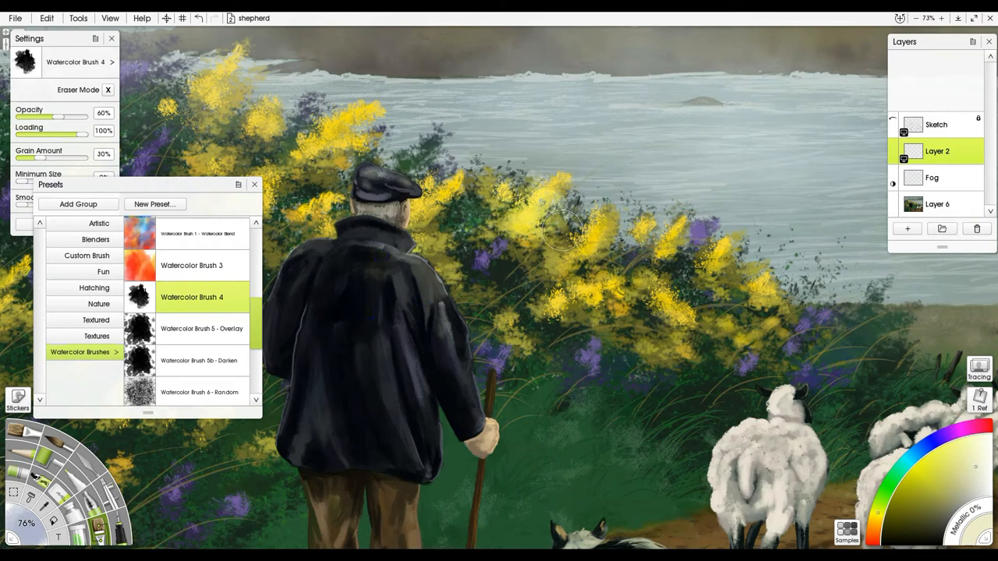
drag(561, 231, 577, 299)
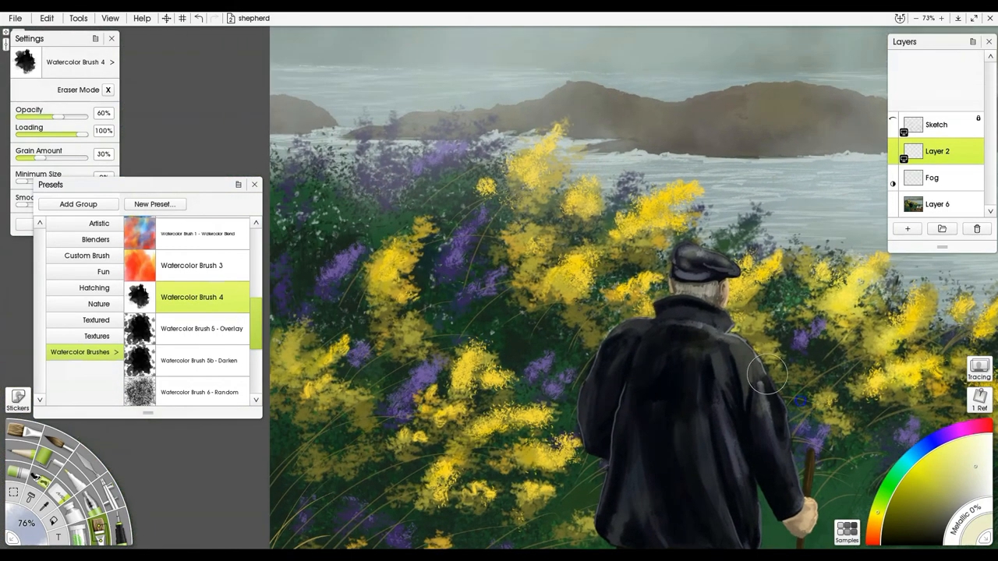
drag(767, 375, 569, 234)
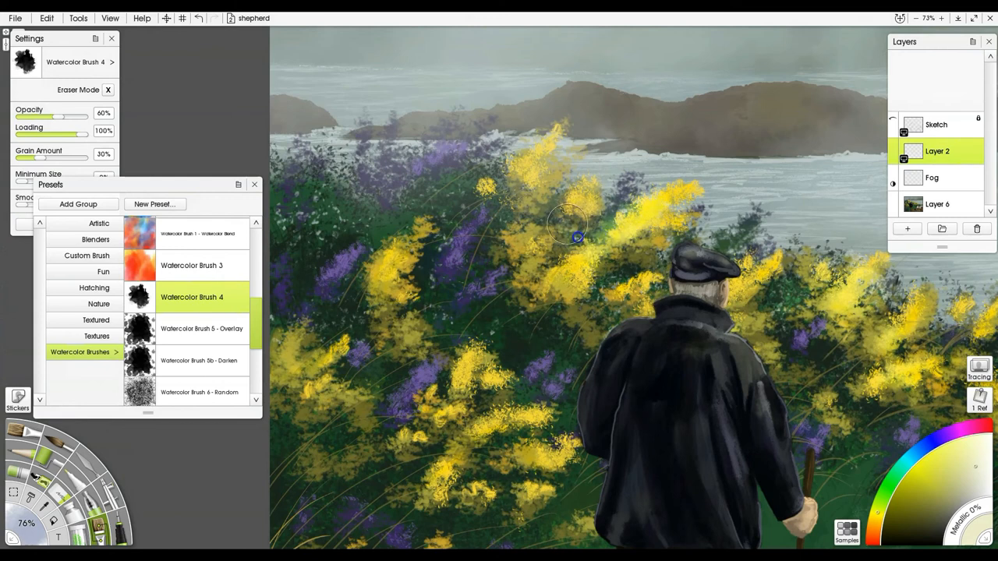
drag(574, 237, 384, 281)
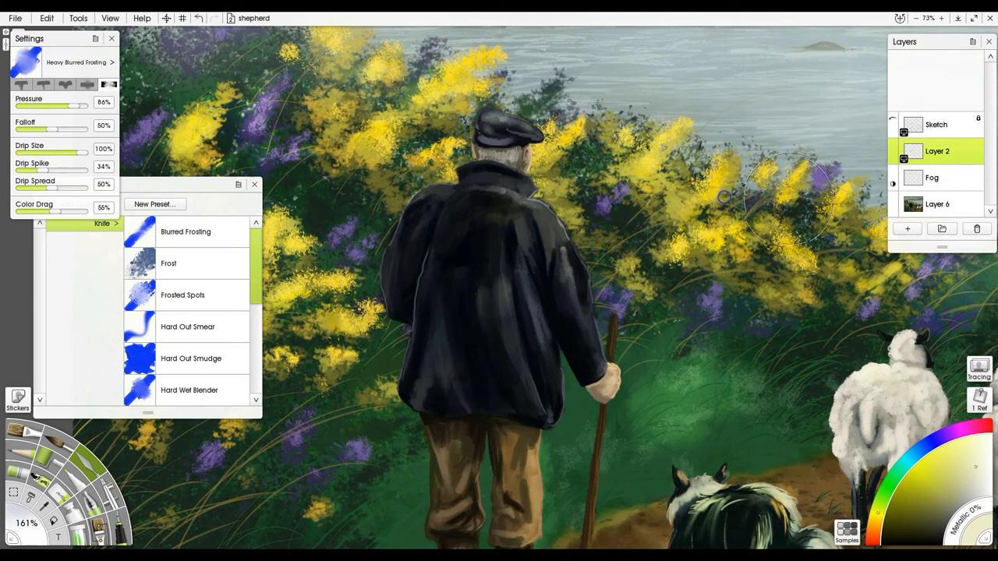
mouse_move(577, 280)
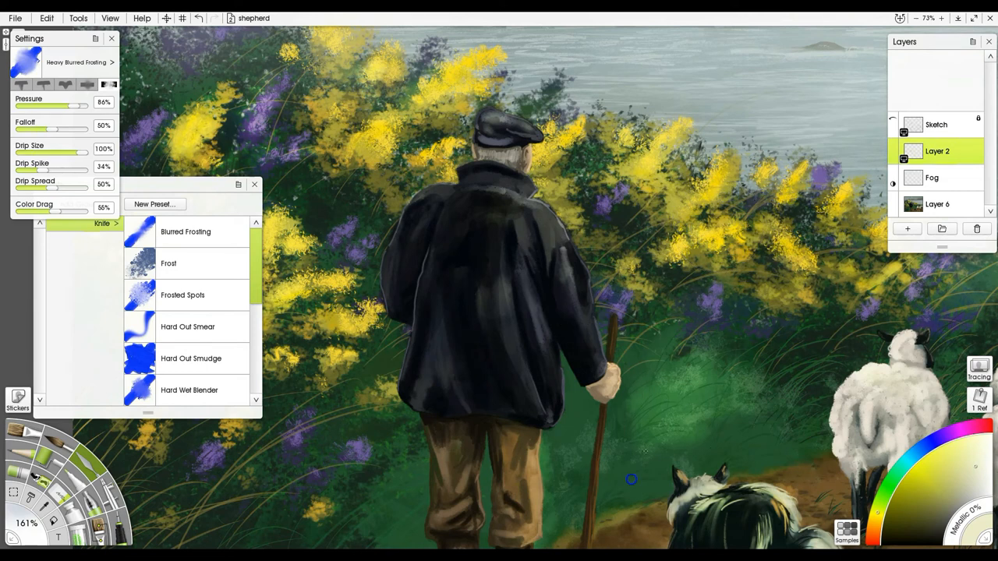
Smear the grass beside the shepherd's staff with the Heavy Blurred Frosting knife.
drag(632, 480, 702, 421)
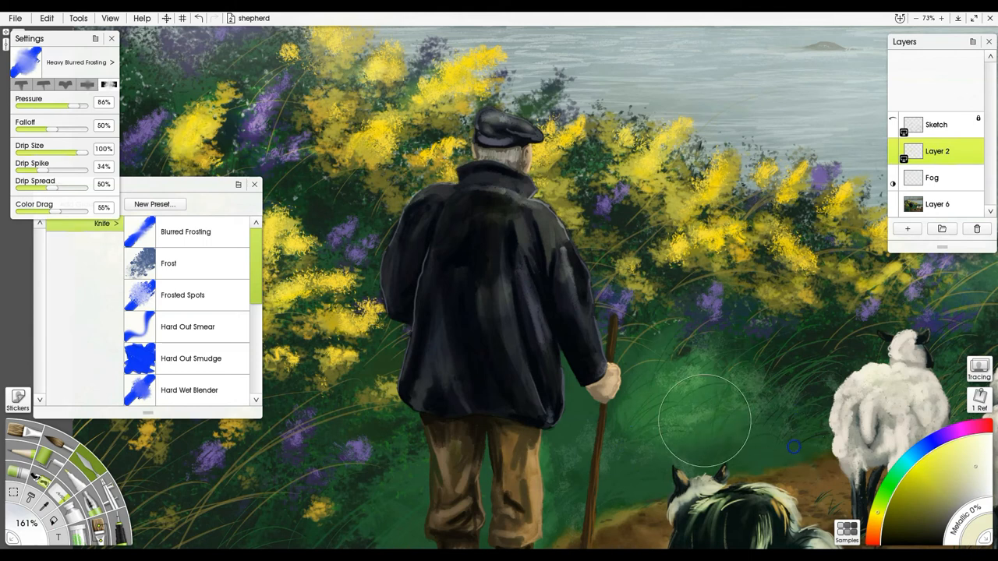
mouse_move(647, 449)
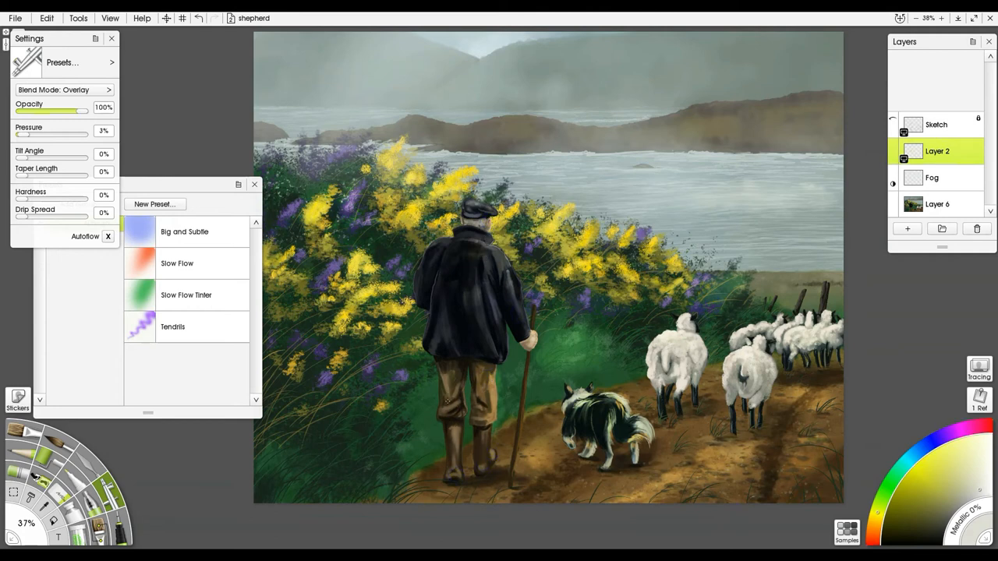
Spray a faint Overlay airbrush glaze over the distant scenery and far hillside above the lake.
drag(445, 240, 424, 287)
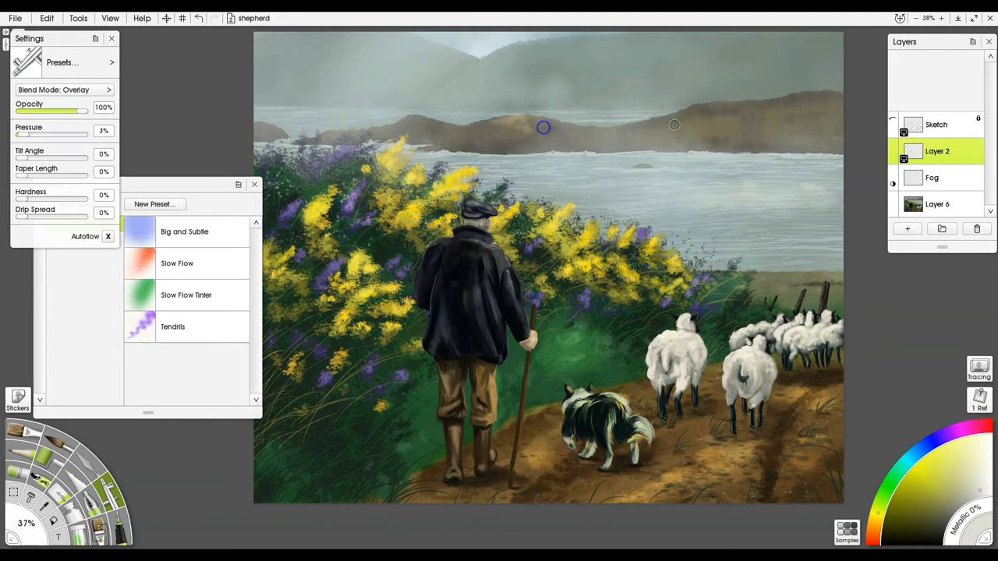
drag(542, 128, 748, 109)
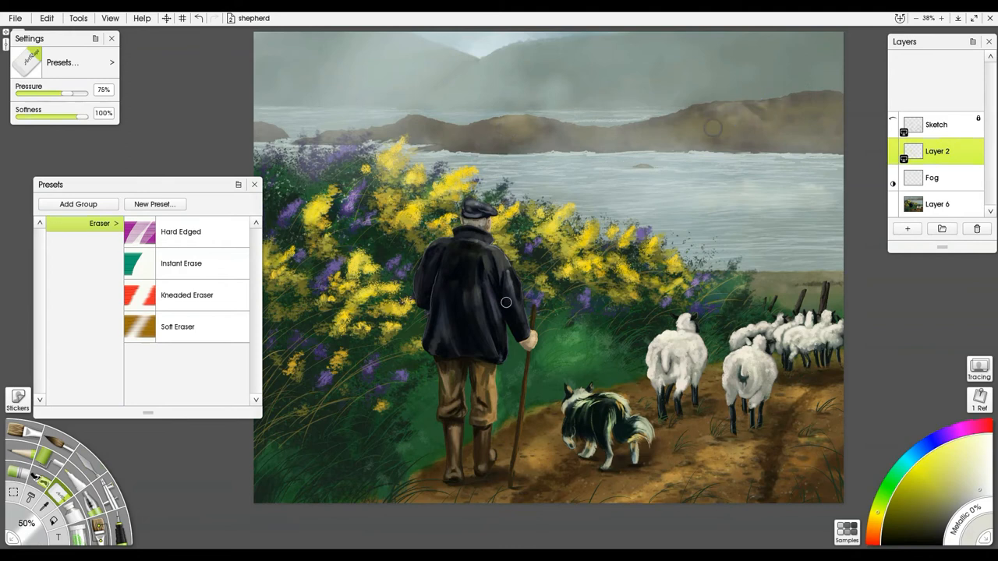
mouse_move(736, 535)
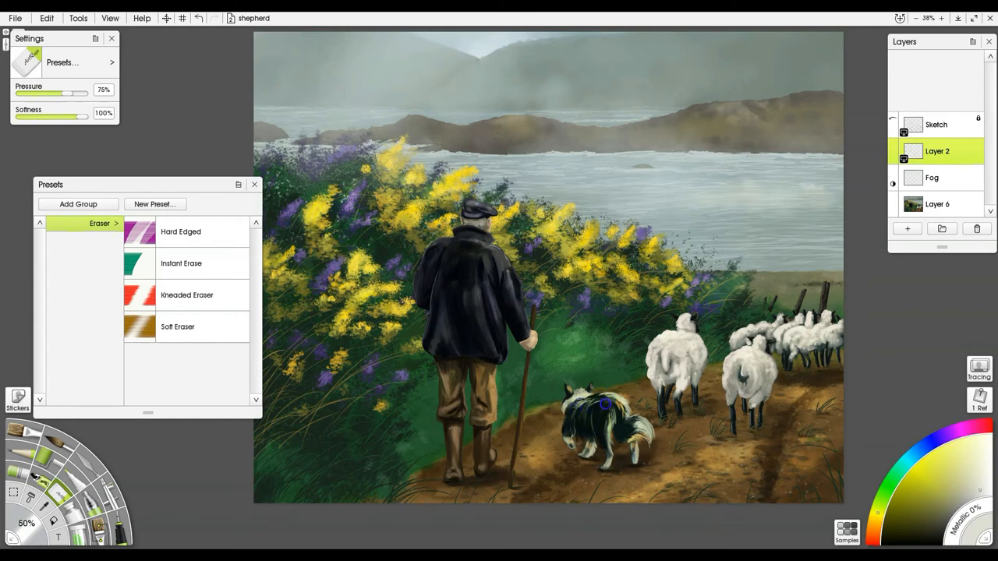
mouse_move(578, 401)
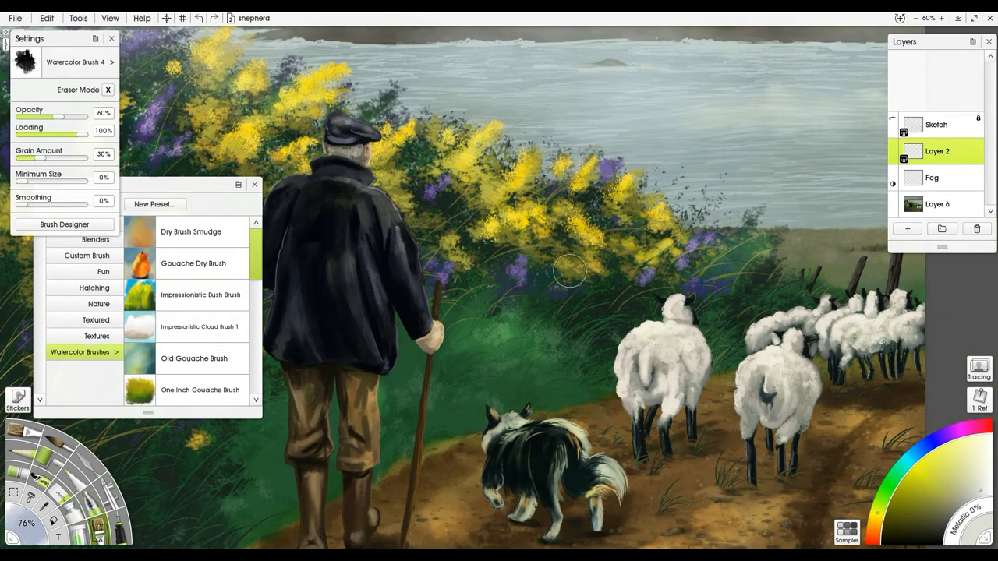
Add Layer 3 above Layer 2 and lay a first watercolor stroke over the sheep on it.
click(907, 460)
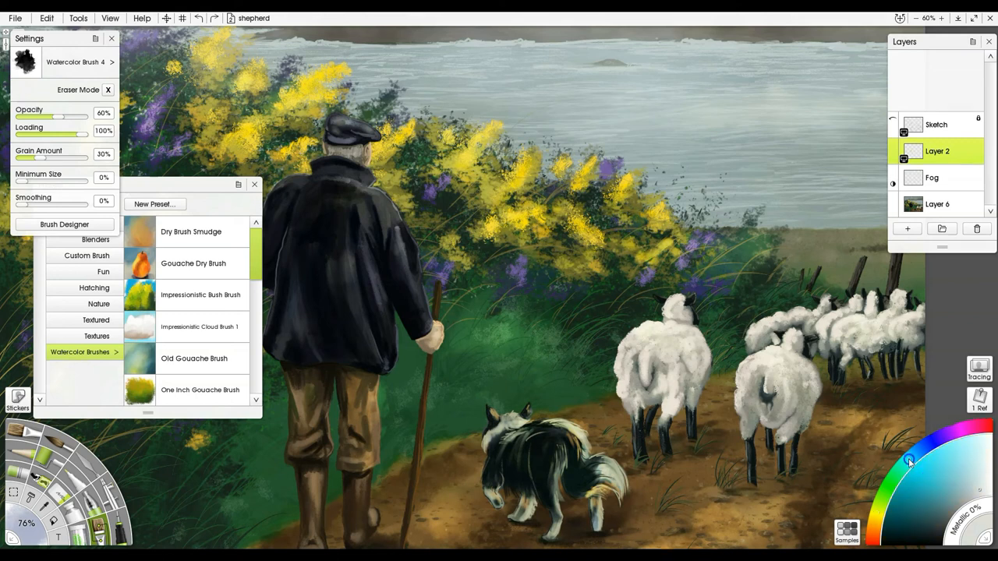
click(907, 227)
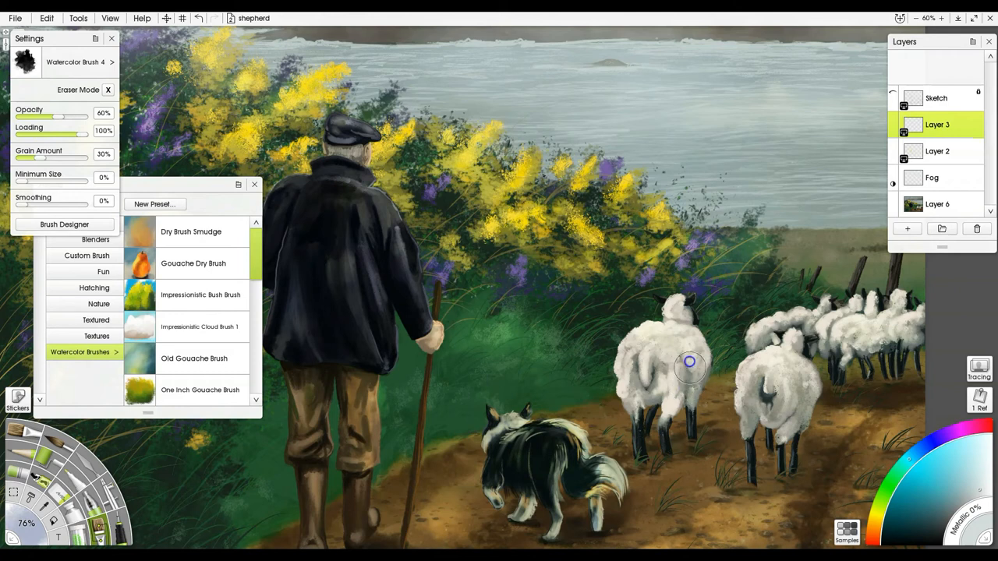
drag(689, 362, 793, 418)
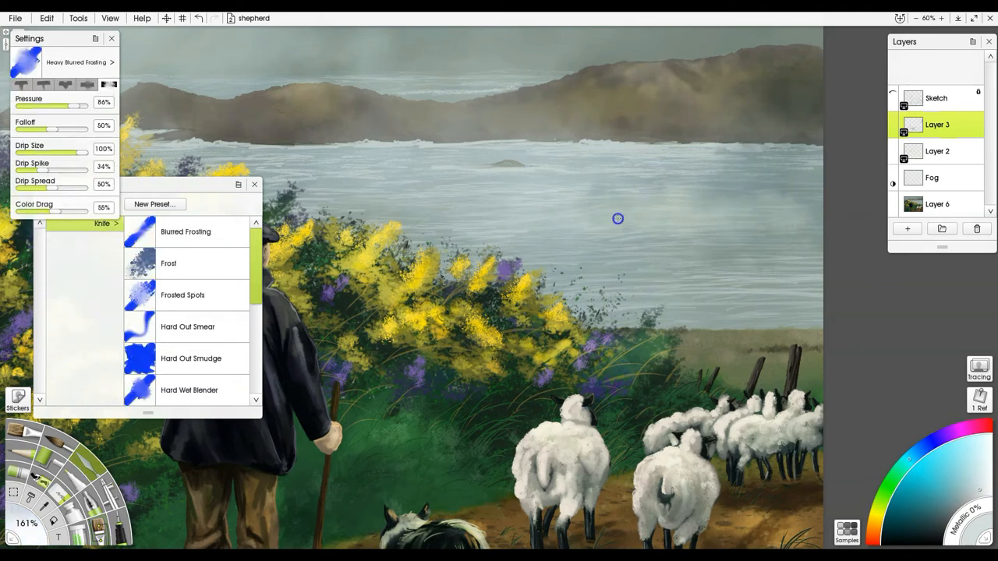
Switch to the Fog layer and thin the mist over the far shore with the Eraser.
click(937, 150)
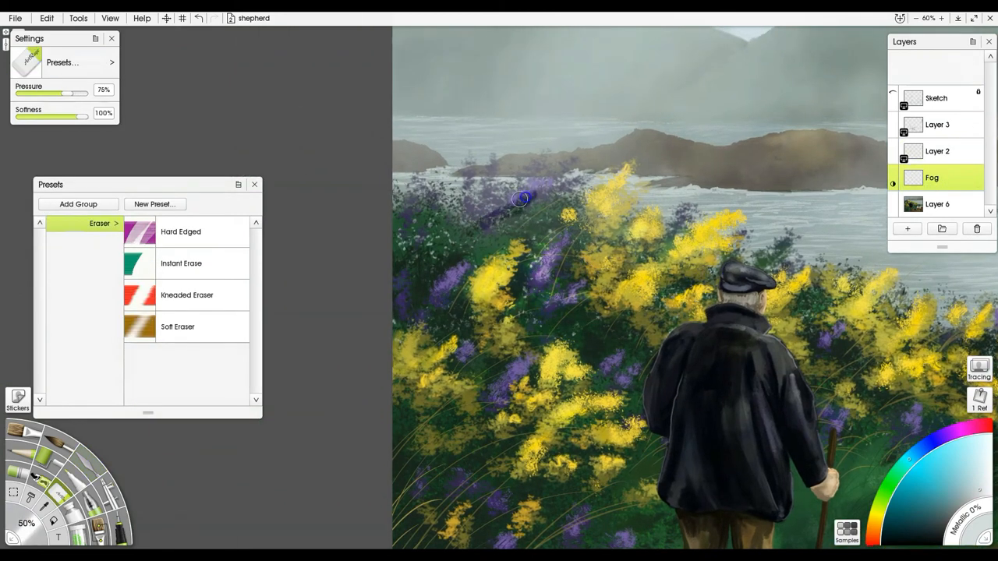
drag(521, 198, 458, 188)
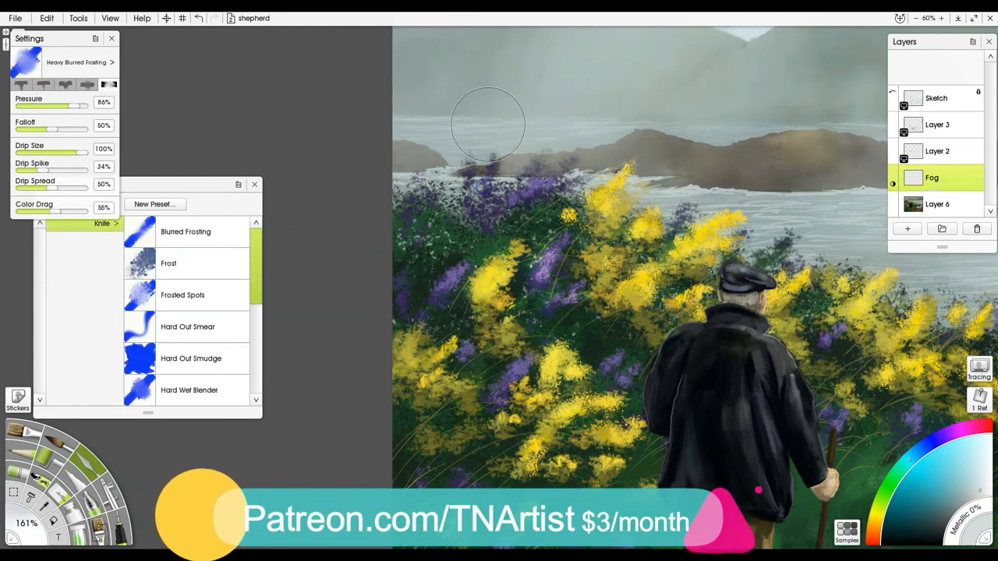
mouse_move(857, 299)
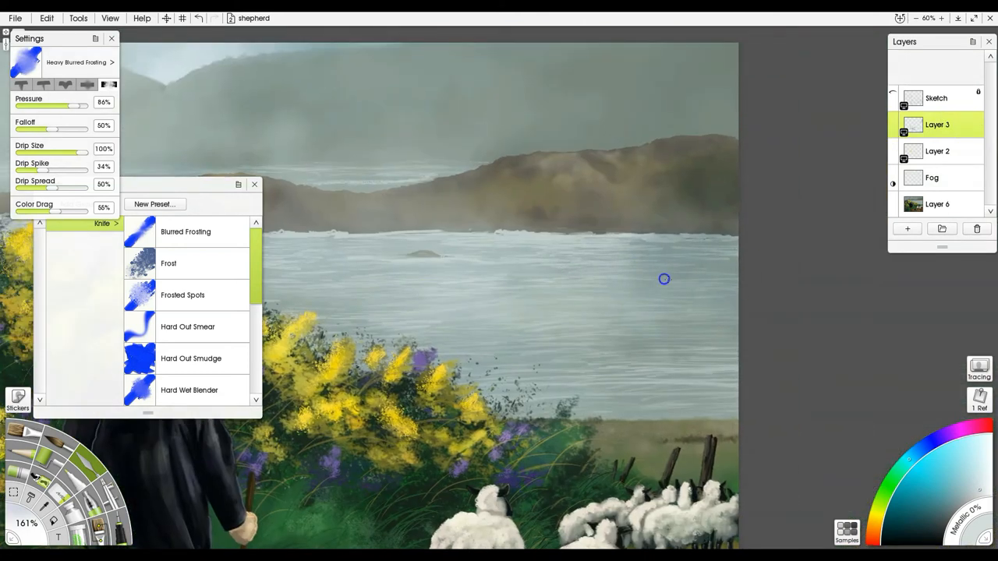
mouse_move(683, 326)
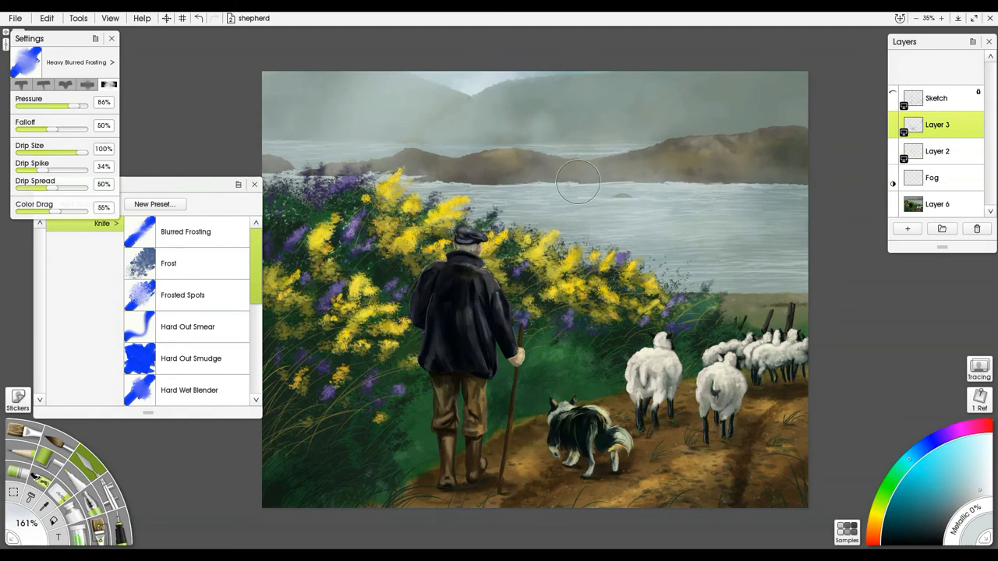
mouse_move(835, 198)
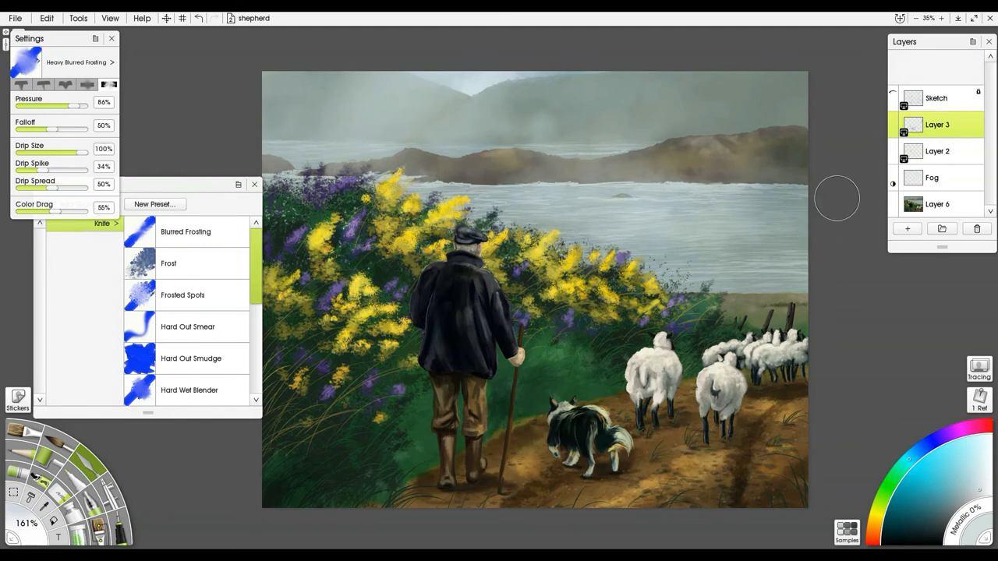
mouse_move(893, 125)
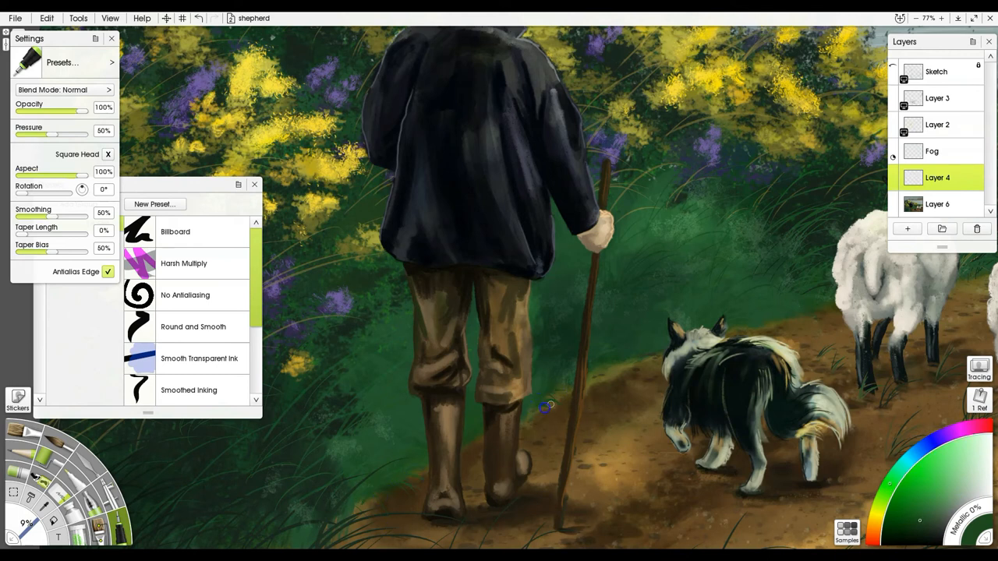
mouse_move(593, 376)
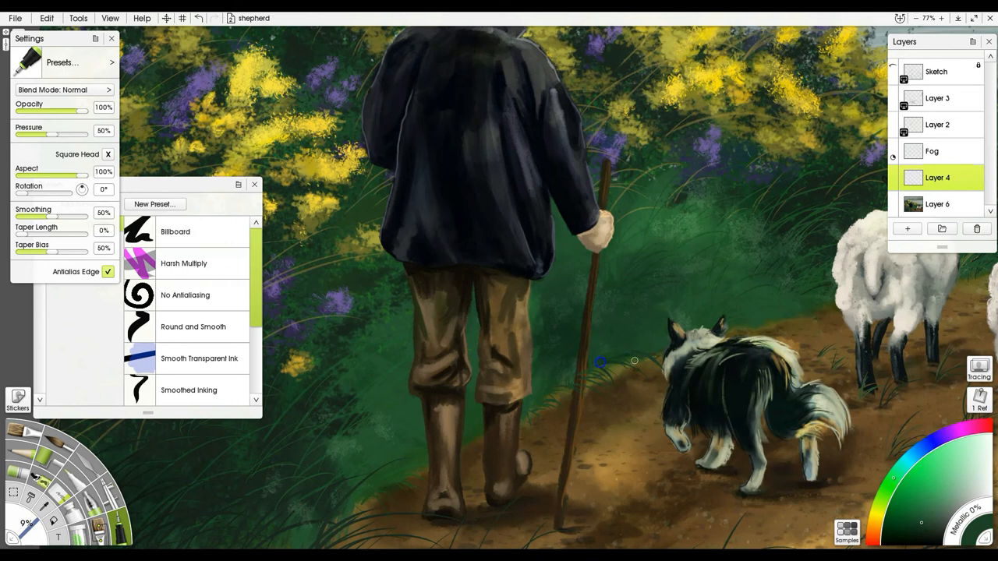
mouse_move(621, 357)
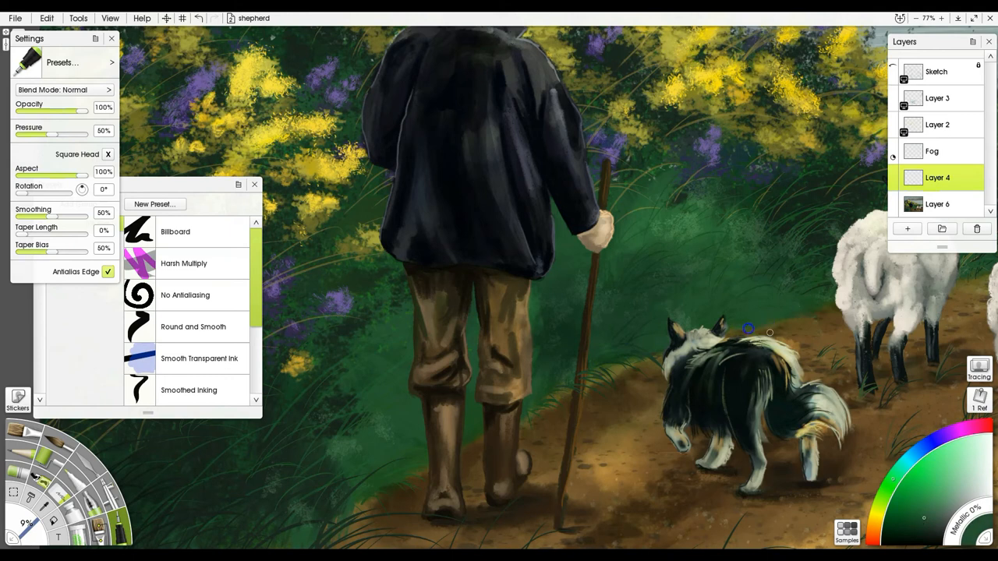
mouse_move(795, 309)
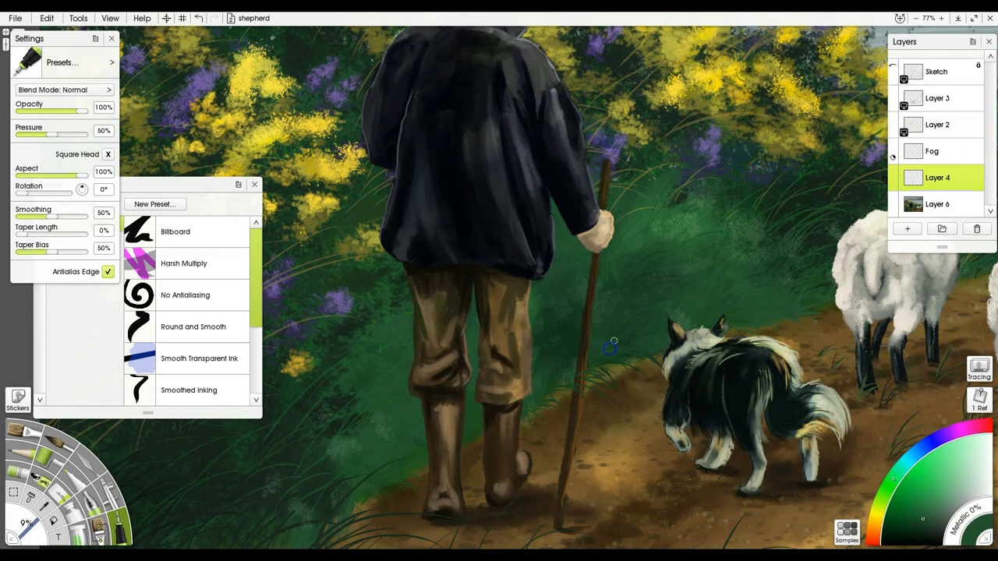
mouse_move(390, 429)
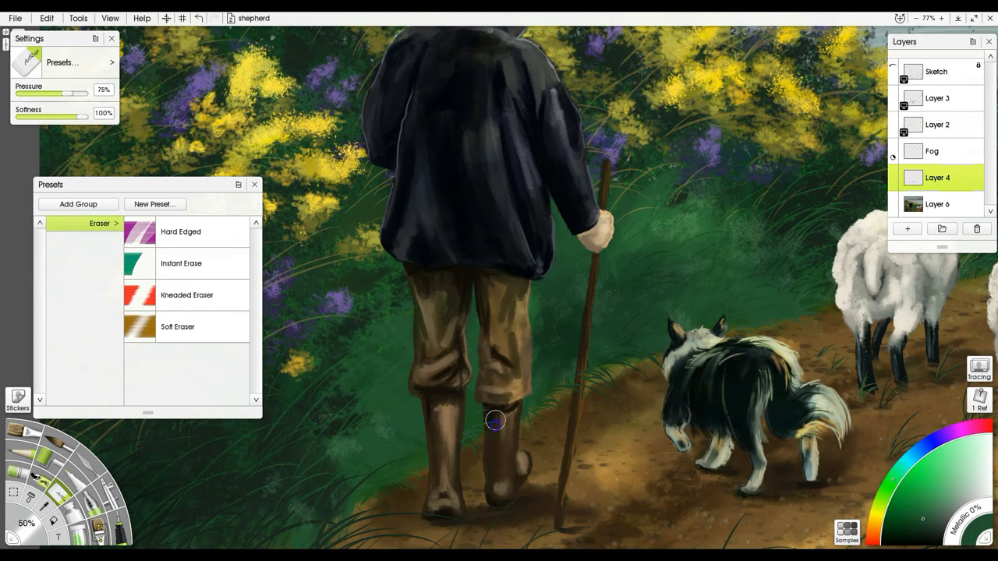
mouse_move(490, 430)
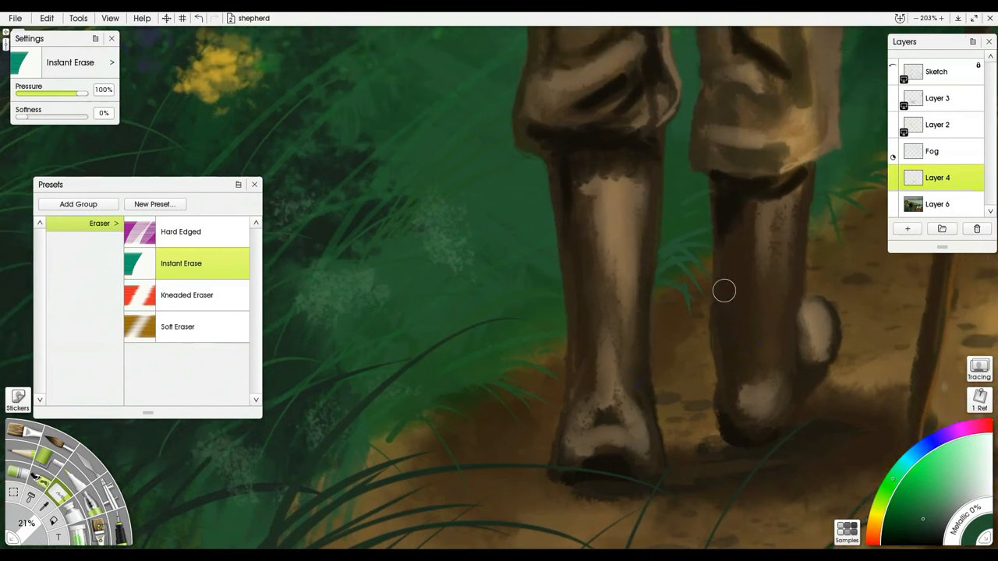
mouse_move(699, 327)
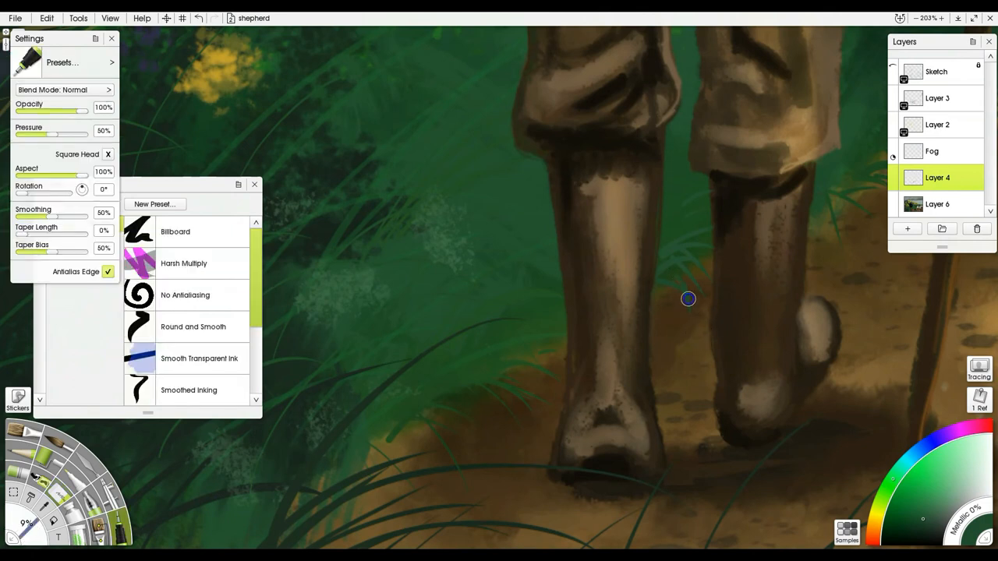
mouse_move(674, 281)
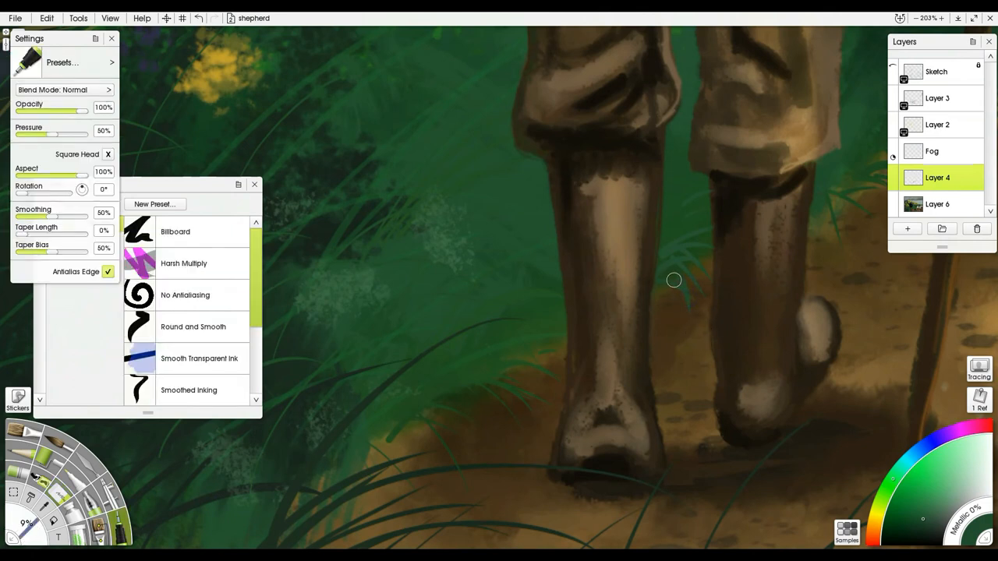
mouse_move(676, 318)
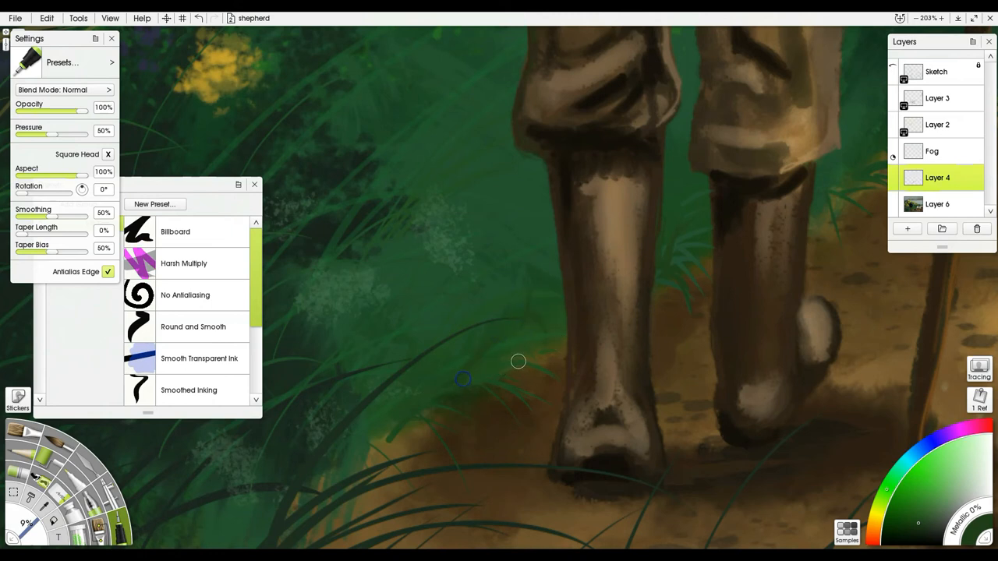
mouse_move(525, 379)
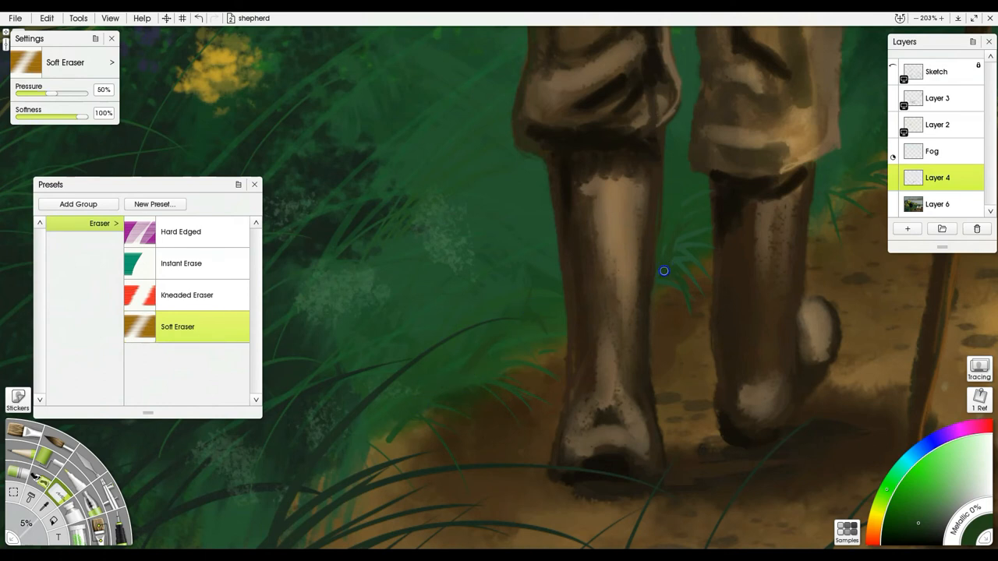
mouse_move(831, 190)
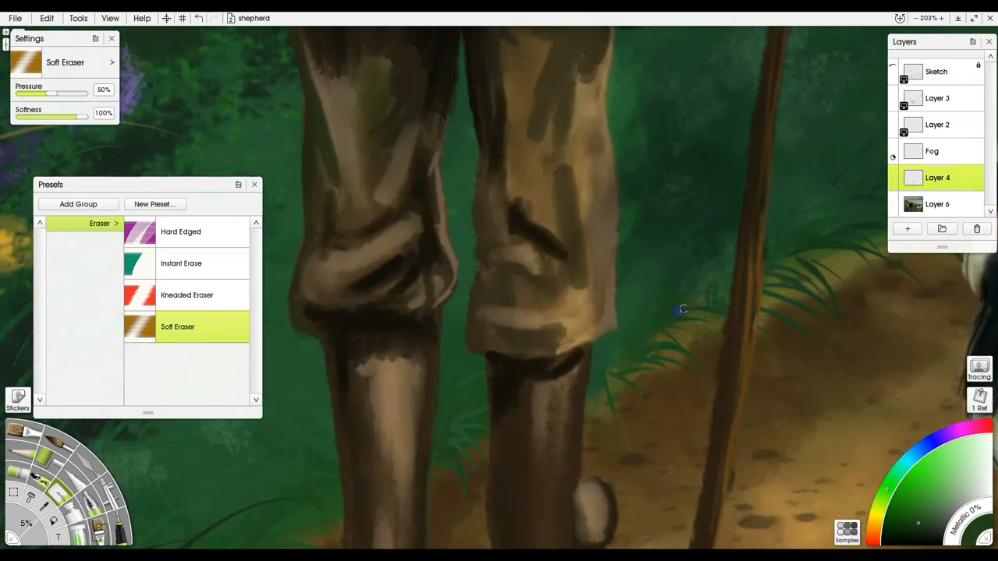
mouse_move(809, 264)
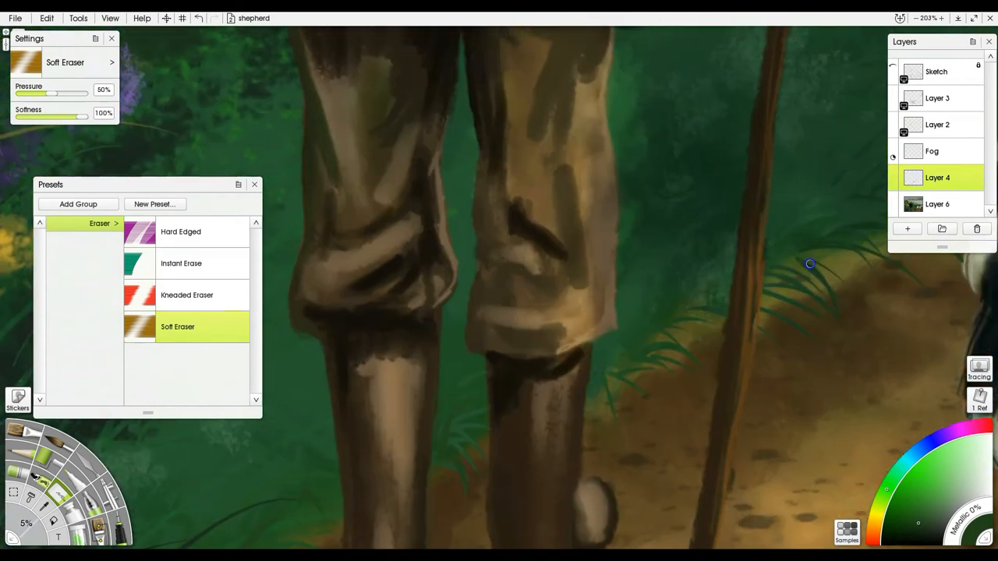
mouse_move(827, 202)
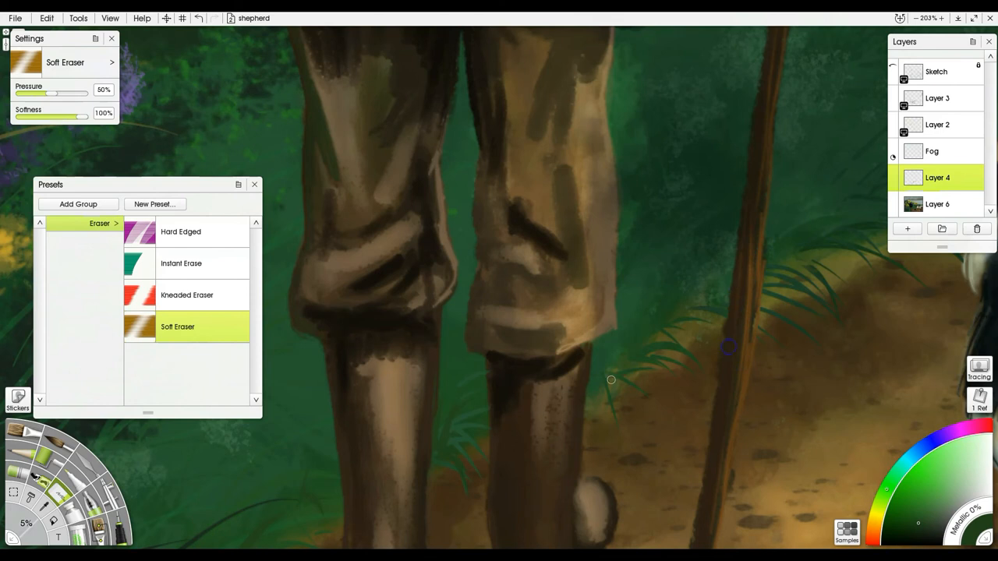
mouse_move(665, 304)
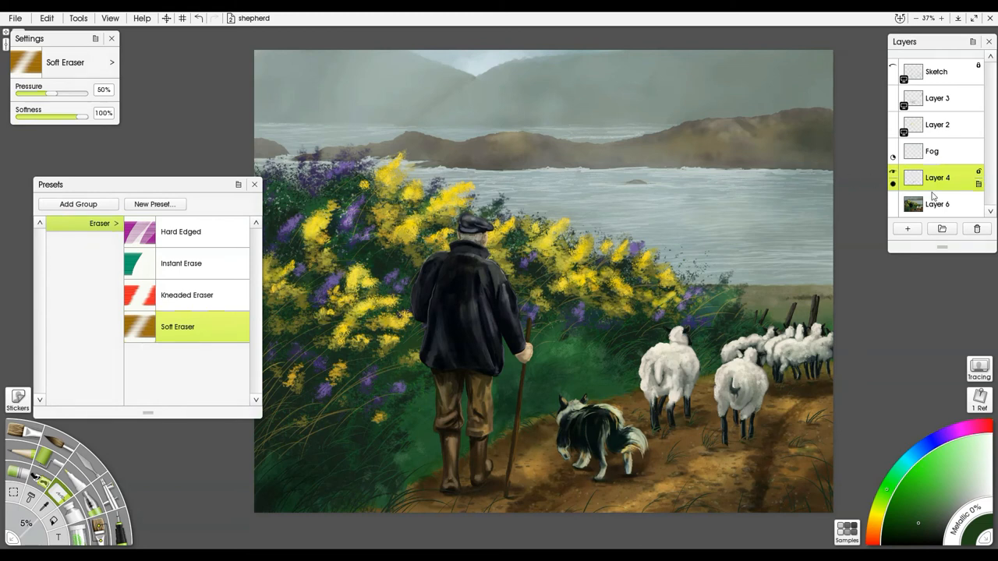
On Layer 6, pencil white wave highlights along the far shoreline.
click(937, 203)
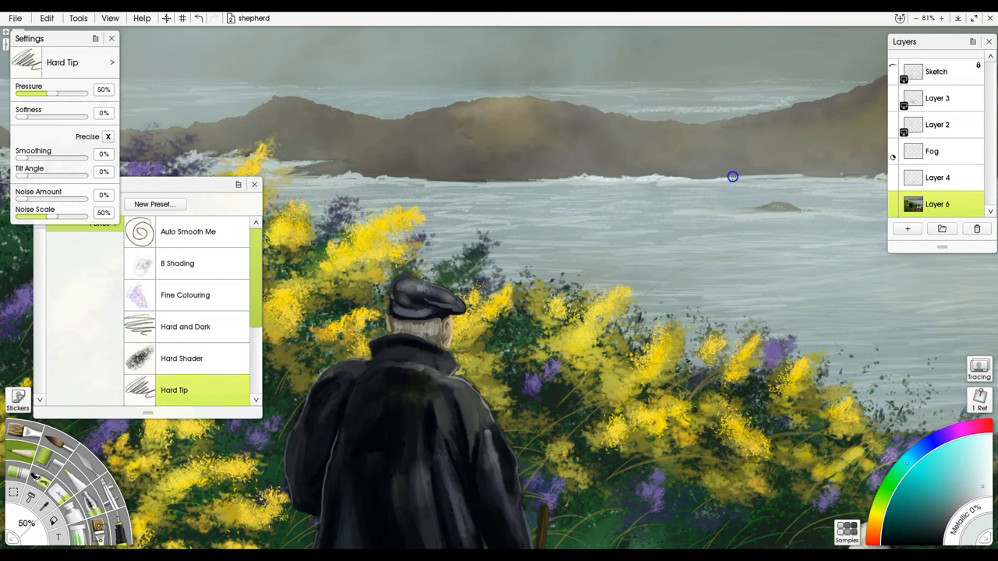
drag(733, 176, 820, 178)
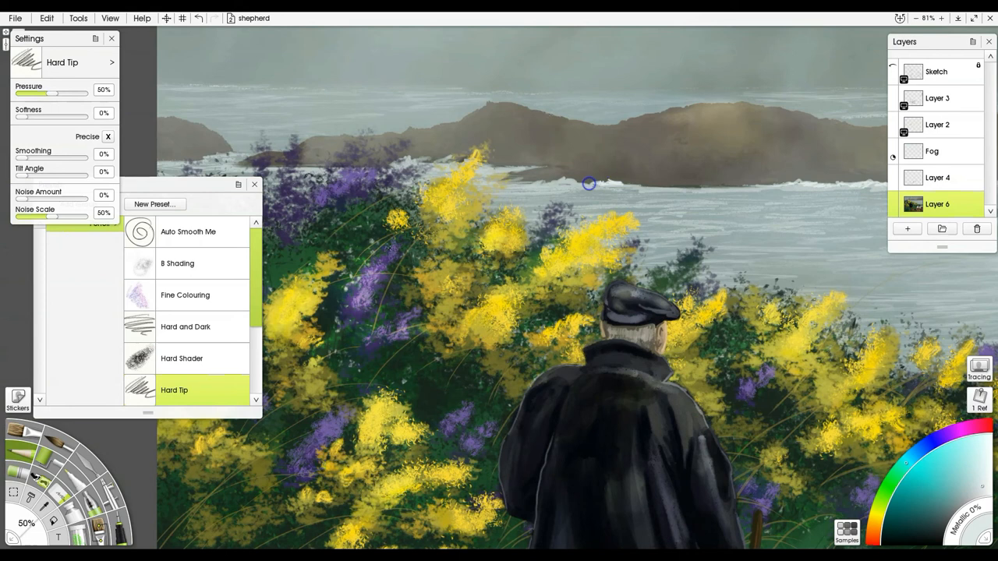
click(181, 357)
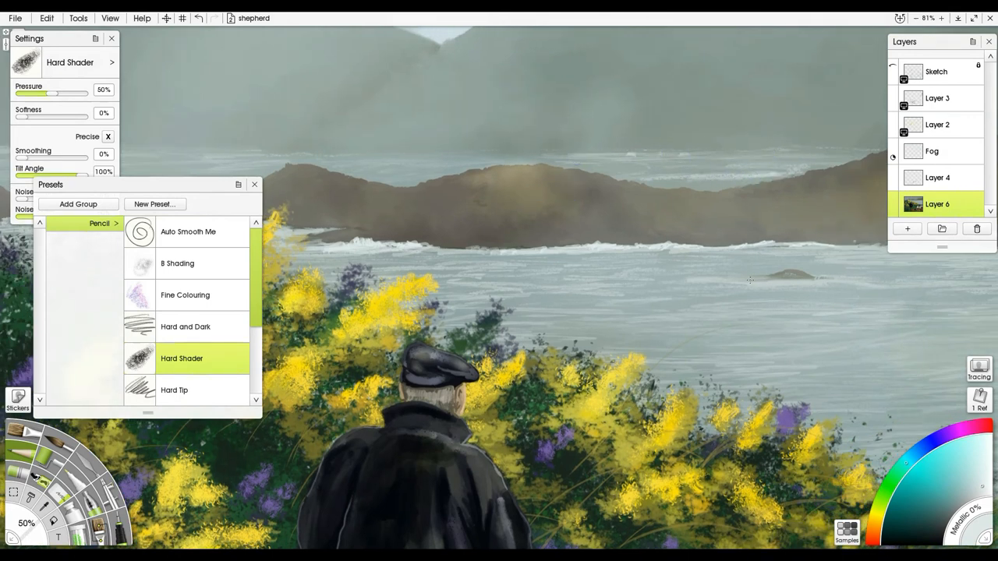
click(745, 280)
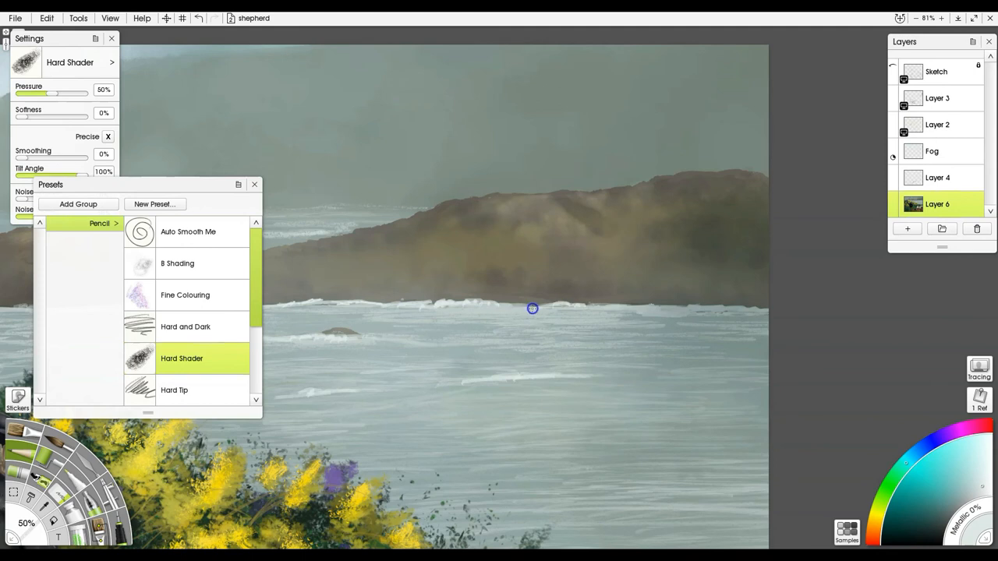
Extend the wave highlights below the far hill and along the left shore, then load the Hard Shader preset.
drag(533, 309, 702, 308)
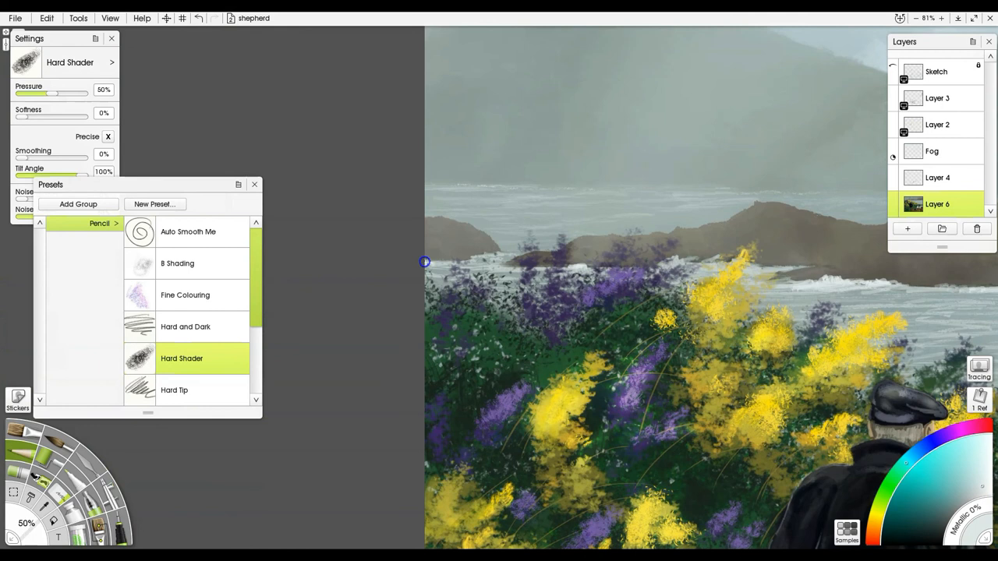
mouse_move(458, 187)
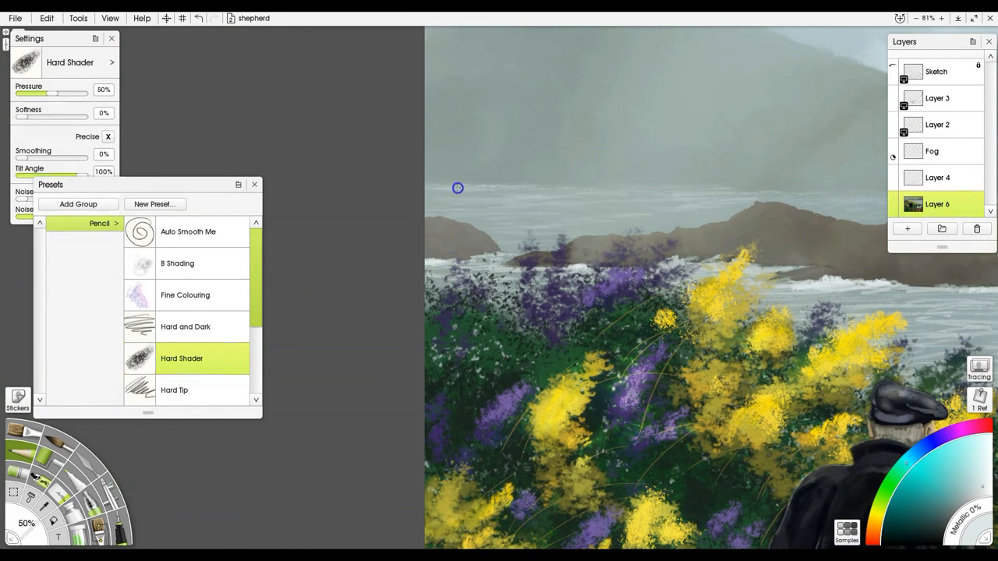
drag(458, 187, 512, 185)
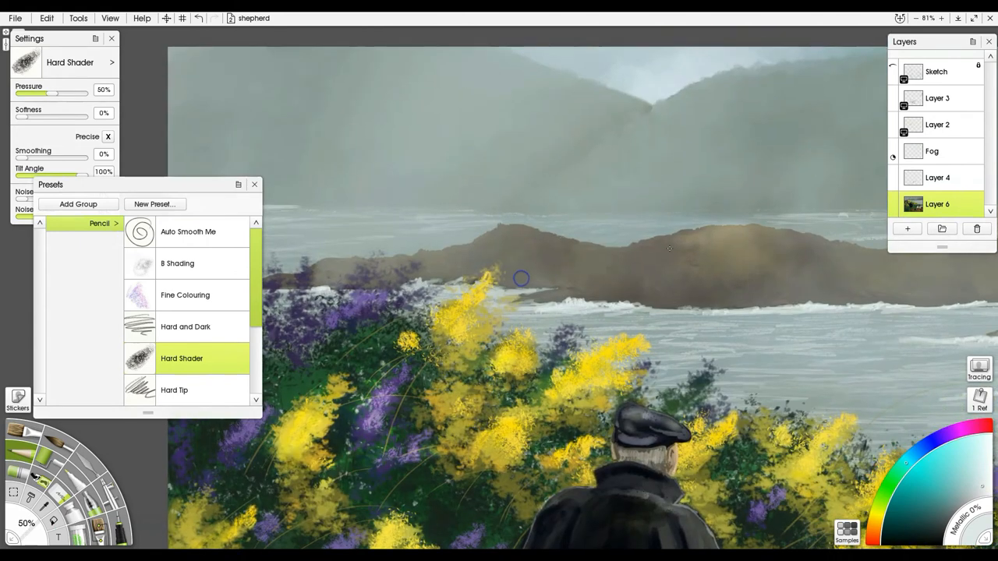
click(254, 184)
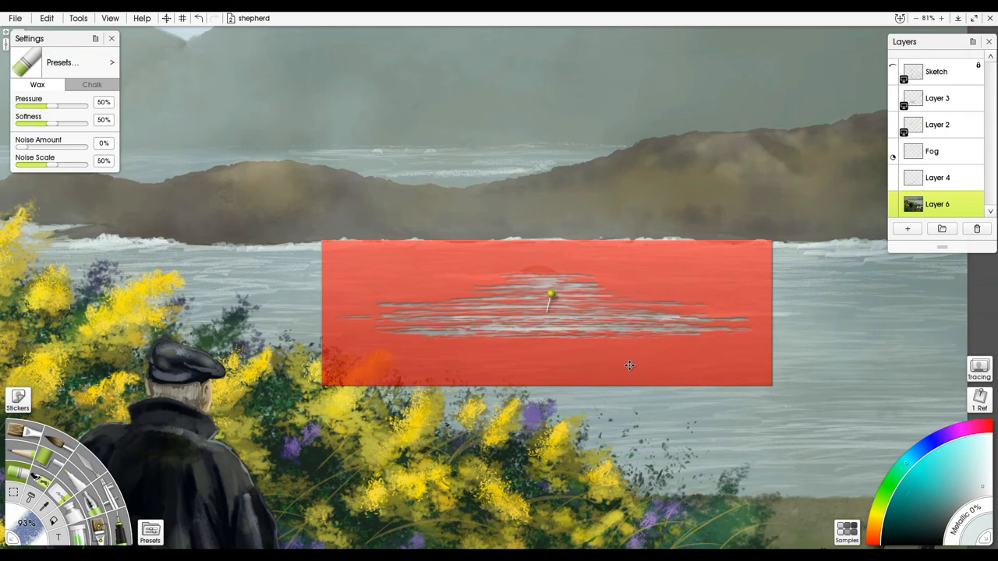
Paint pale wave texture onto the lake through the wave stencil with the Wax tool.
drag(630, 365, 496, 359)
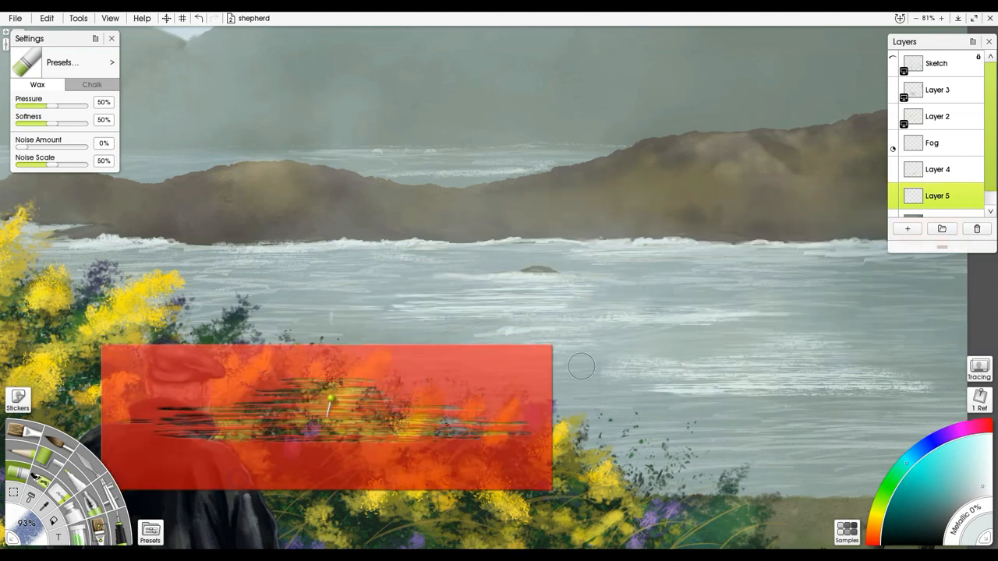
mouse_move(798, 404)
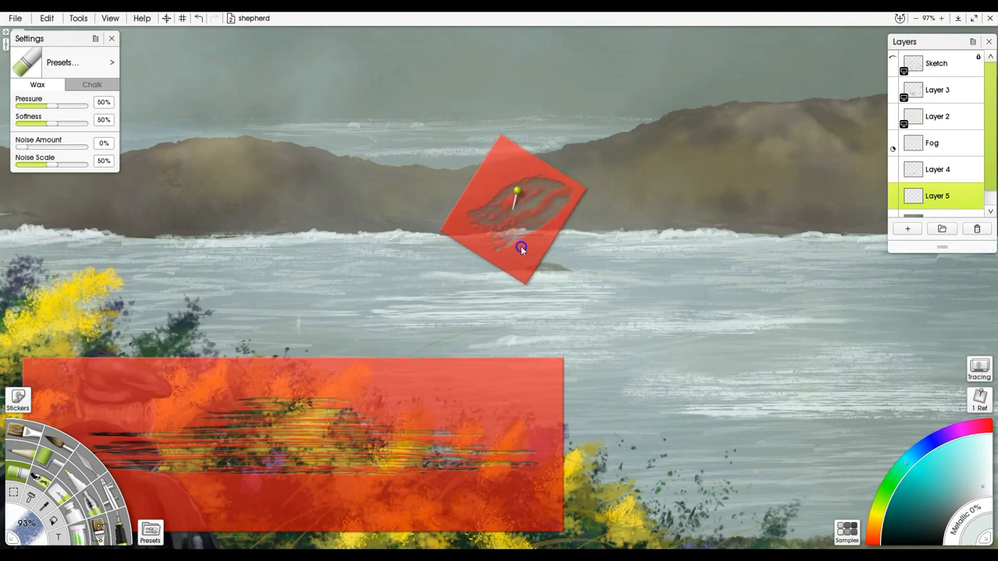
Rotate the small stencil to a diamond angle and try it over the right, left and right hills again.
drag(523, 248, 568, 230)
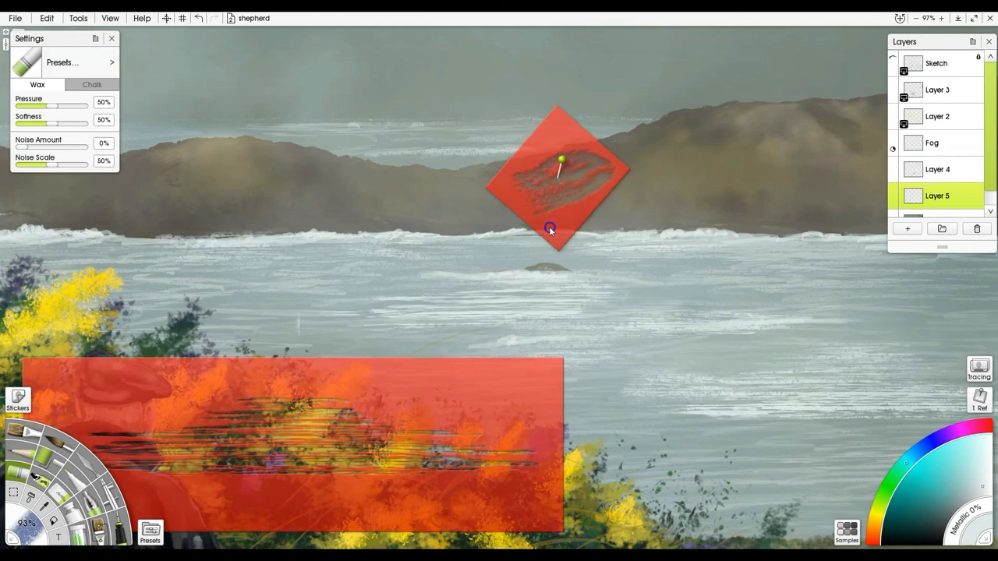
drag(549, 228, 586, 212)
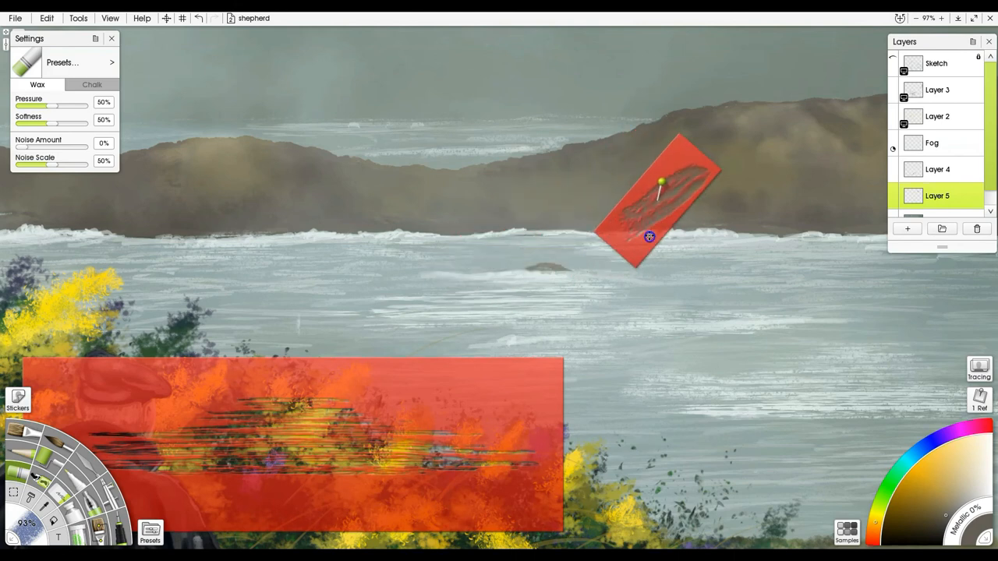
drag(649, 237, 290, 309)
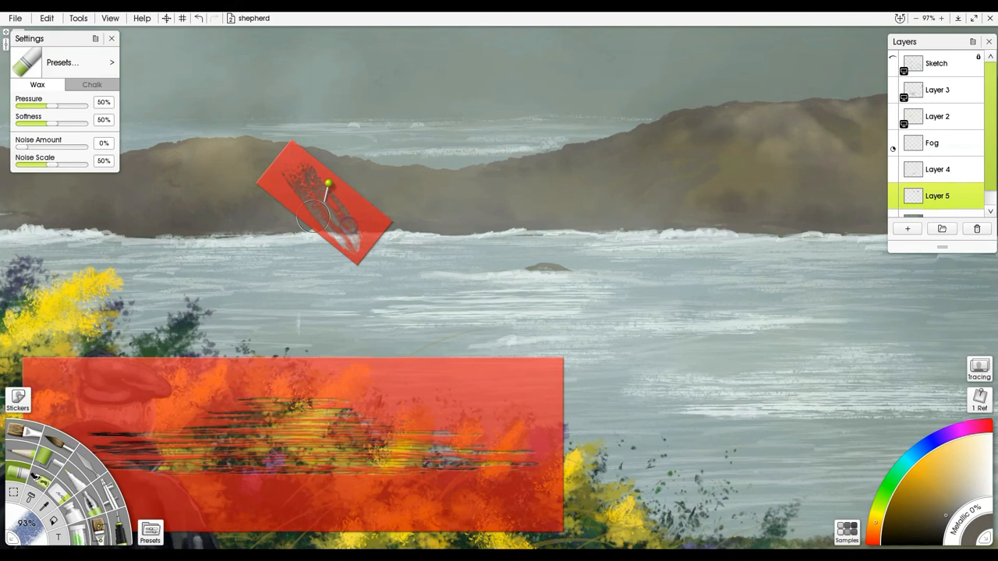
drag(327, 184, 789, 124)
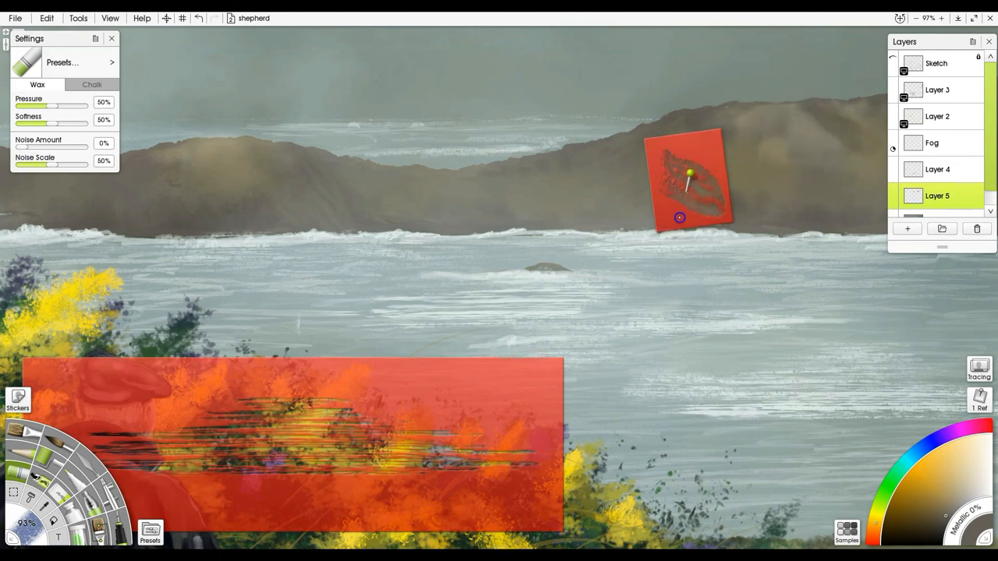
drag(689, 174, 814, 128)
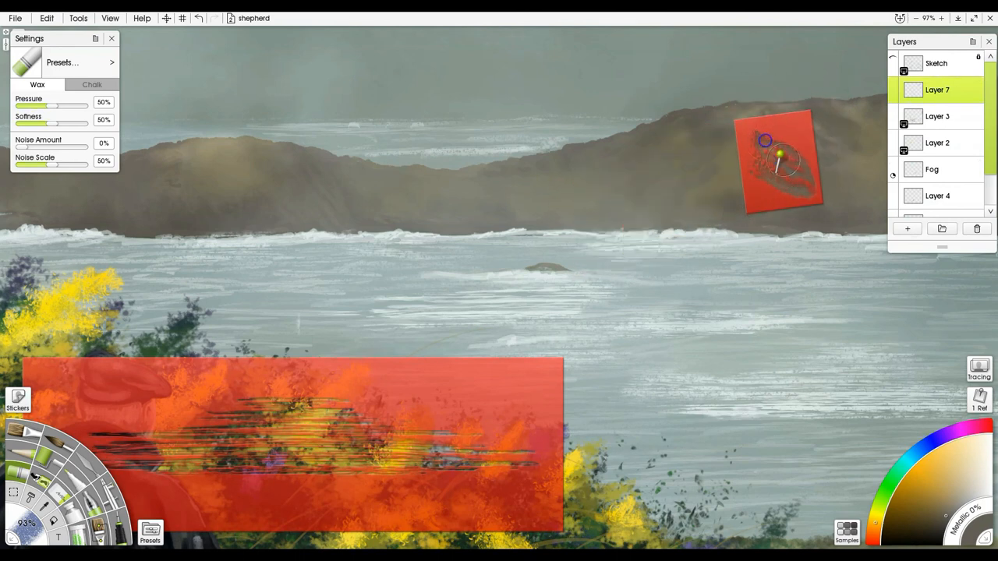
Texture the far right hills, left hills and left shore through the small stencil on Layer 7.
drag(780, 159, 755, 128)
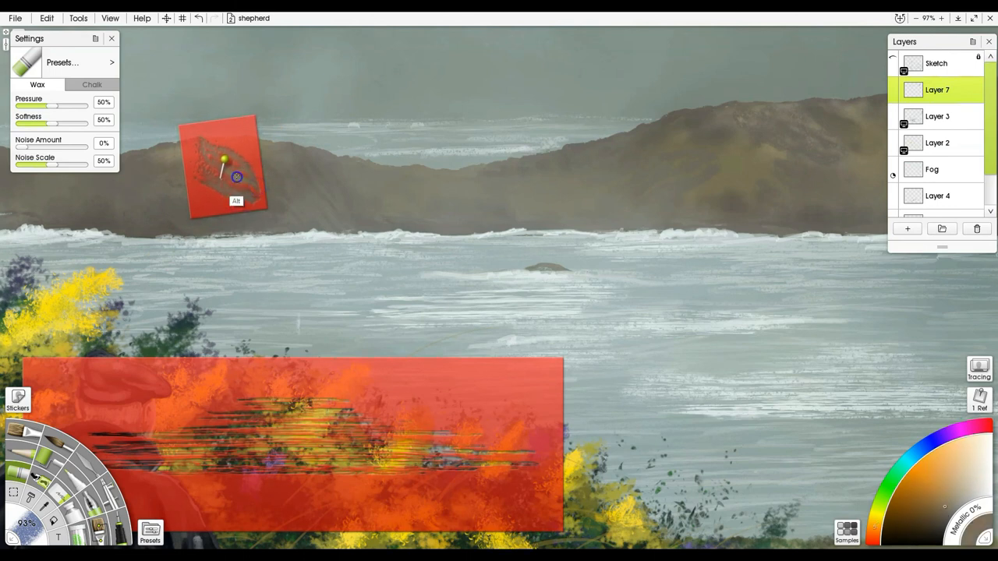
drag(222, 164, 152, 226)
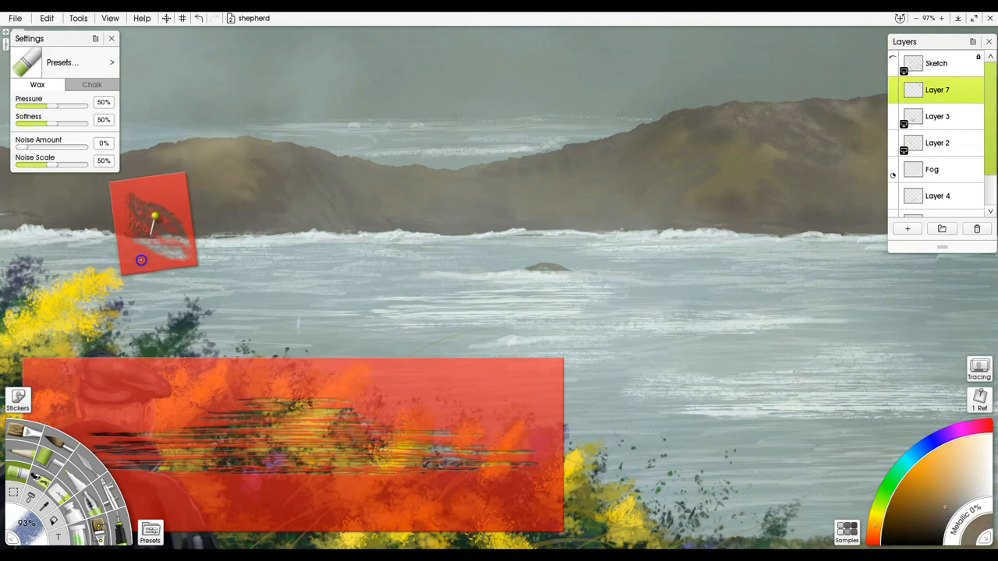
drag(155, 221, 106, 215)
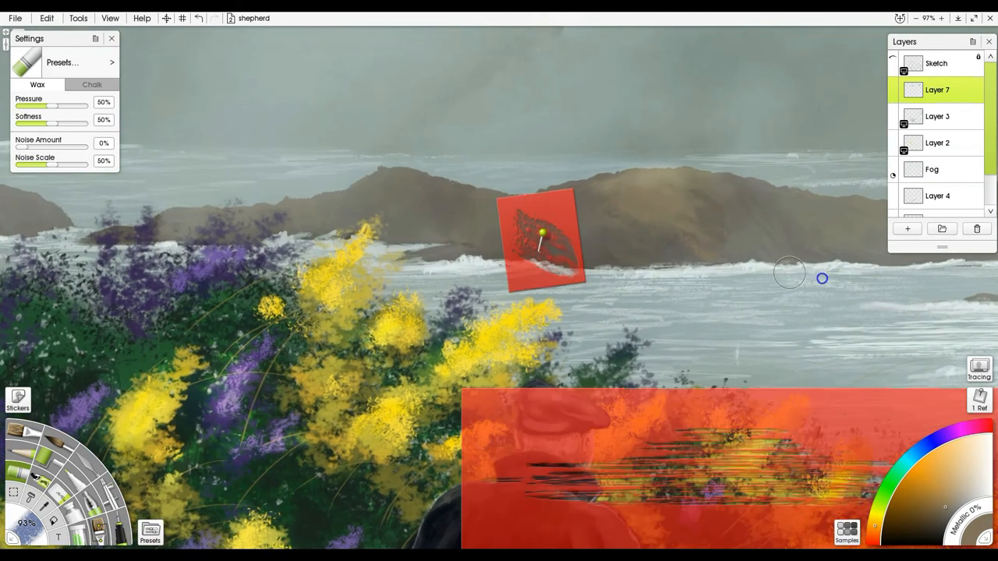
drag(542, 240, 449, 200)
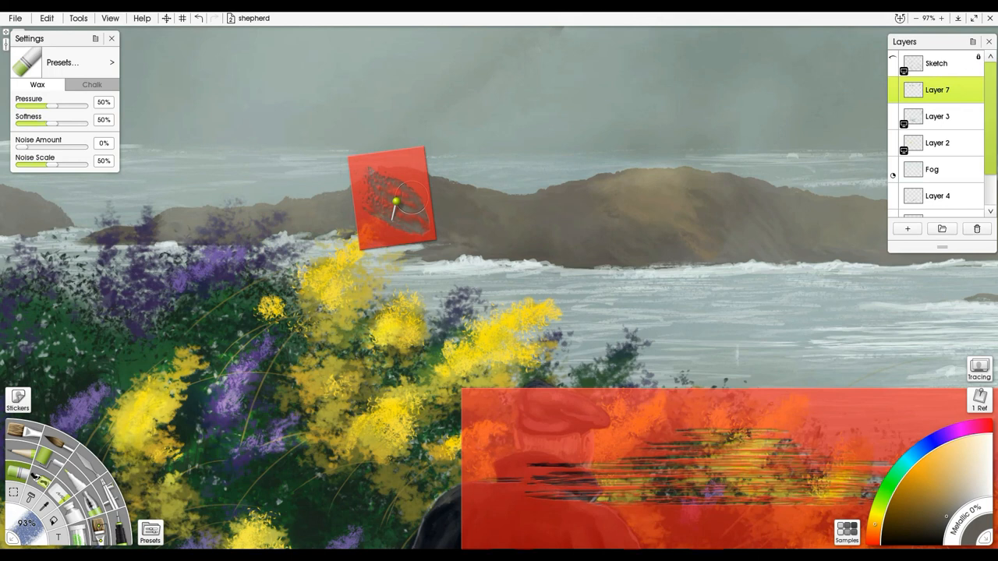
Move and rotate the stencil across the central hill and lower it toward the gorse bushes.
drag(393, 201, 398, 220)
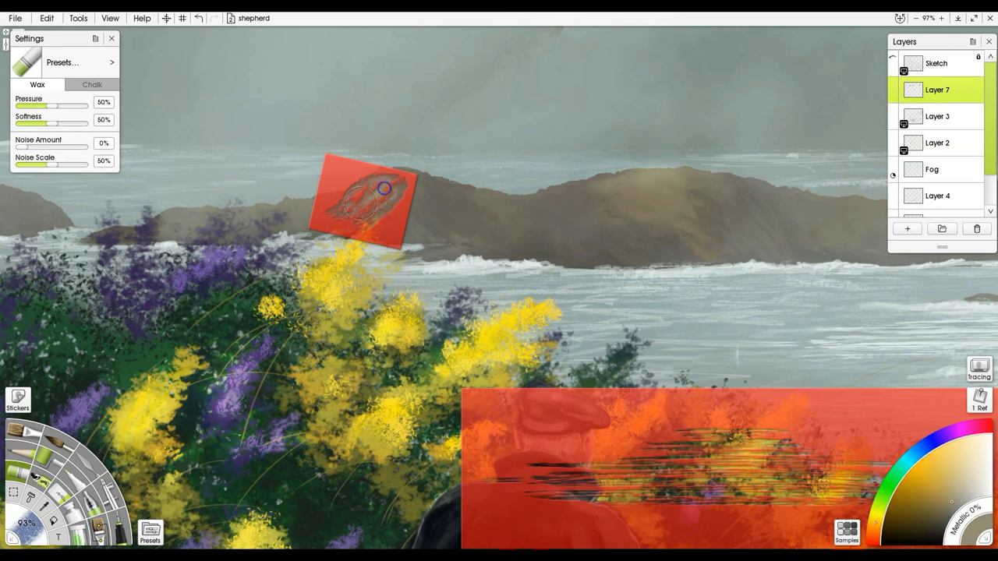
drag(382, 188, 616, 269)
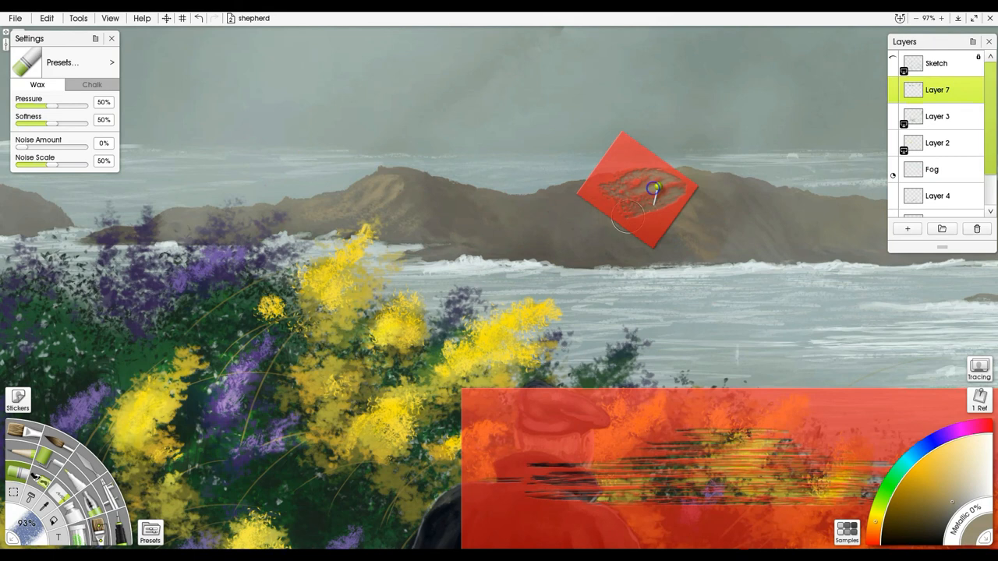
drag(640, 190, 452, 284)
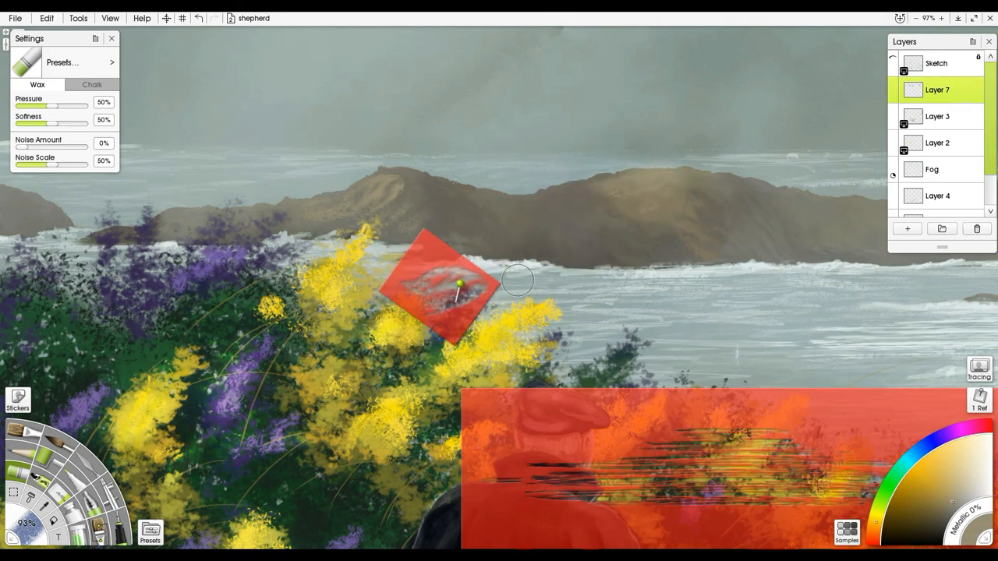
mouse_move(808, 70)
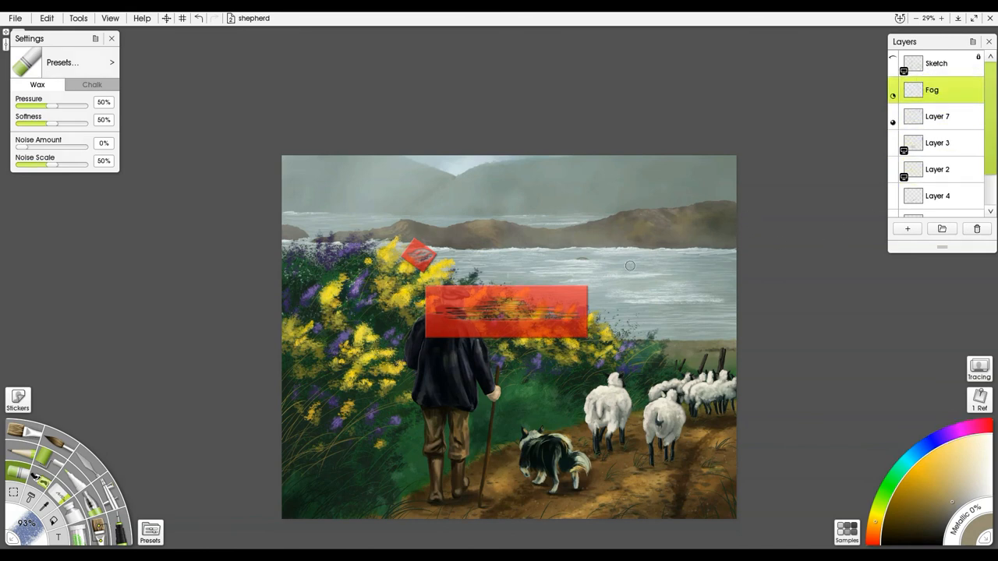
After viewing the whole canvas, texture three spots along the right-hand hills with the stencil on Layer 7.
right_click(507, 312)
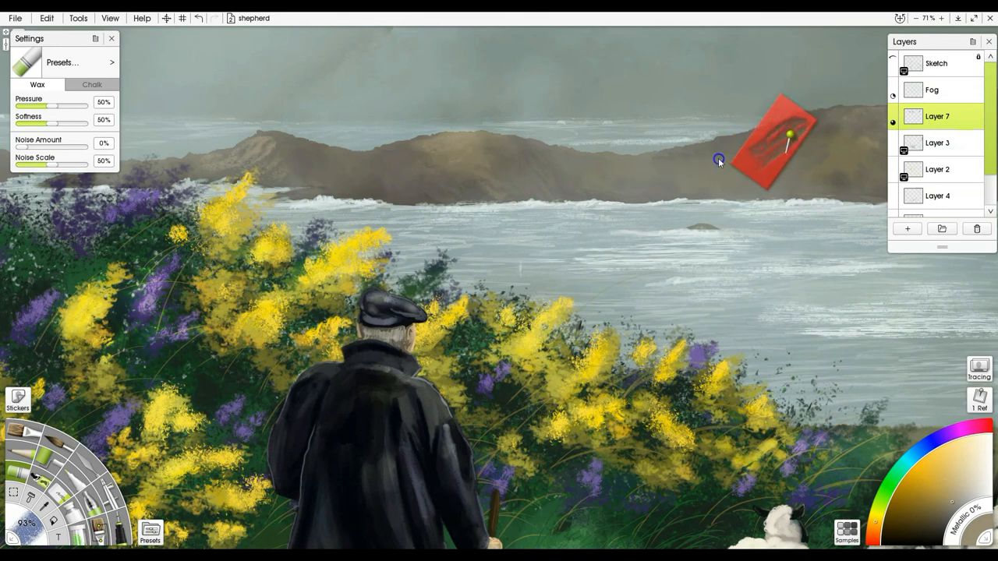
drag(718, 159, 748, 177)
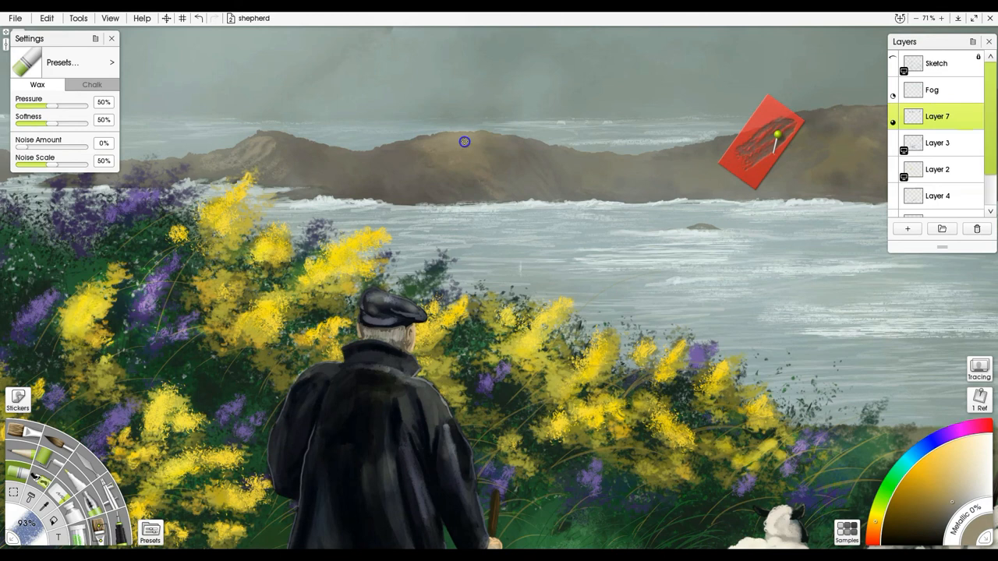
drag(761, 140, 749, 159)
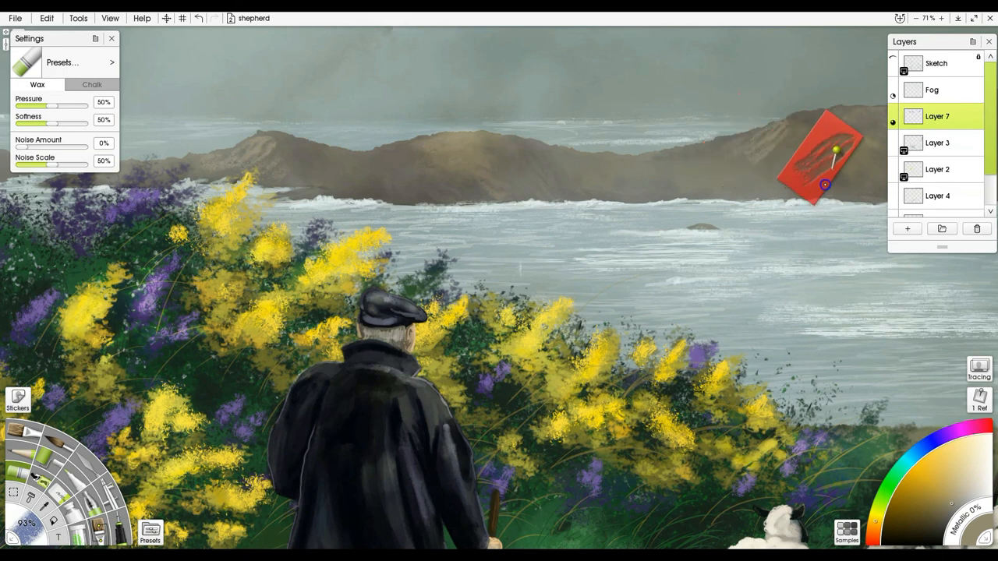
drag(823, 184, 757, 205)
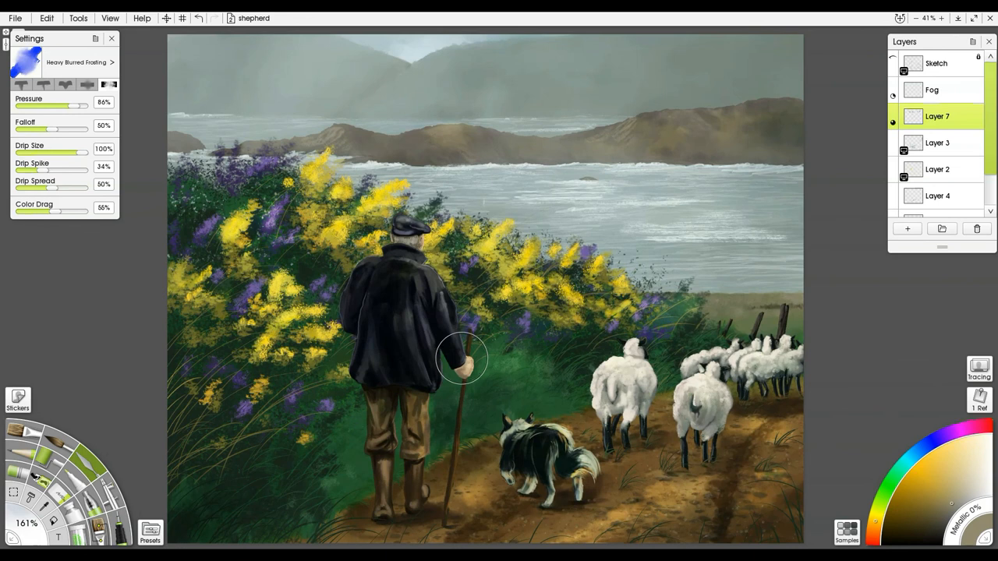
mouse_move(480, 355)
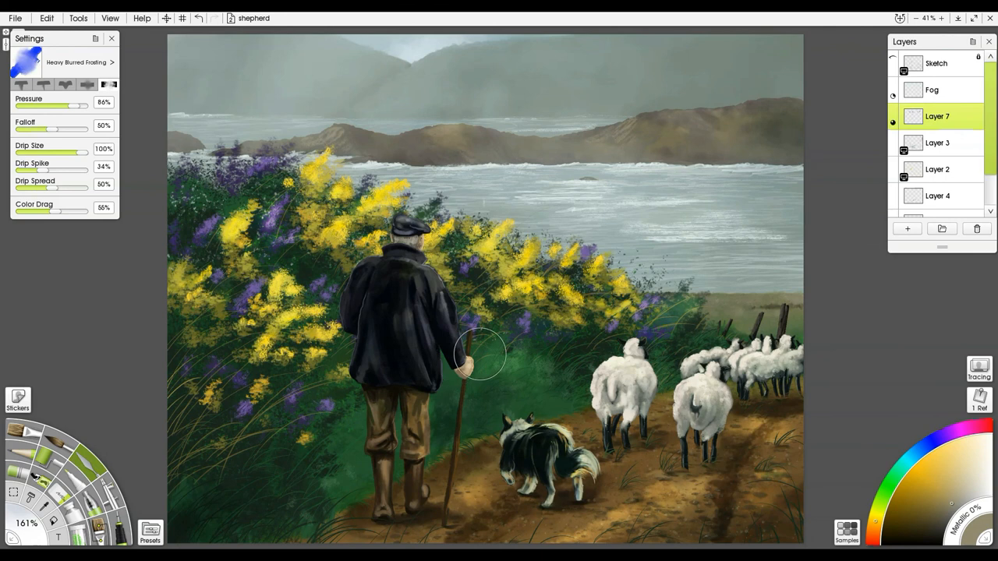
mouse_move(799, 127)
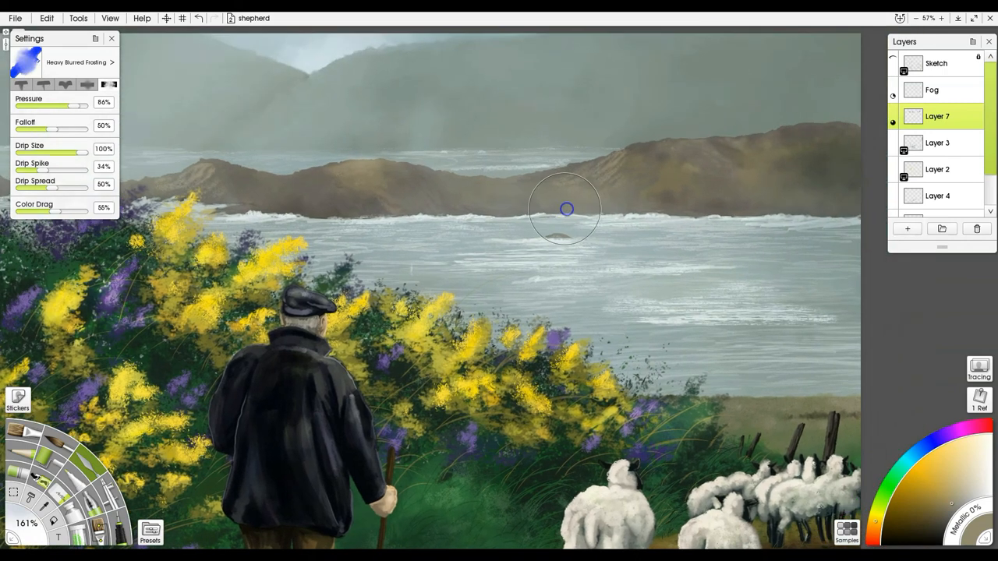
mouse_move(861, 117)
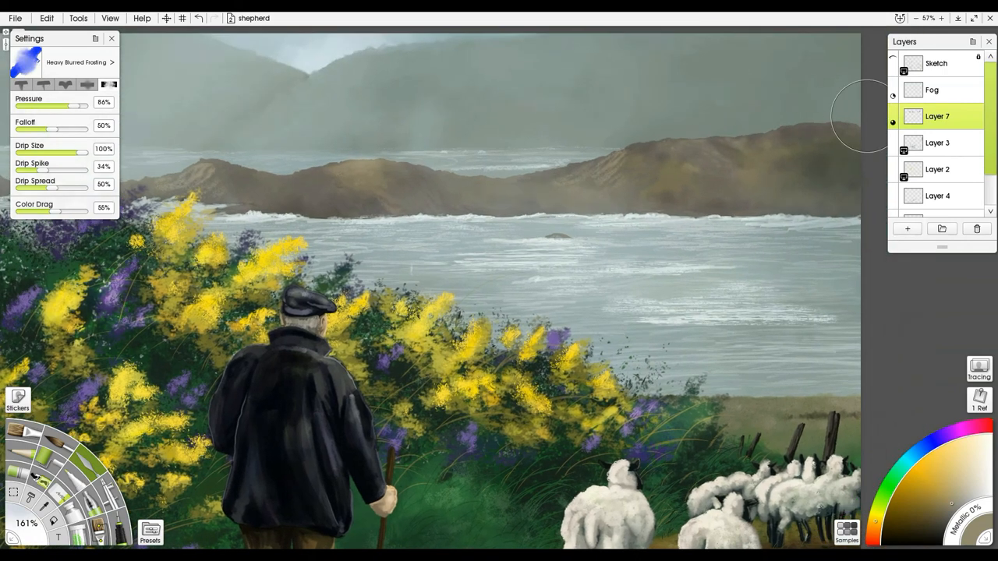